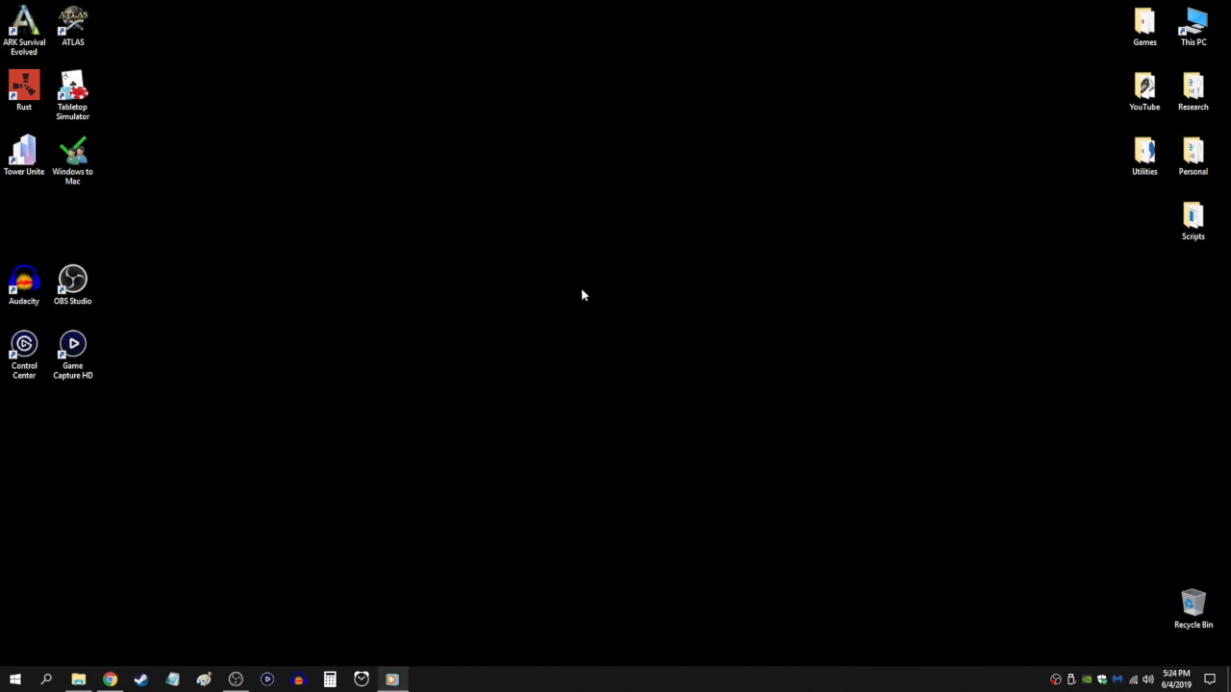
mouse_move(46, 681)
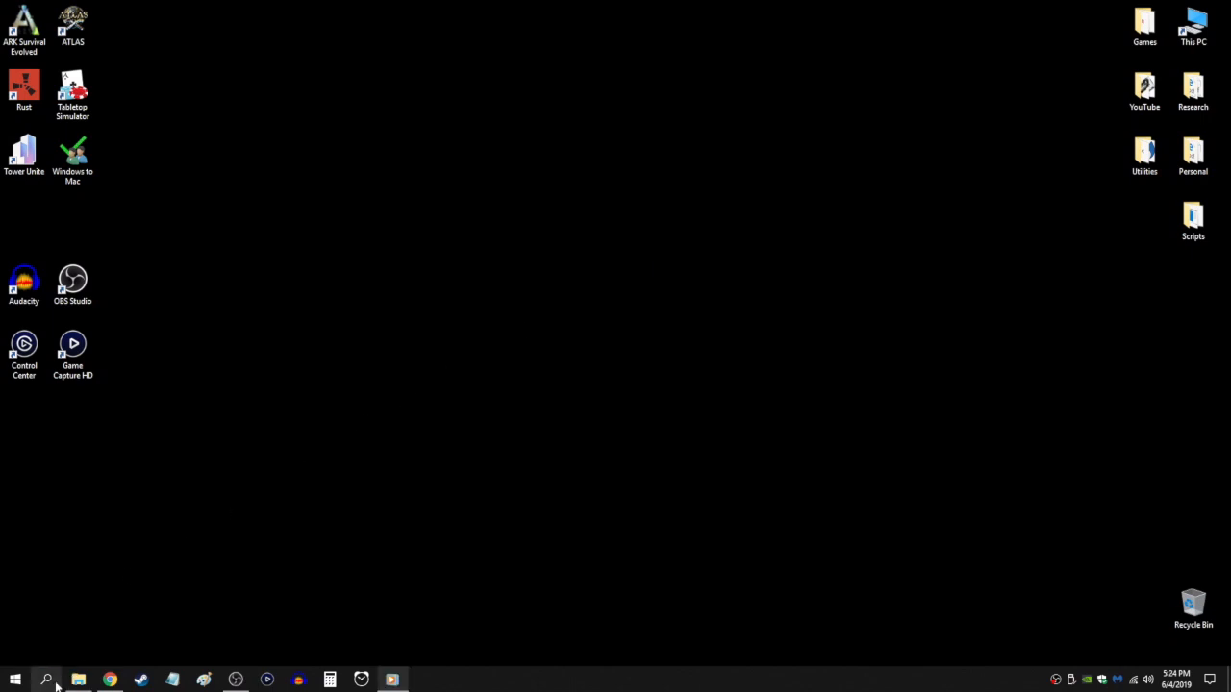
- Search Start for 'task' and launch Task Manager from the results
left_click(46, 681)
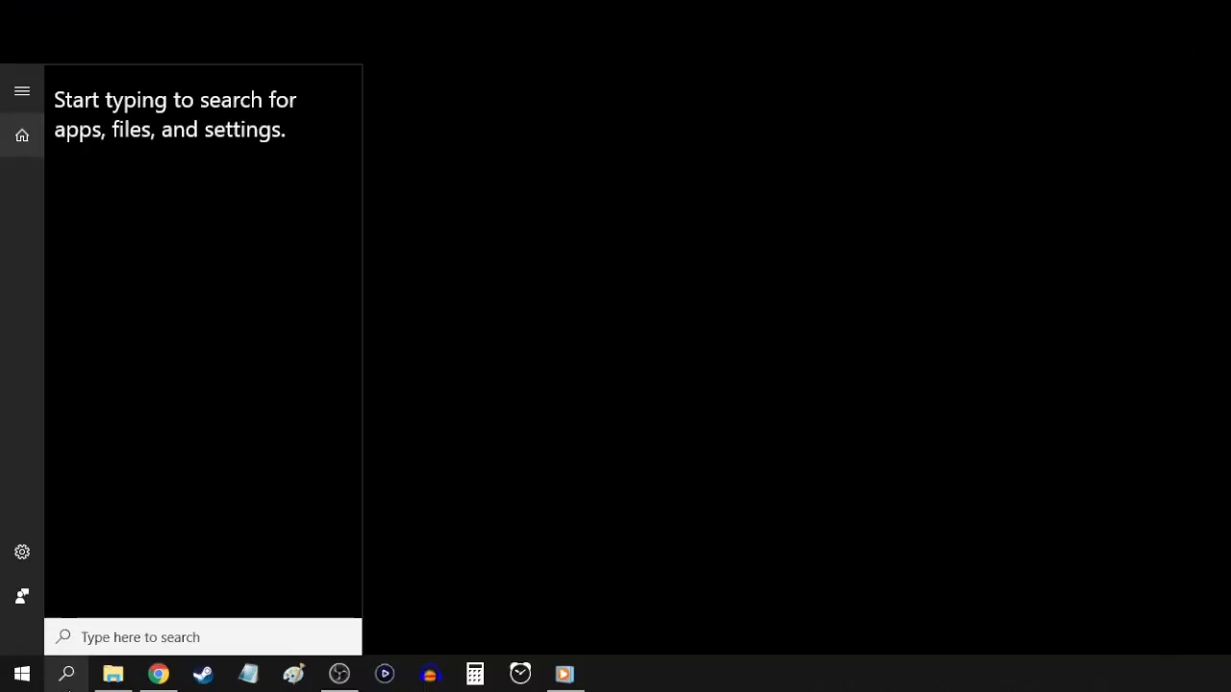
type("task")
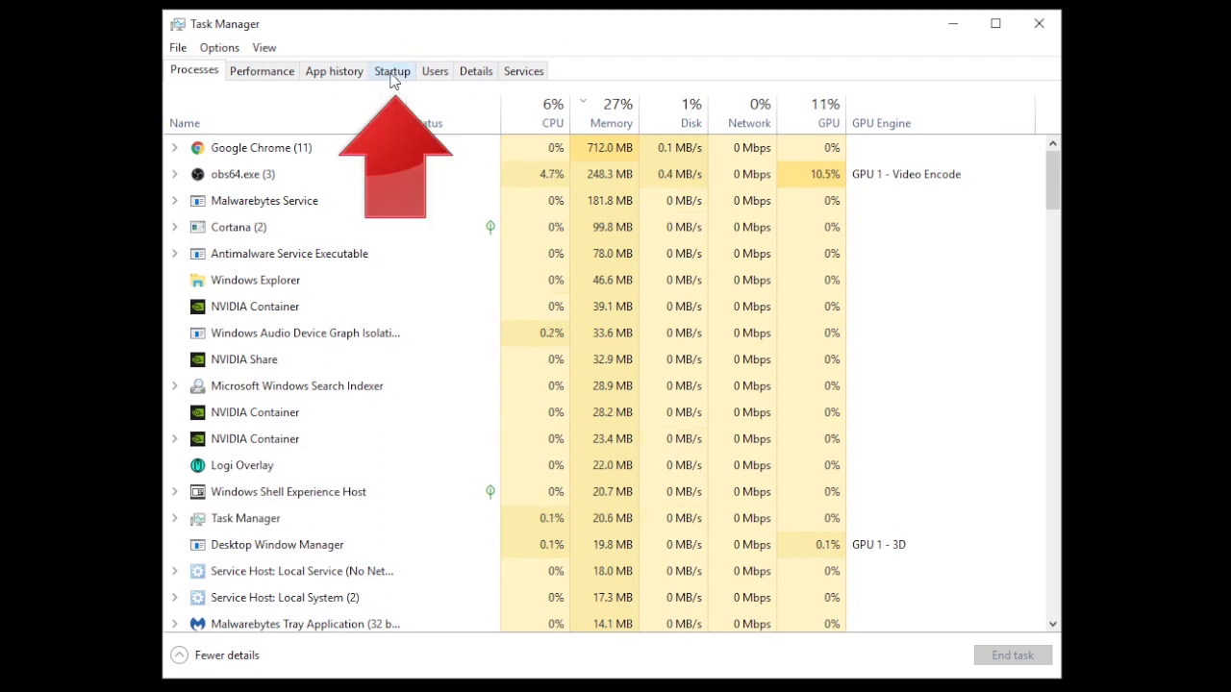
- Review the Startup list and the options for Elgato Sound Capture Tray without changing anything
left_click(392, 69)
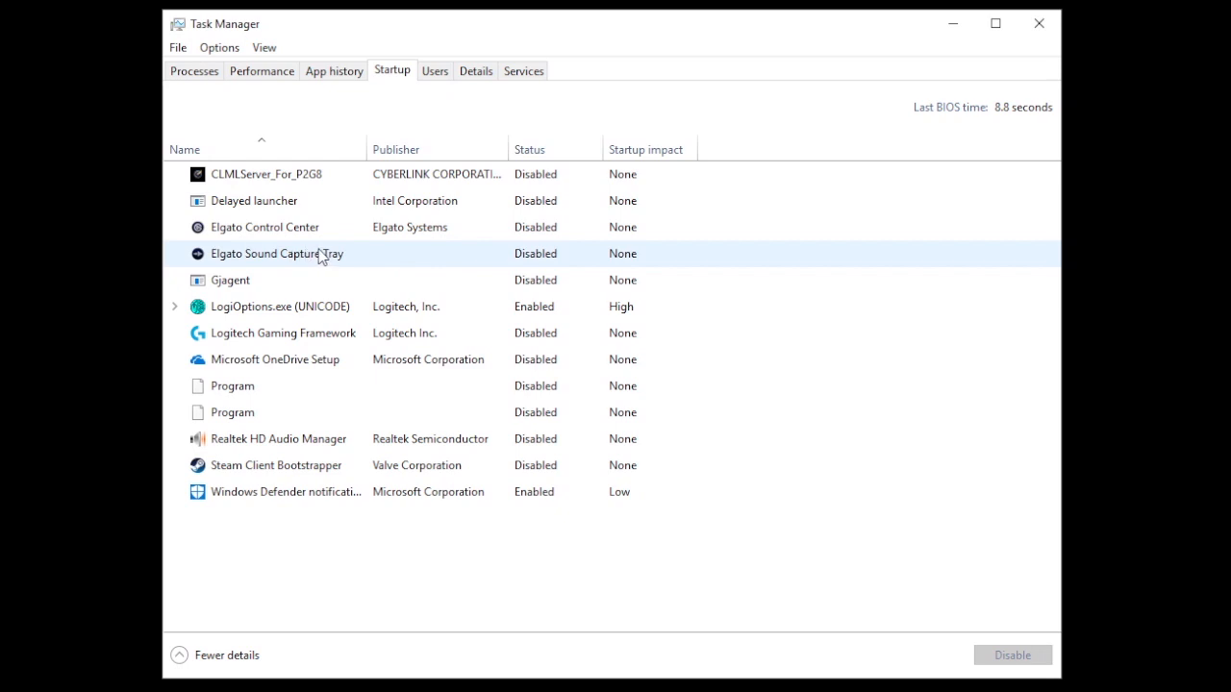
right_click(279, 254)
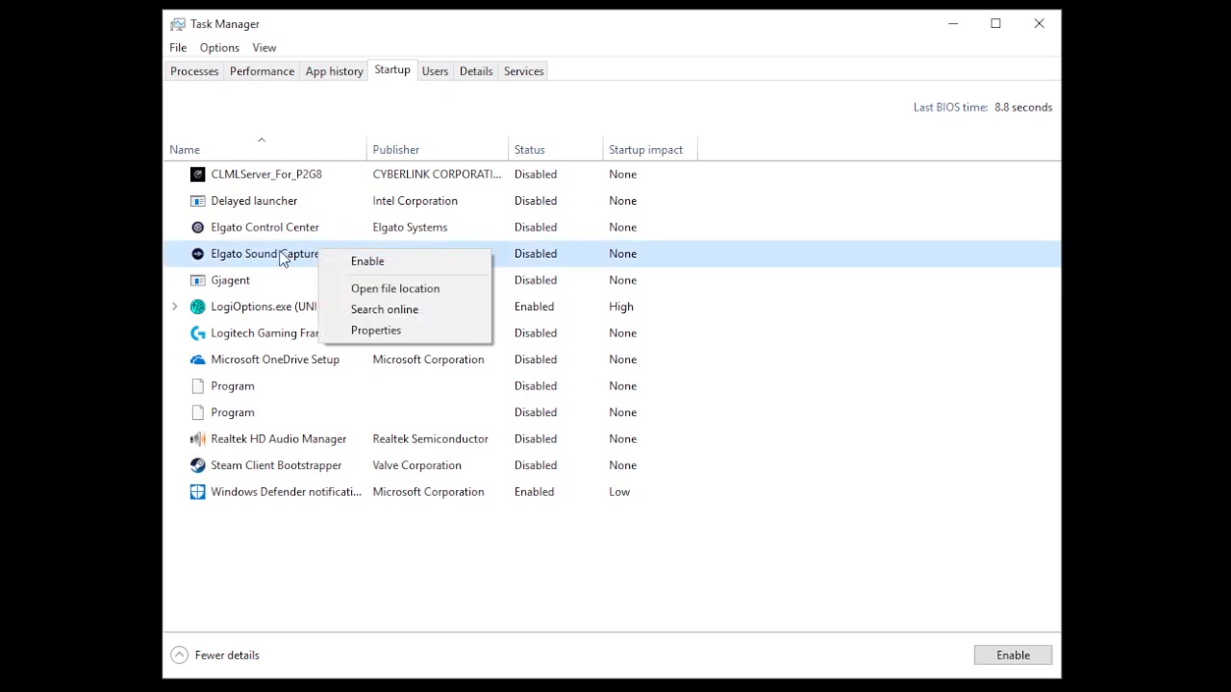
left_click(556, 150)
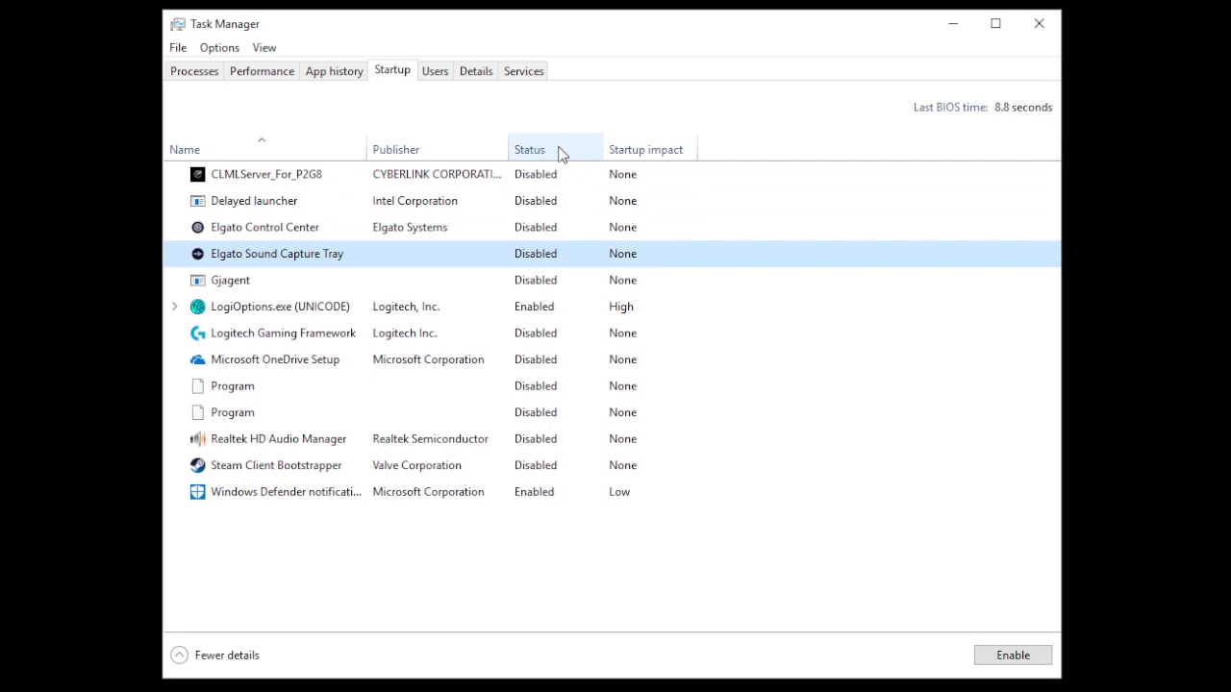
mouse_move(548, 296)
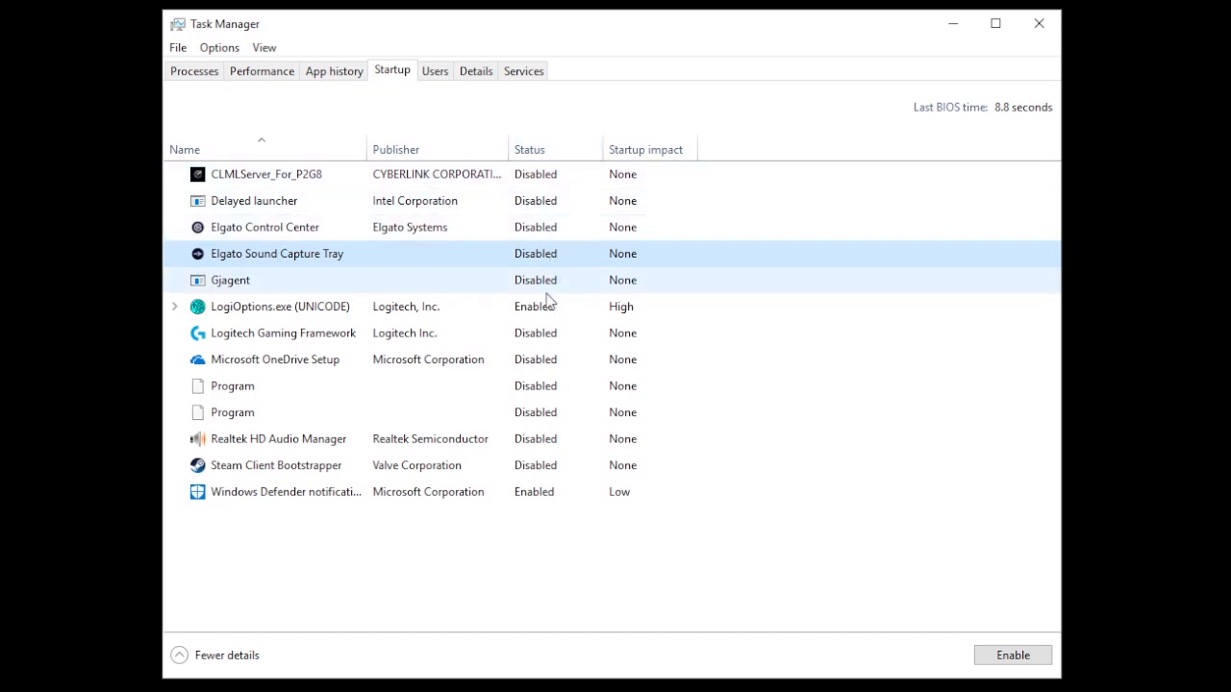
mouse_move(561, 465)
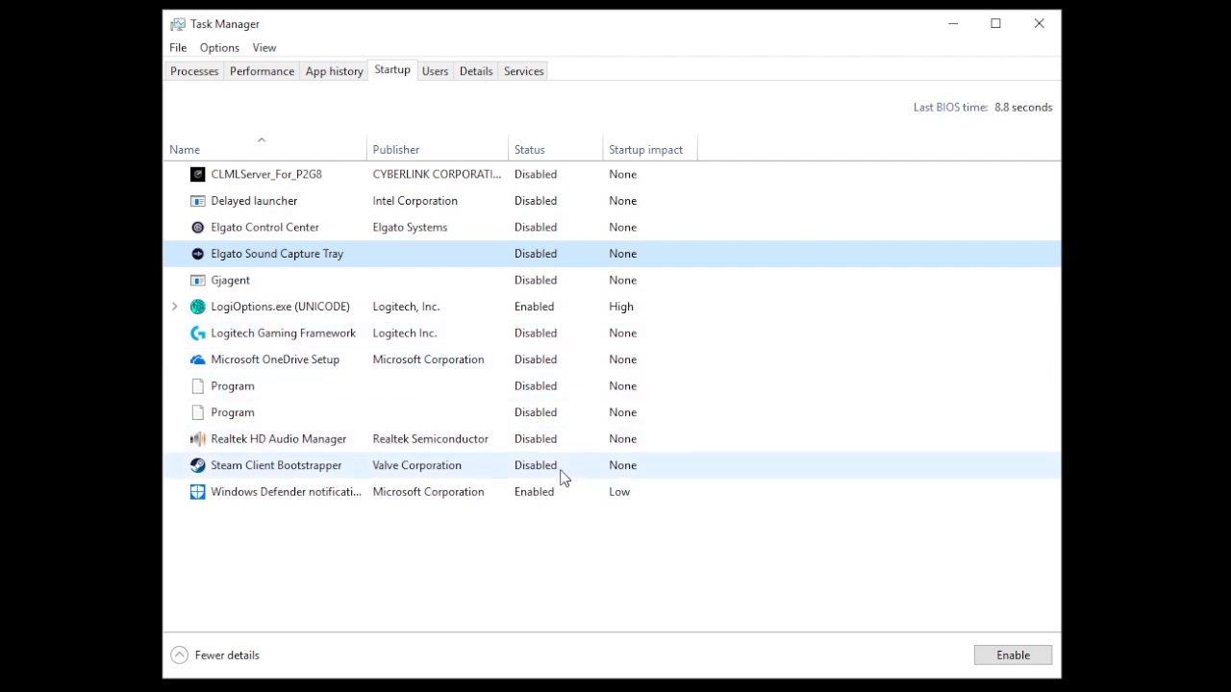
mouse_move(818, 169)
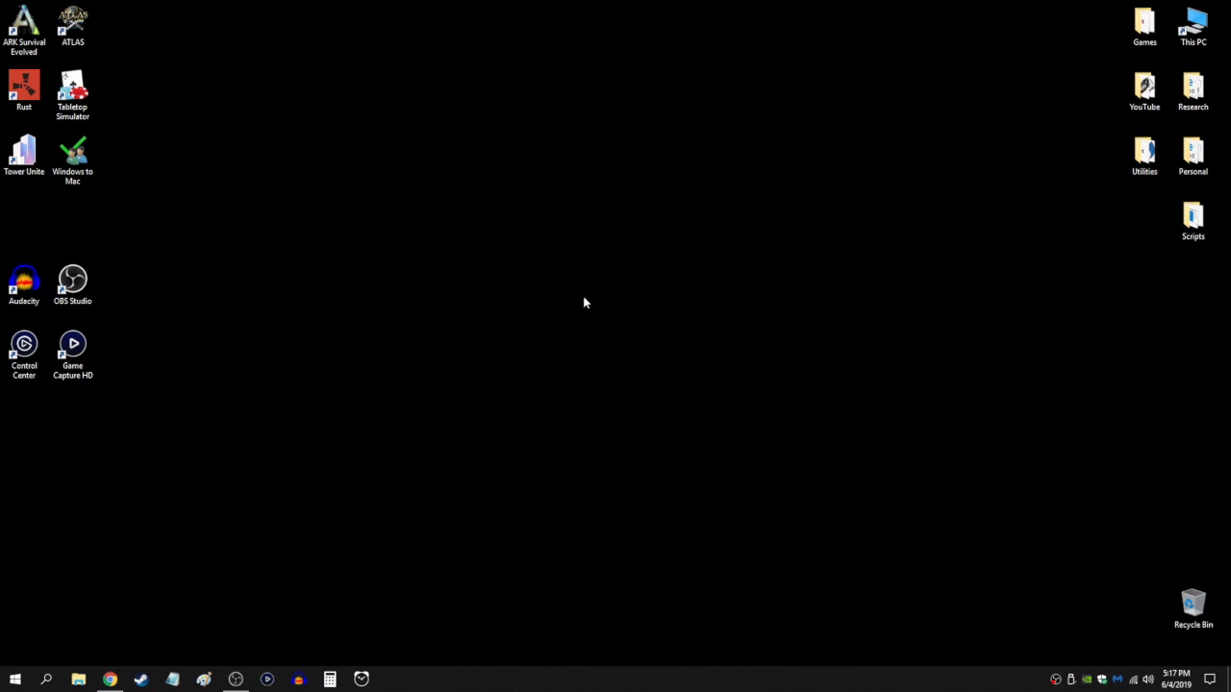
mouse_move(158, 565)
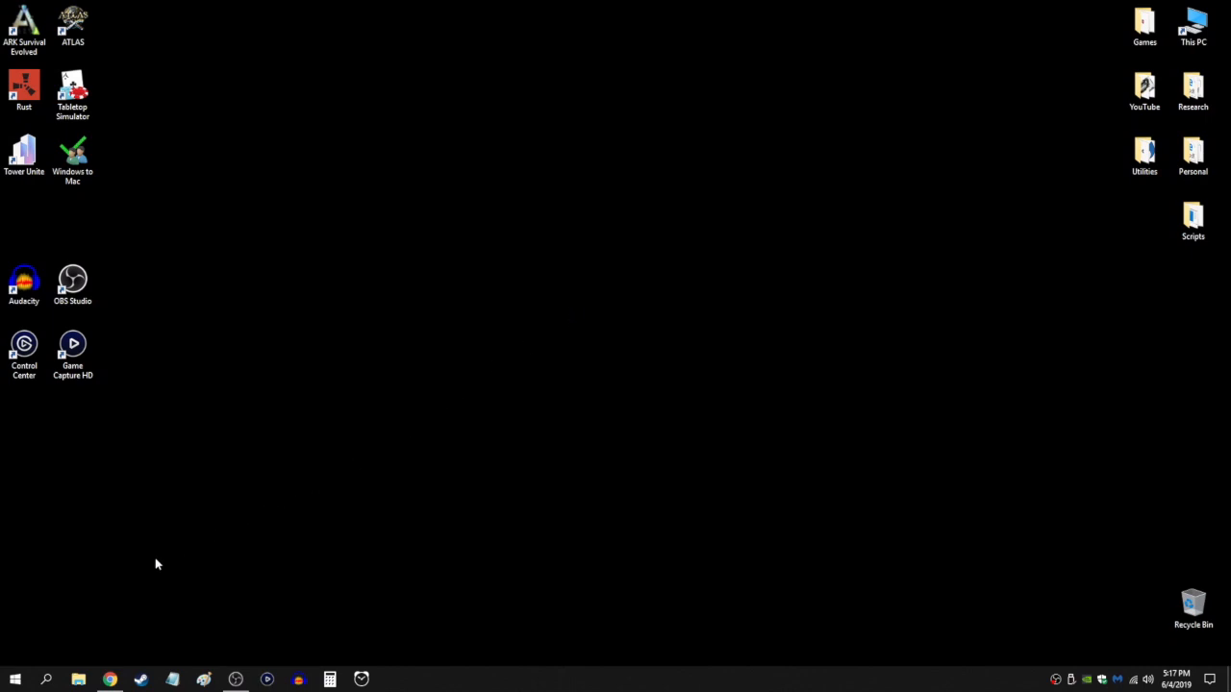
- Search Start for 'control panel' and launch the Control Panel desktop app
left_click(46, 679)
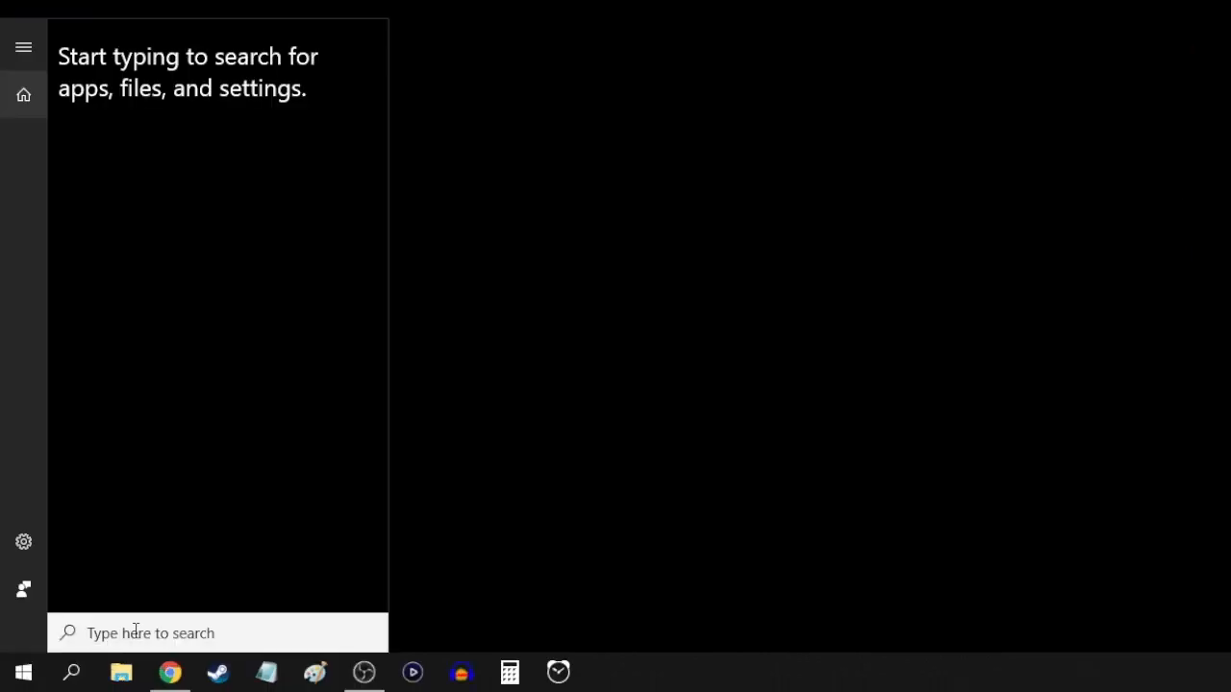
type("control panel")
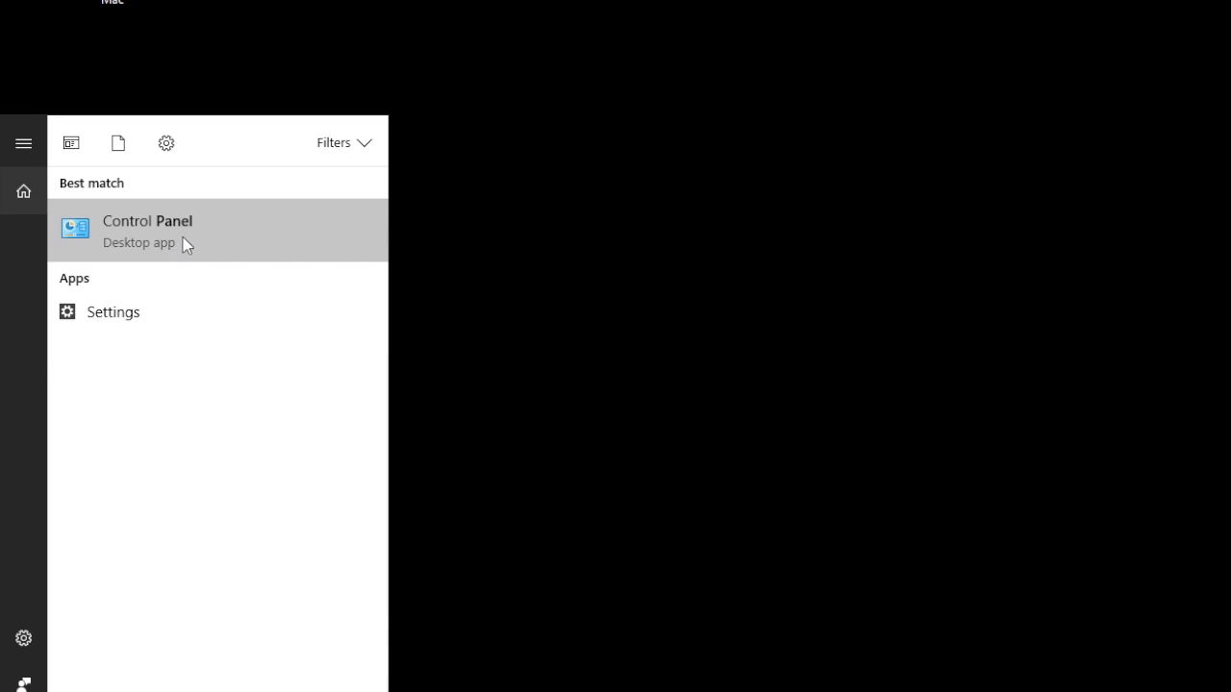
left_click(146, 231)
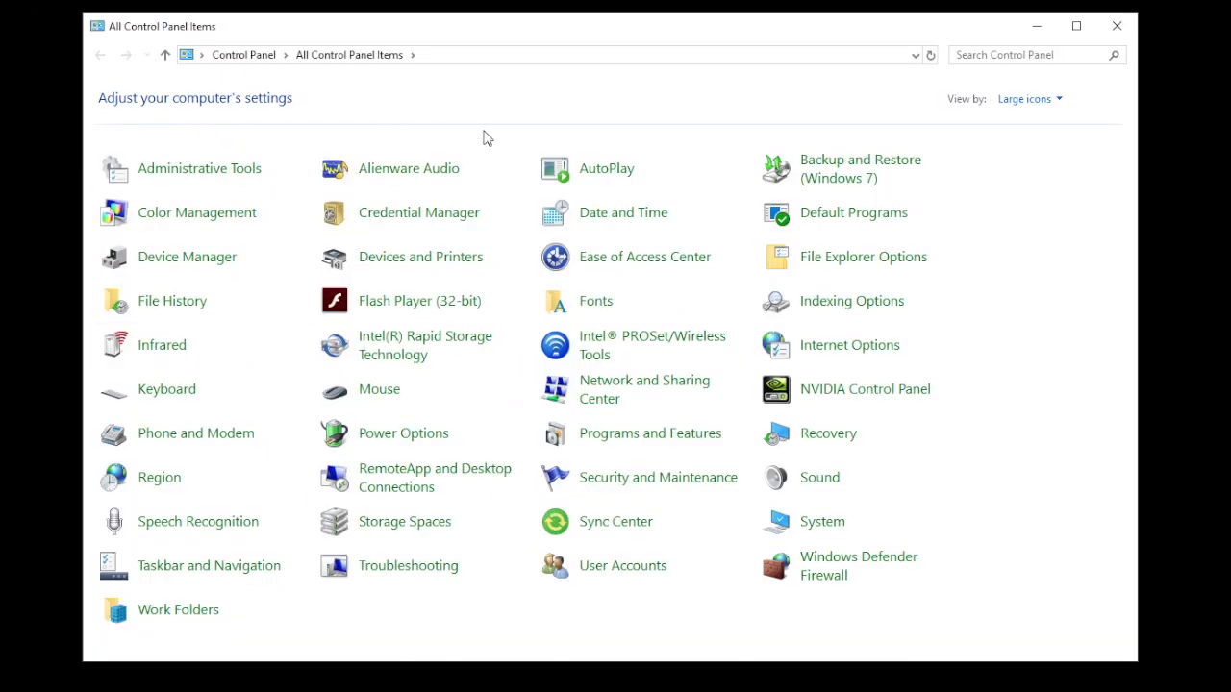
mouse_move(518, 432)
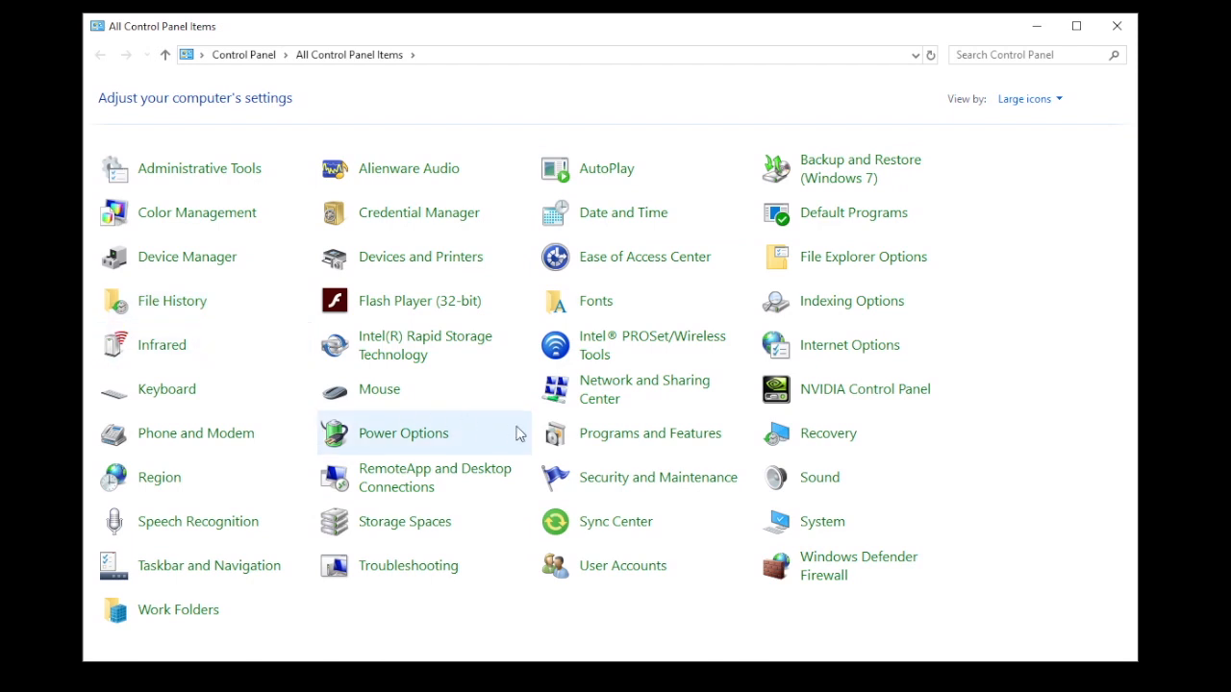
mouse_move(649, 433)
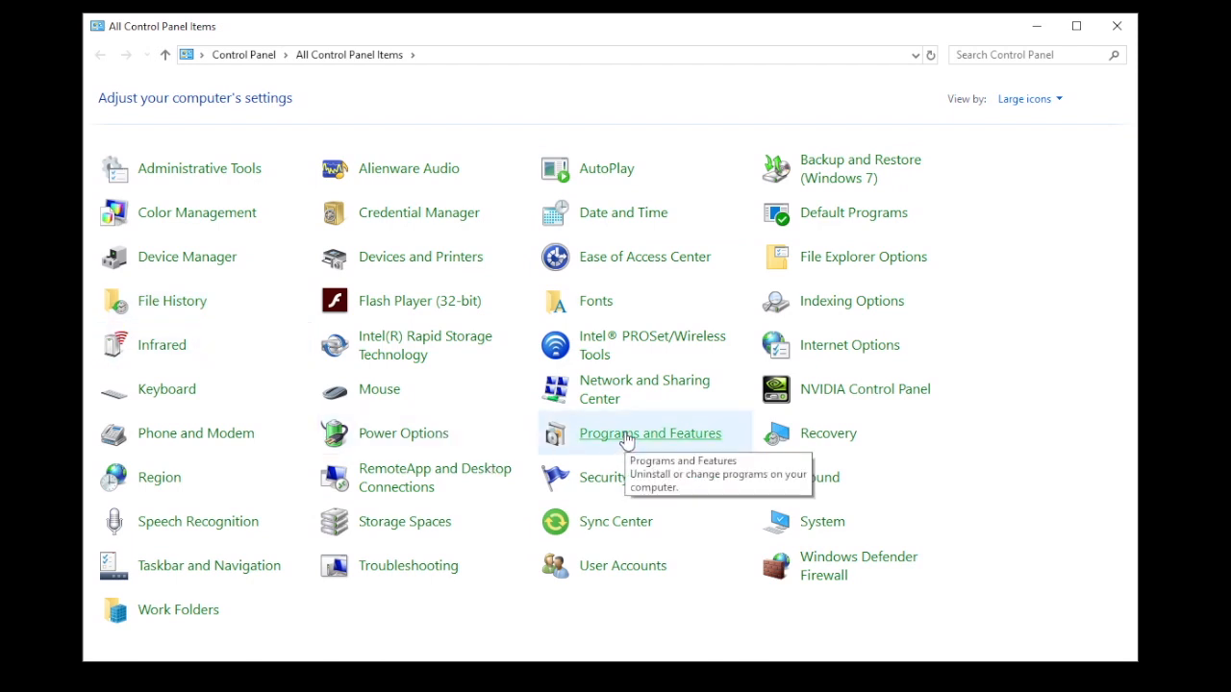
- Show Programs and Features and select Battle.net to reveal Uninstall/Change
left_click(650, 432)
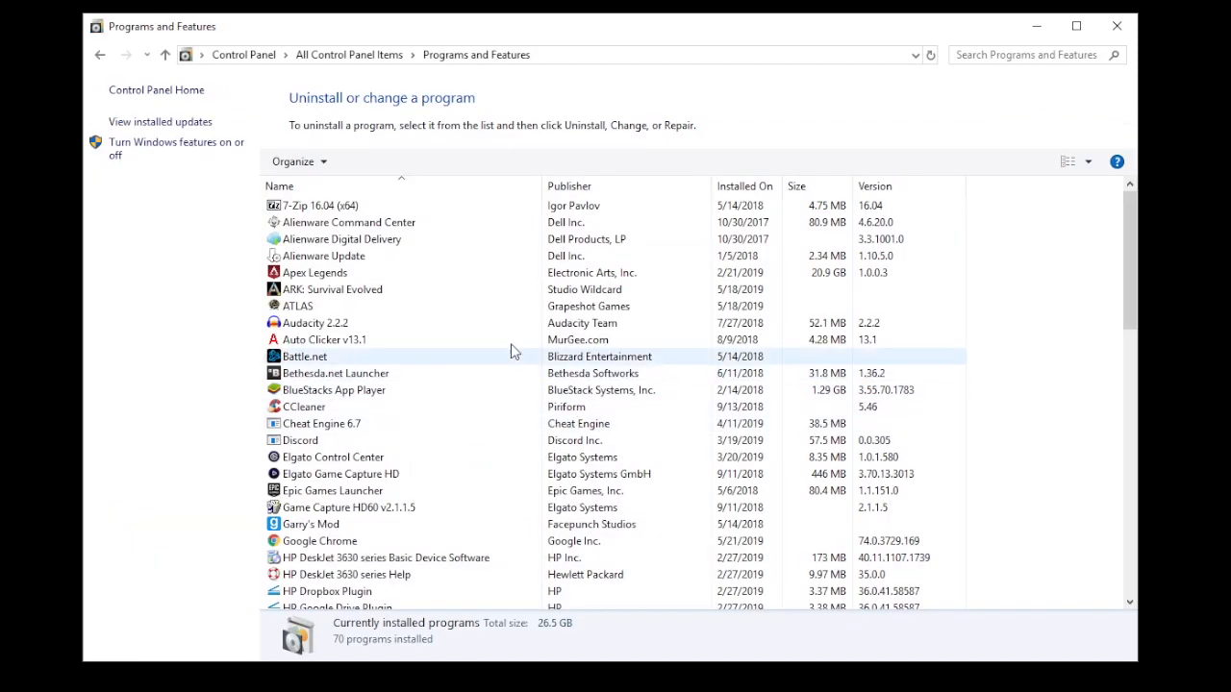
left_click(315, 323)
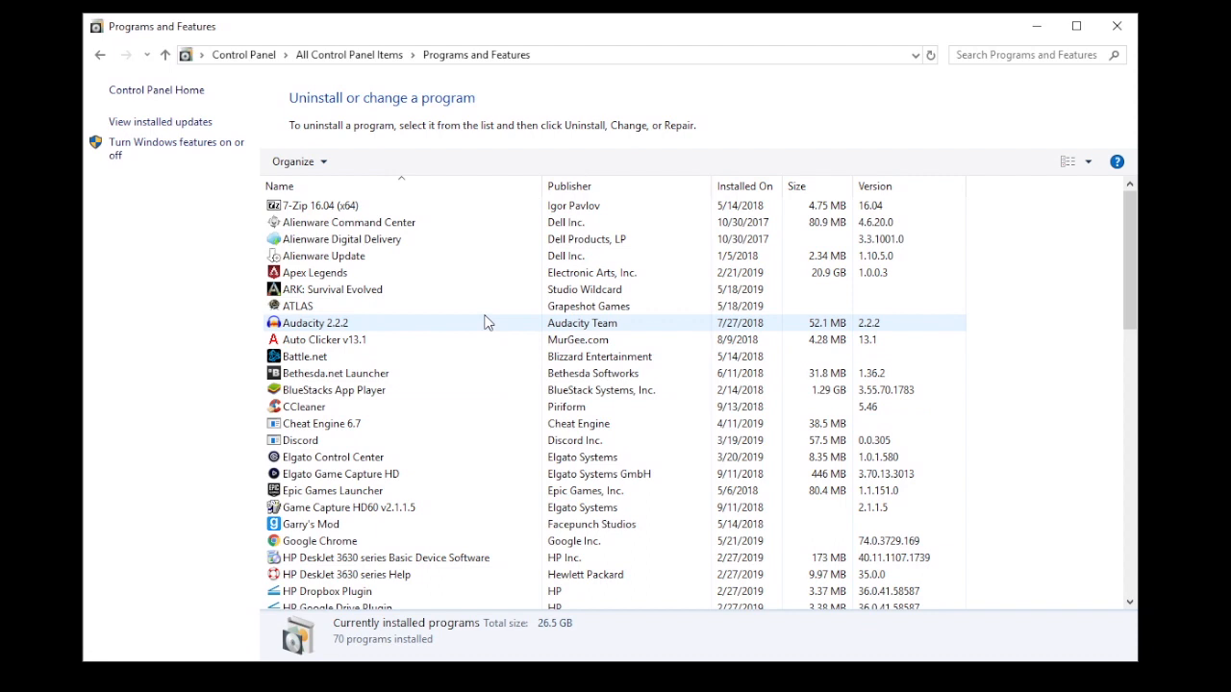
scroll("down", 3)
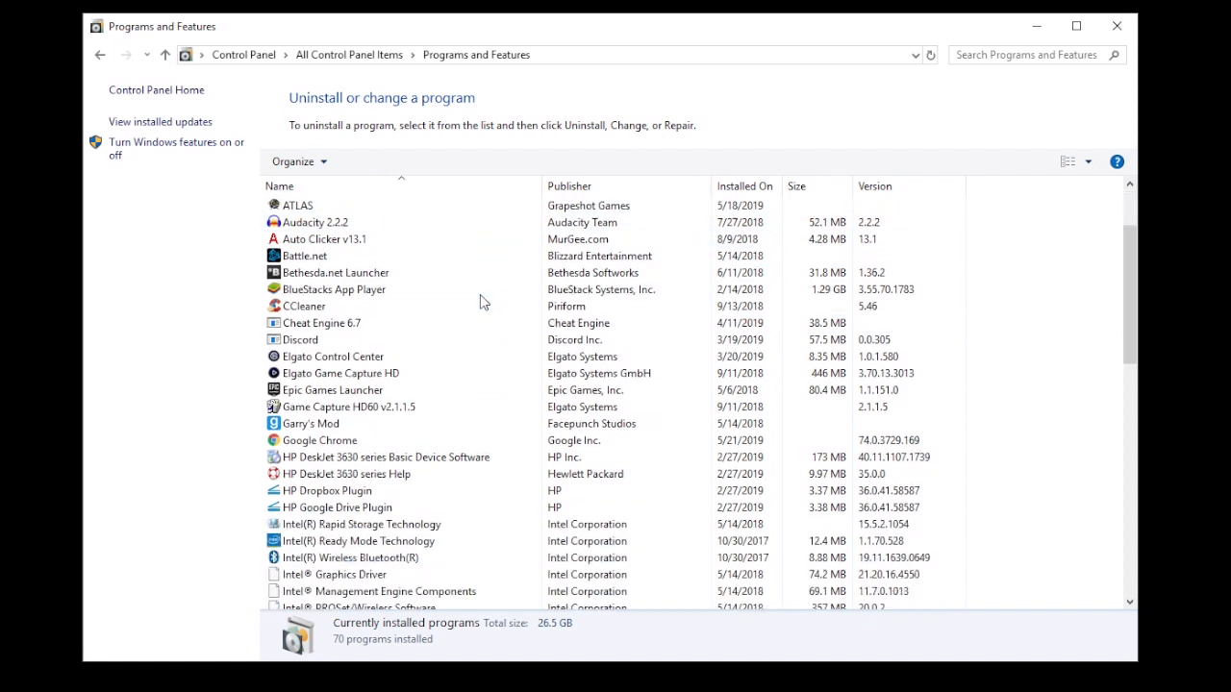
scroll("up", 3)
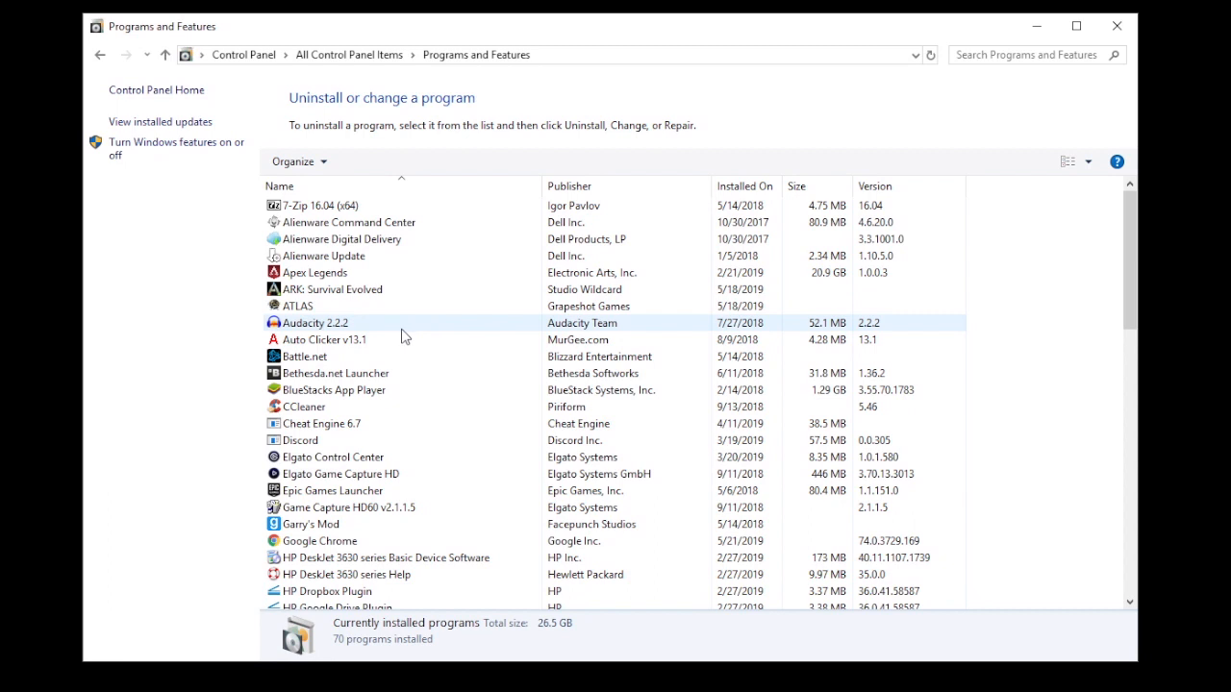
left_click(303, 355)
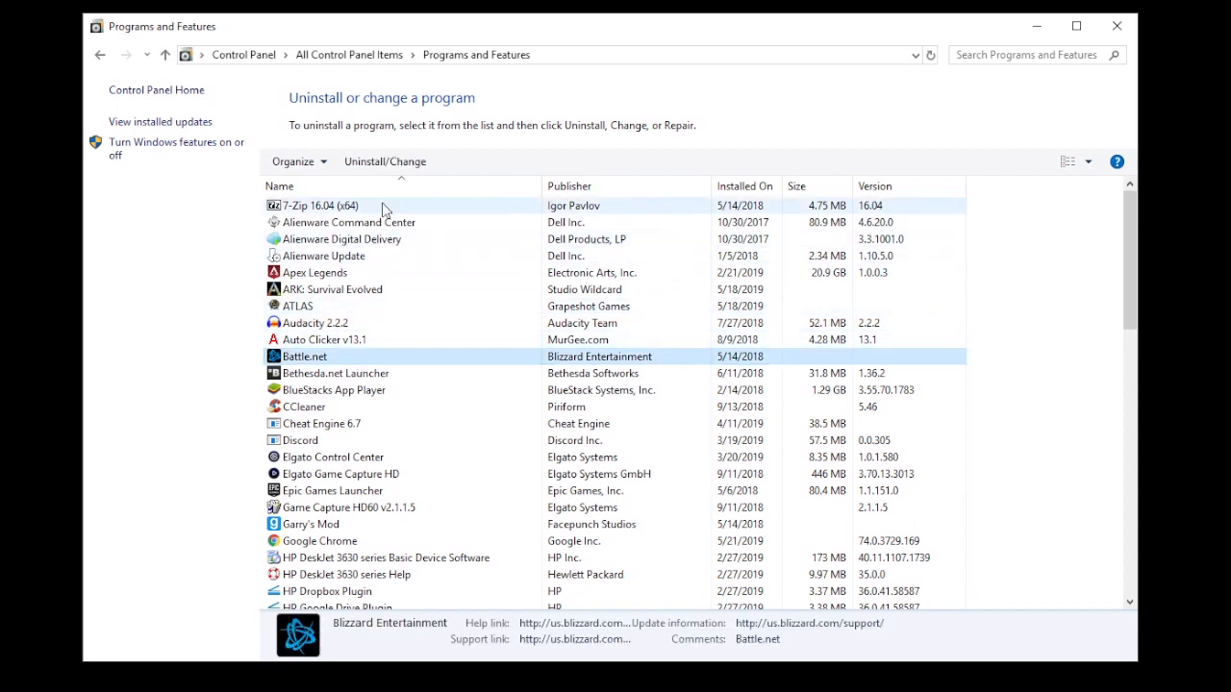
mouse_move(385, 162)
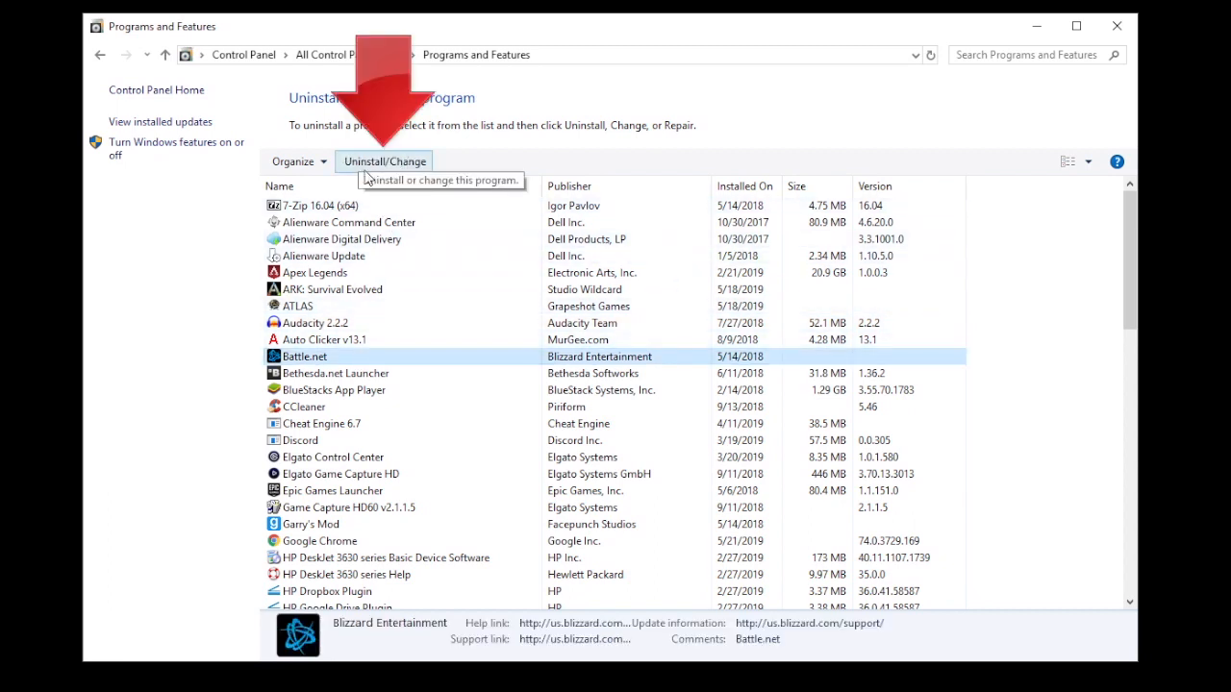
- Scroll through the installed programs list looking for ones to remove
scroll("down", 3)
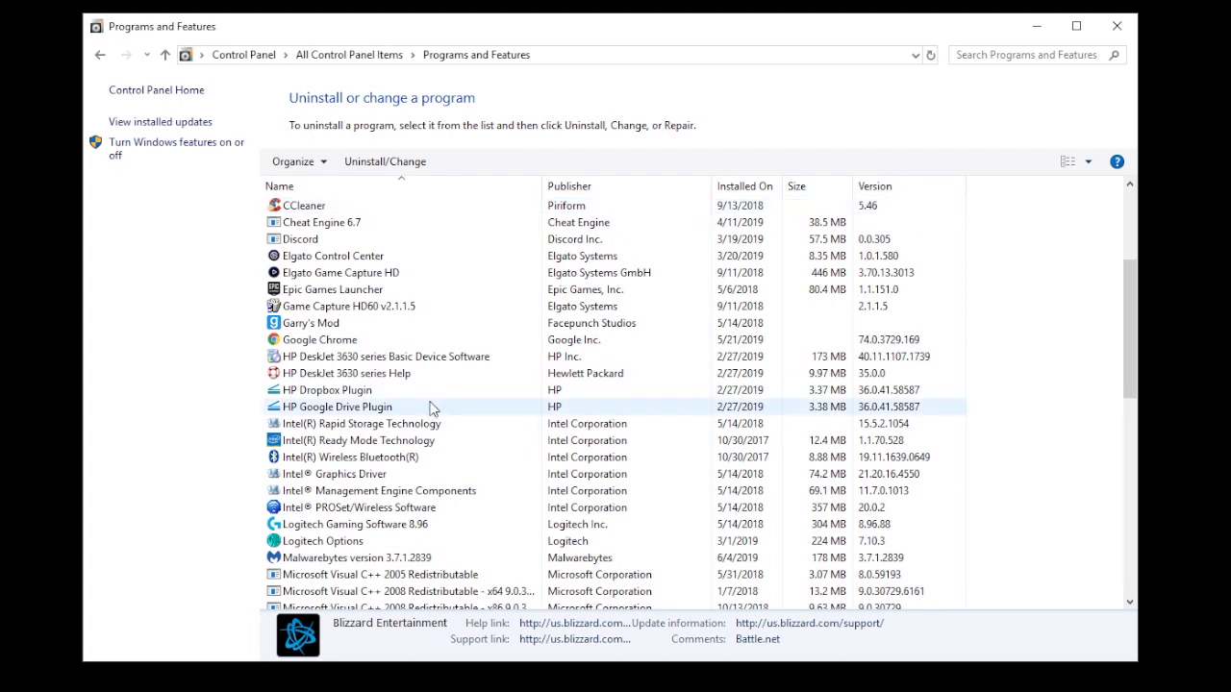
scroll("down", 3)
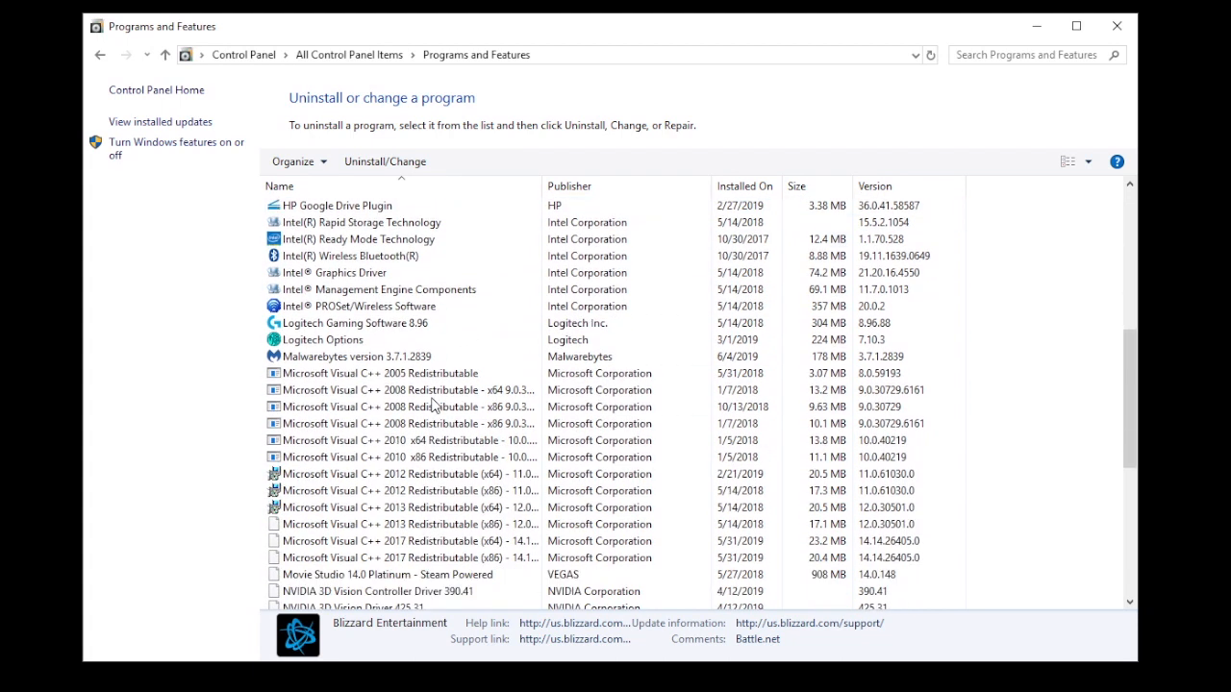
scroll("down", 3)
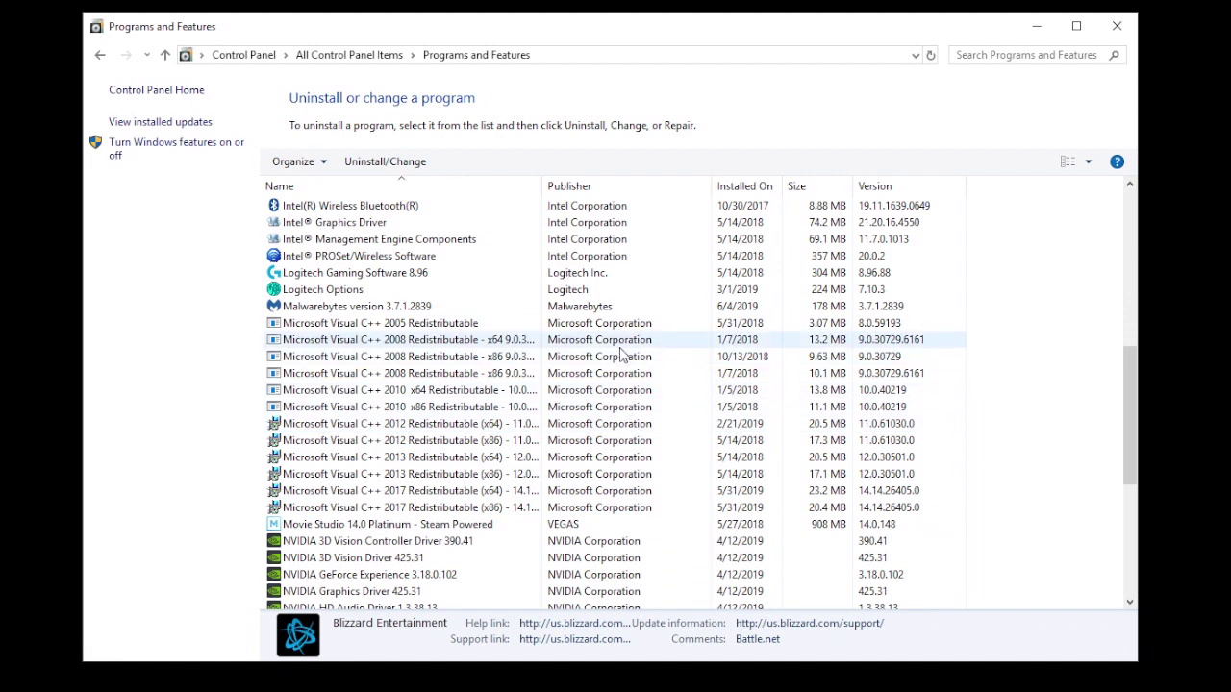
scroll("down", 3)
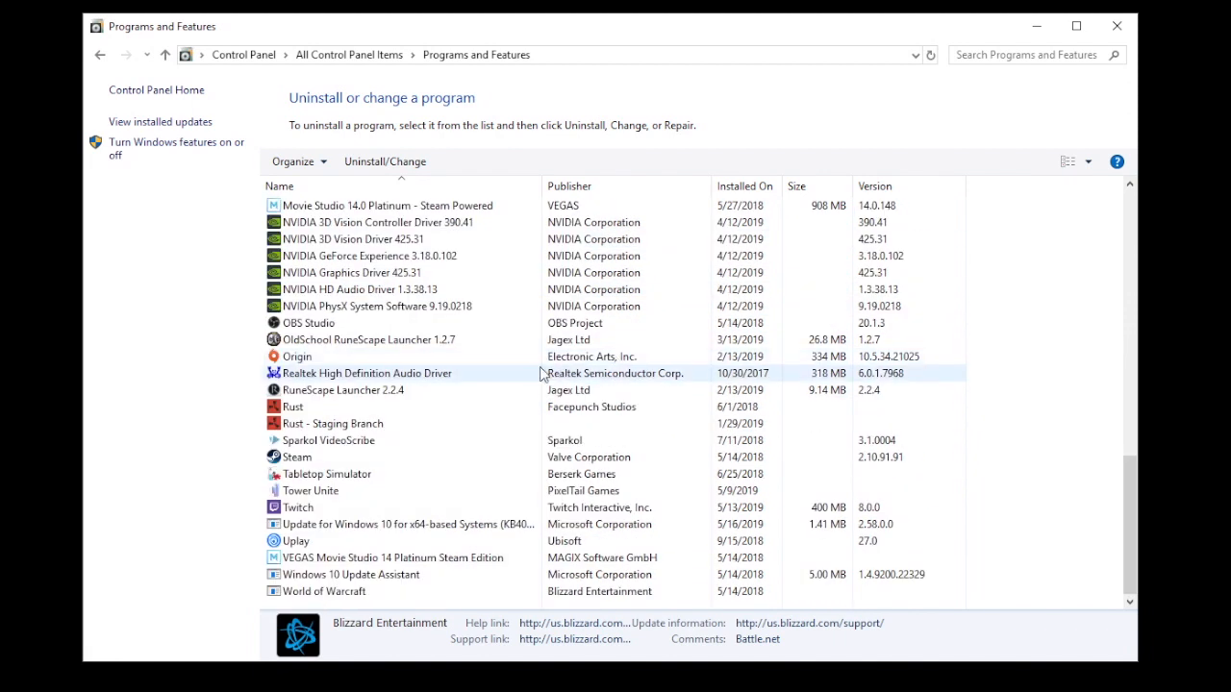
scroll("up", 3)
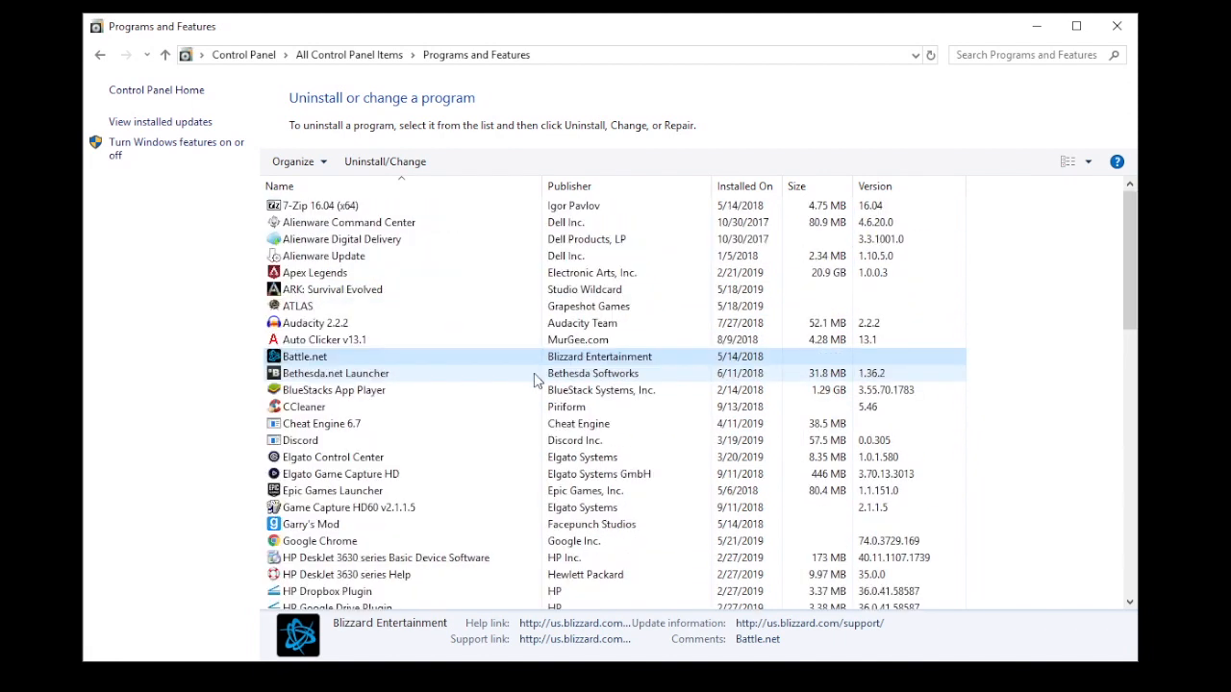
mouse_move(323, 339)
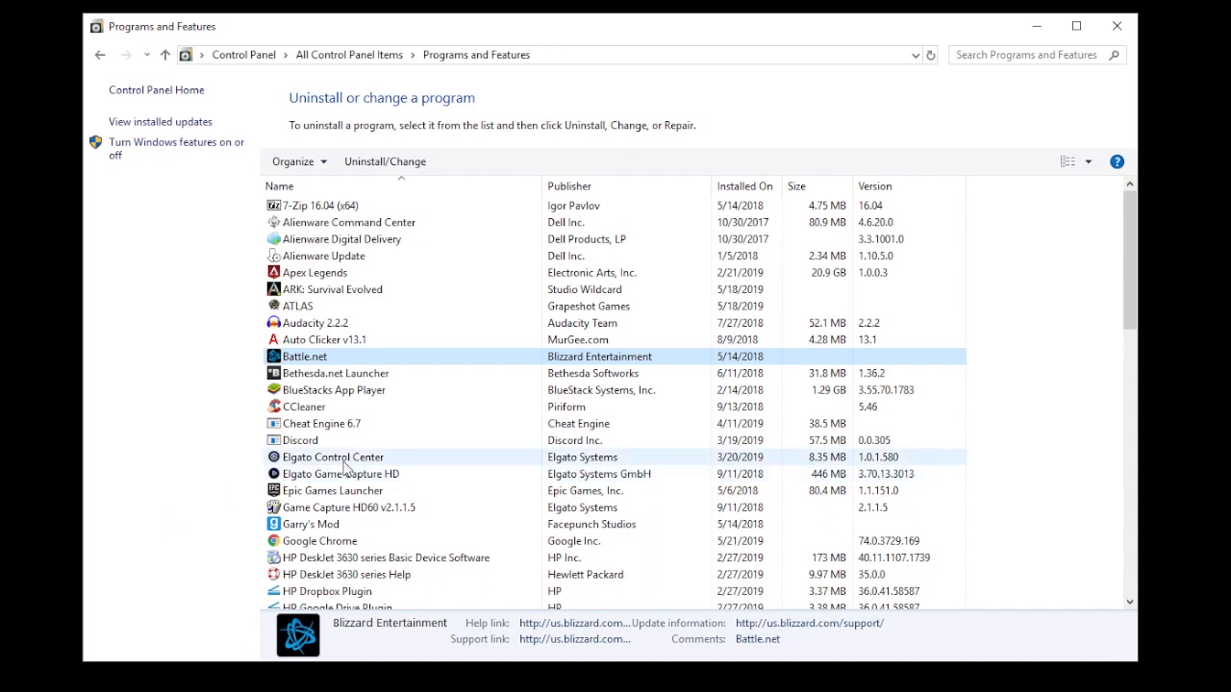
mouse_move(389, 361)
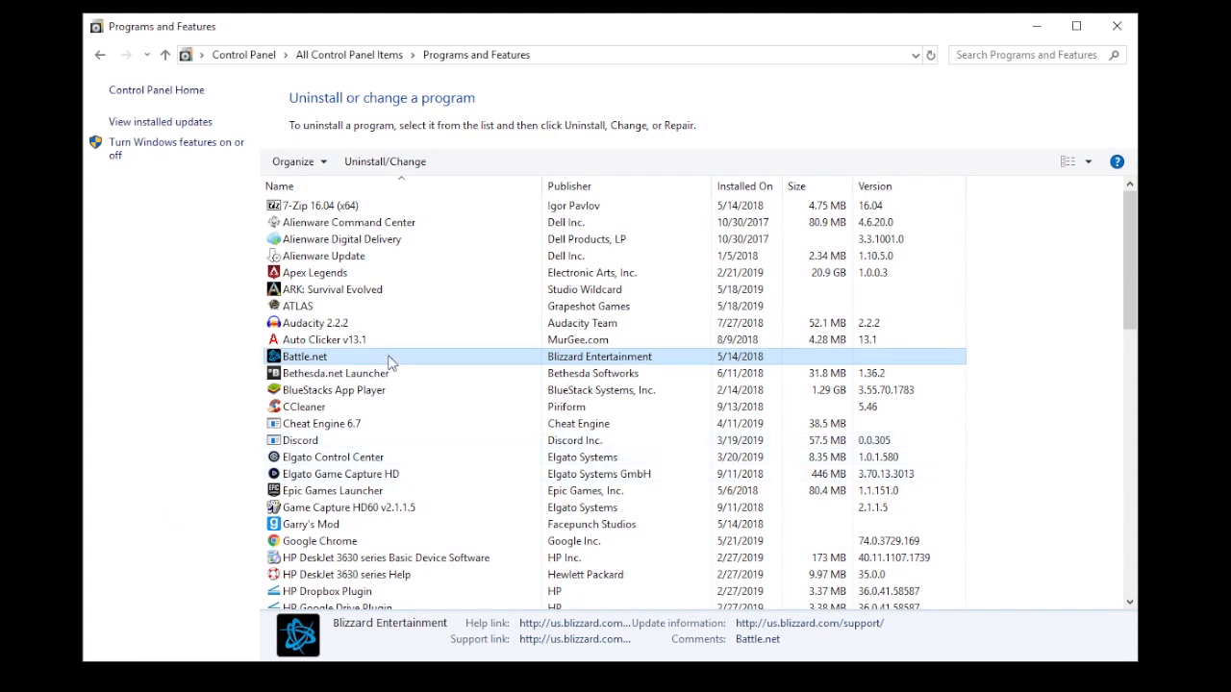
mouse_move(385, 162)
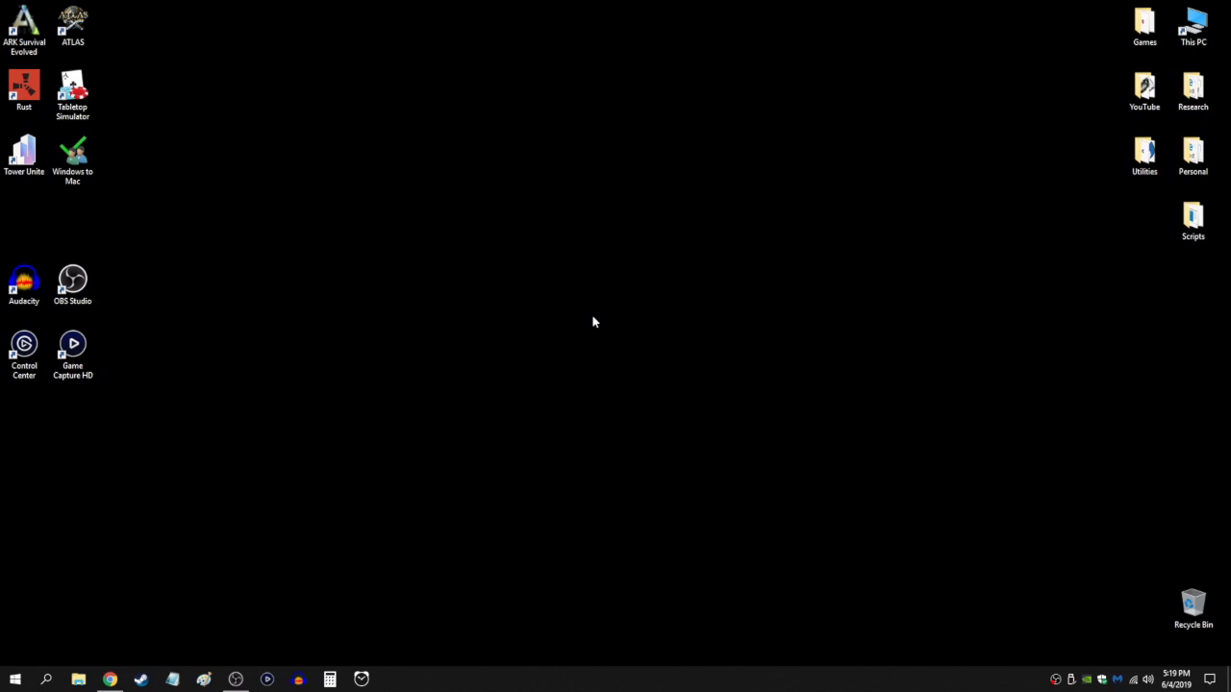
mouse_move(331, 419)
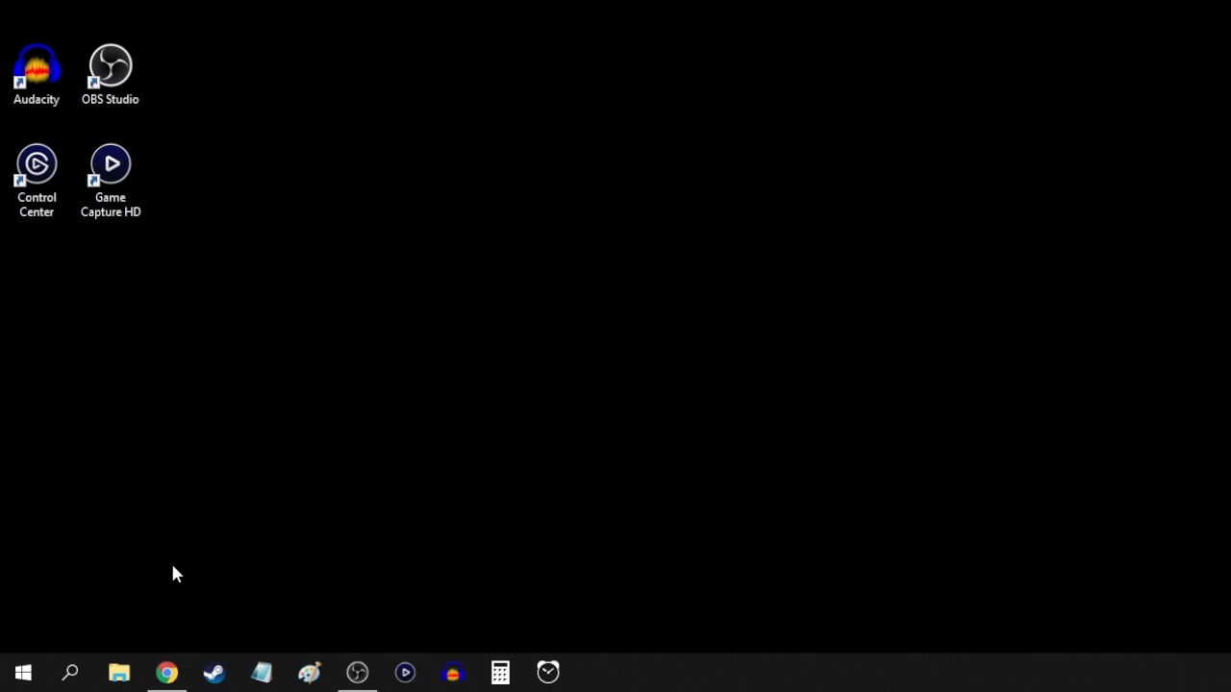
- Search Start for 'control Panel' to reopen All Control Panel Items
left_click(69, 673)
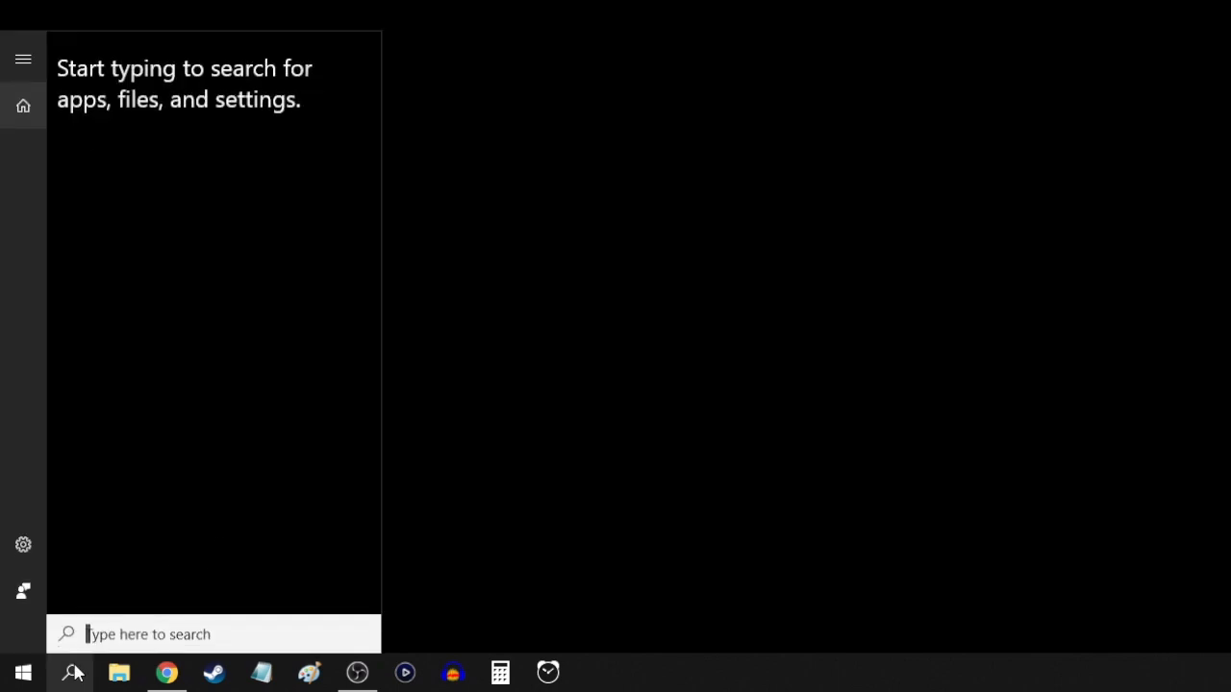
type("control Panel")
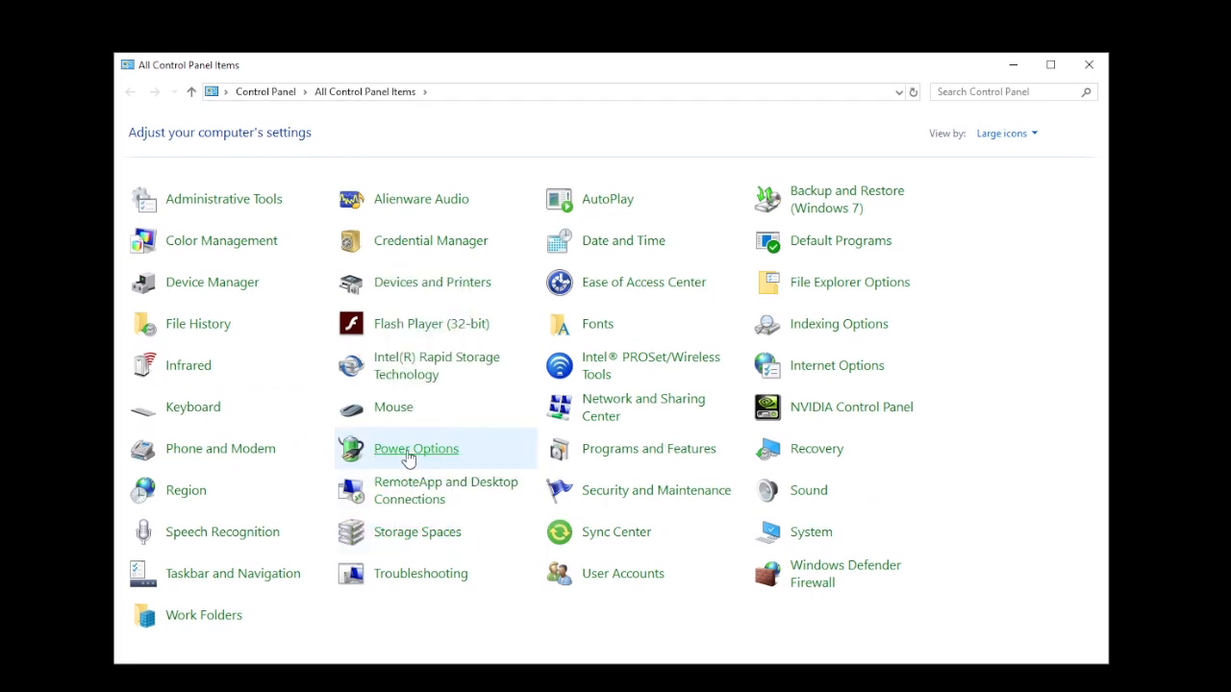
- In Power Options, try the Power saver plan, then return to Balanced (recommended)
left_click(415, 448)
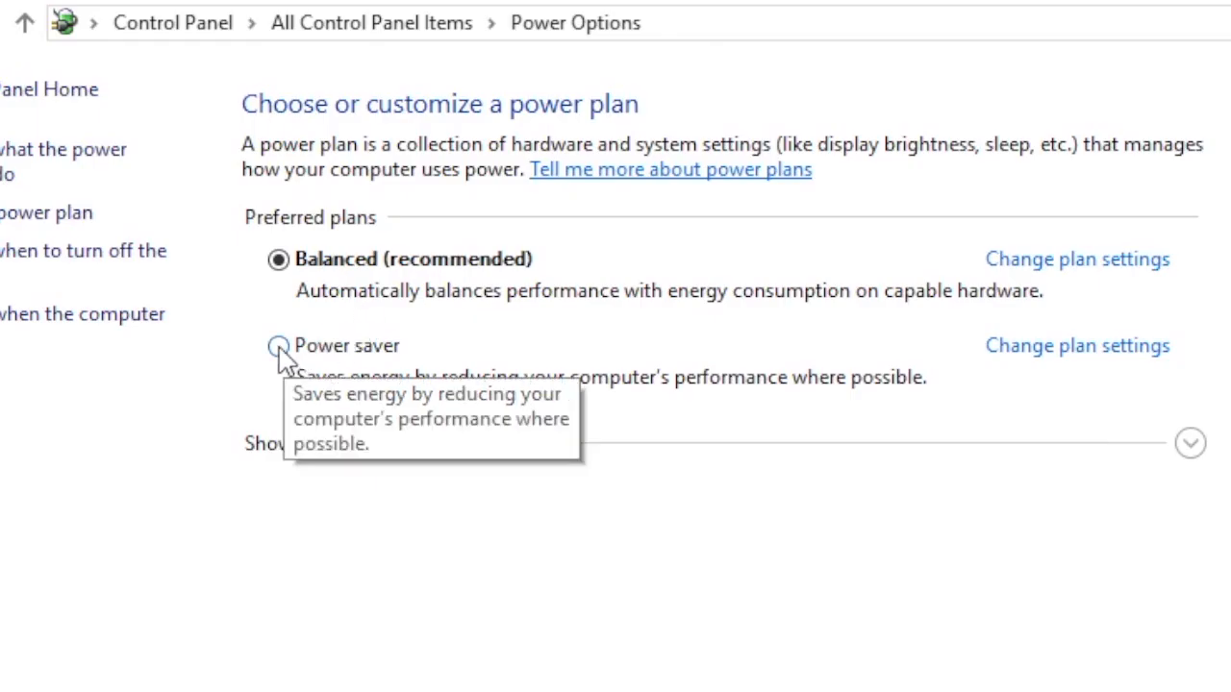
left_click(277, 346)
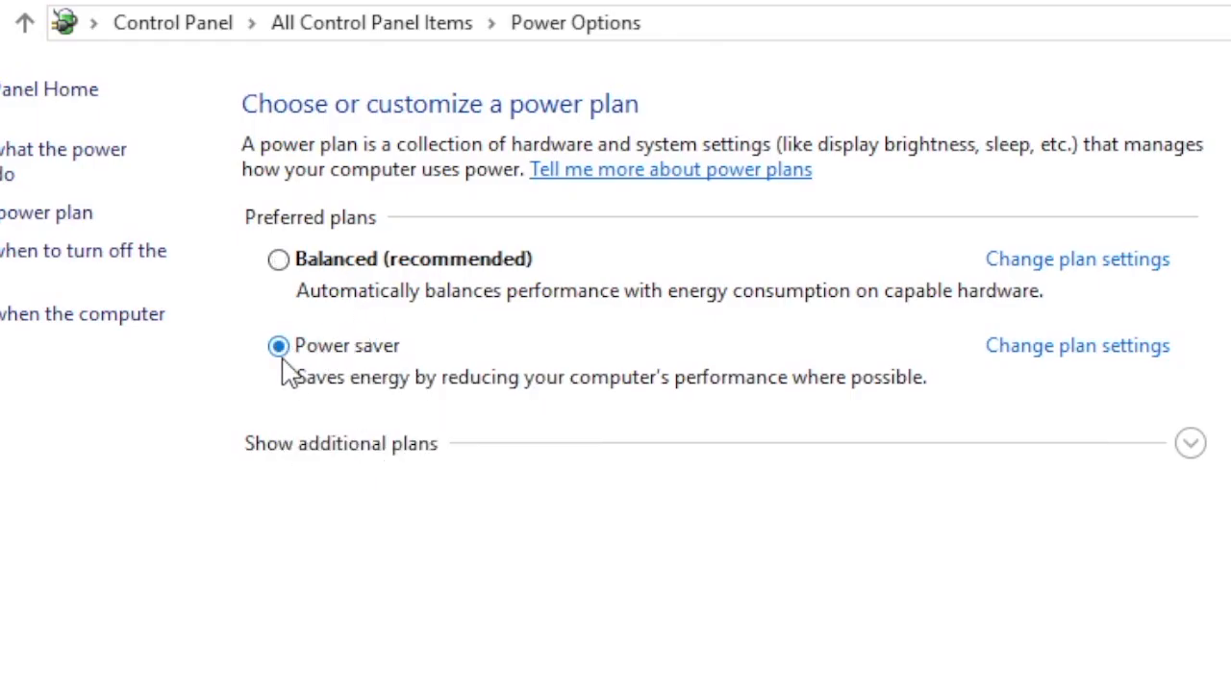
mouse_move(277, 259)
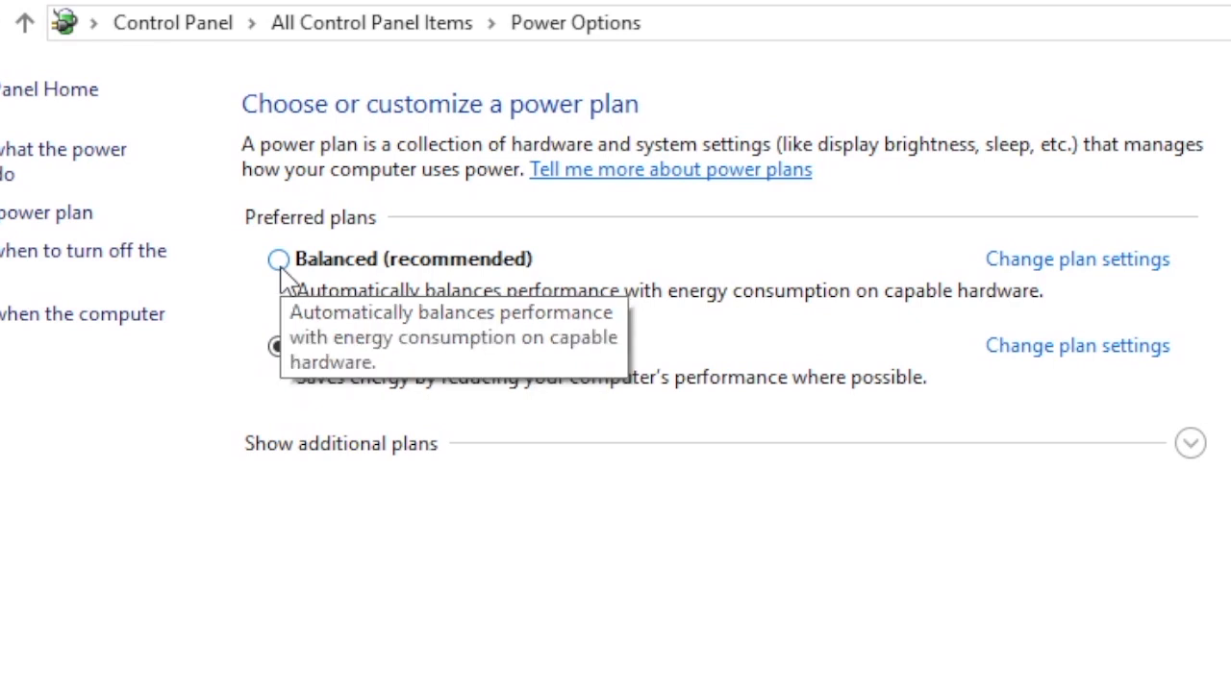
left_click(277, 257)
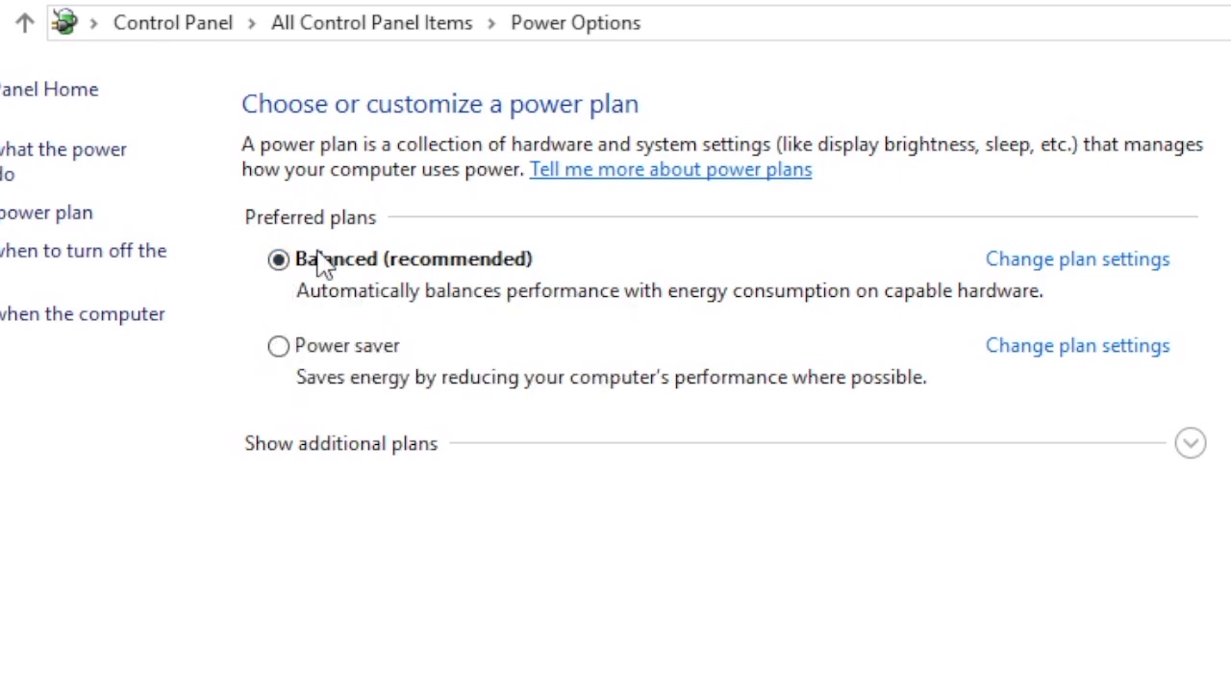
mouse_move(318, 398)
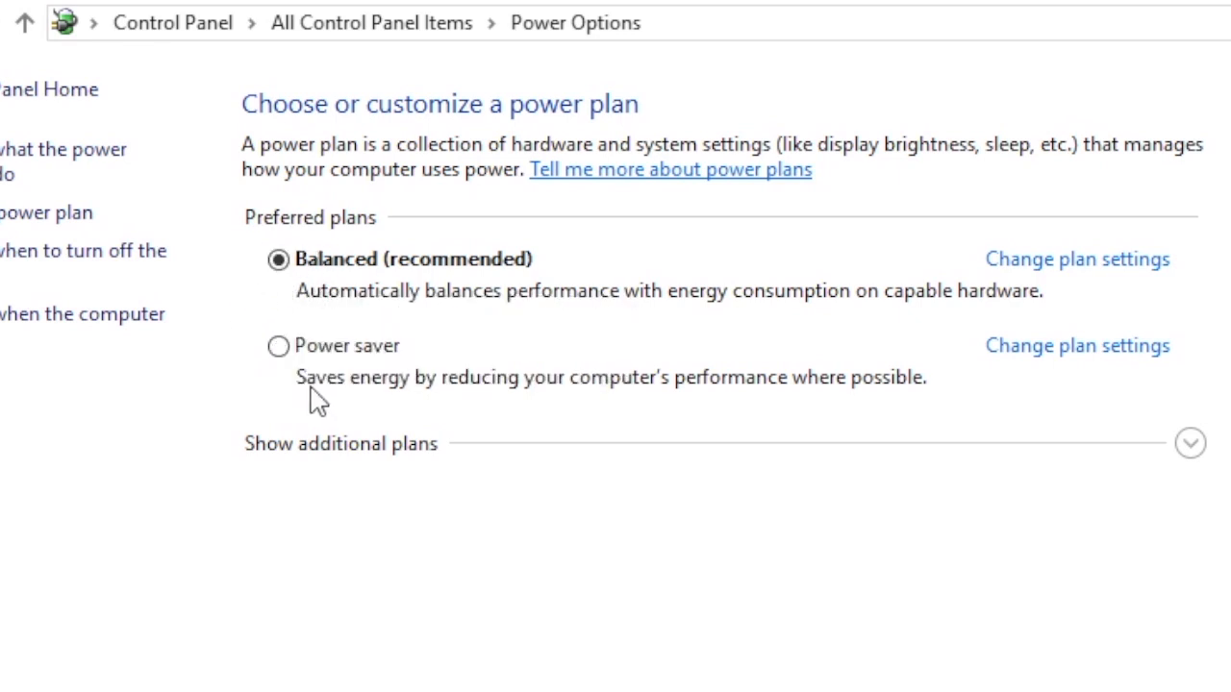
mouse_move(548, 415)
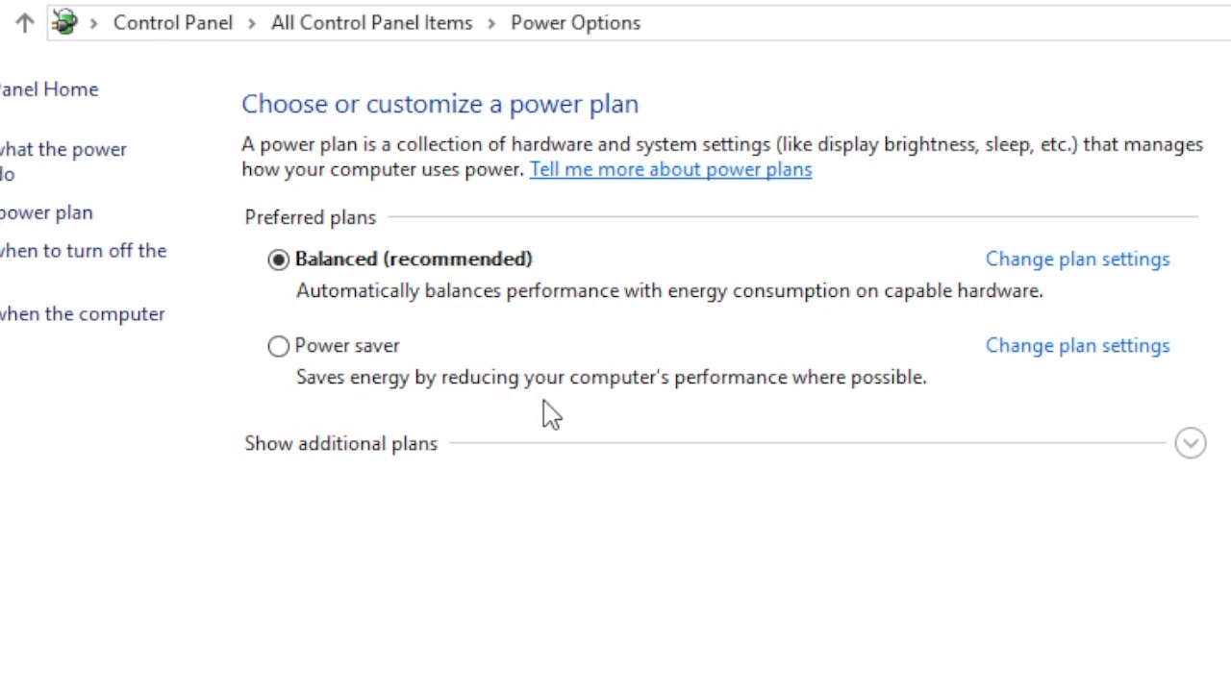
mouse_move(873, 407)
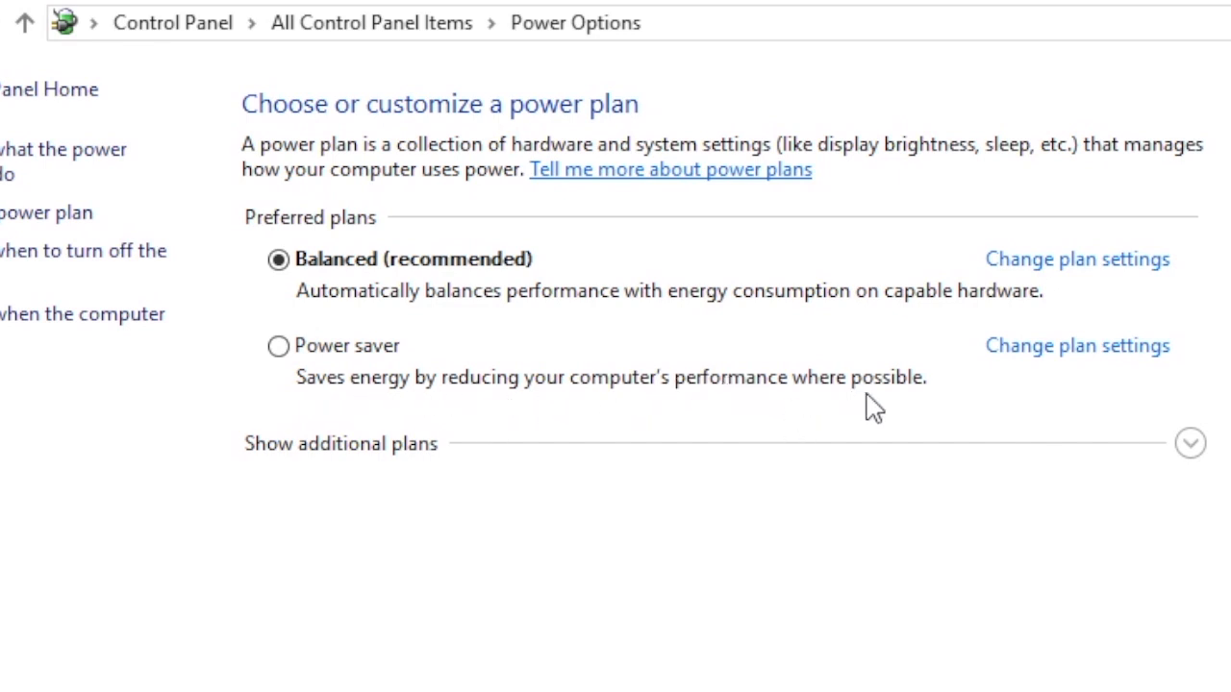
mouse_move(789, 392)
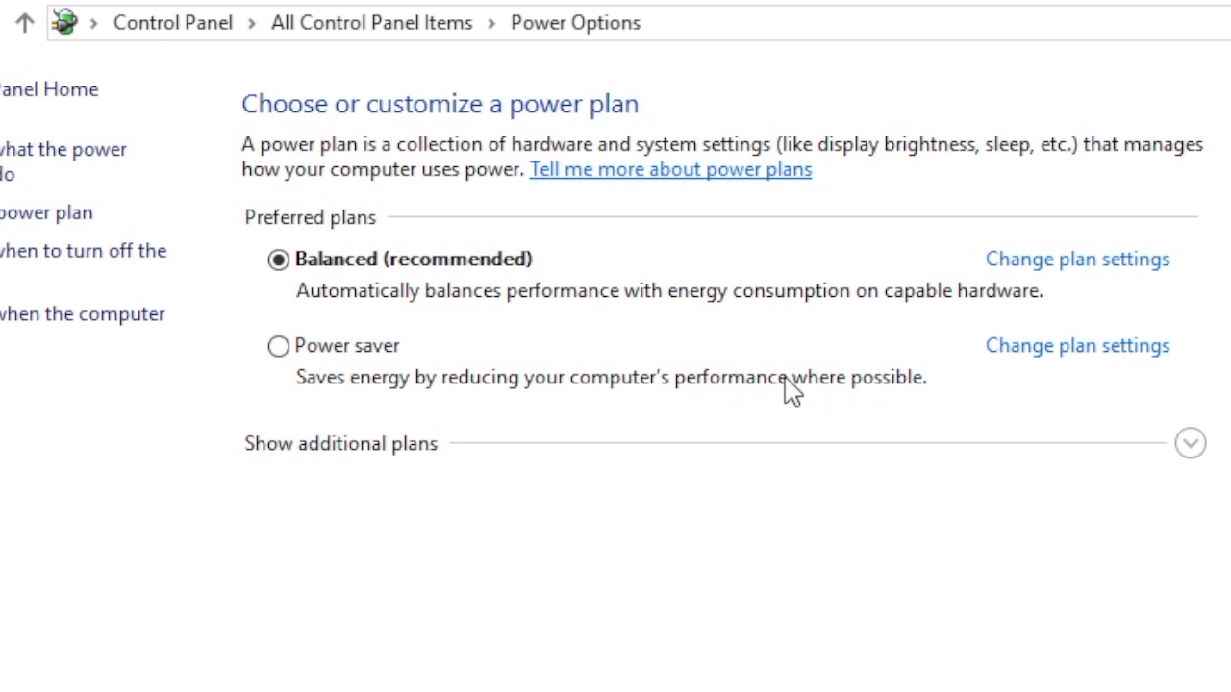
mouse_move(638, 398)
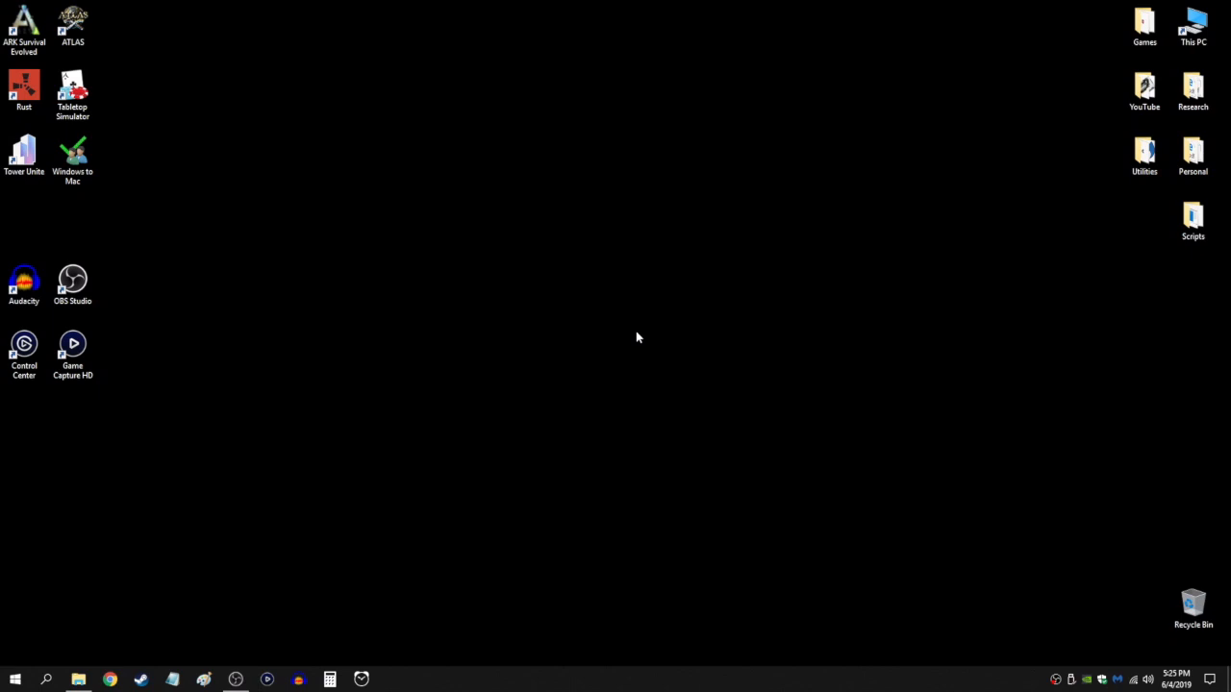
mouse_move(292, 440)
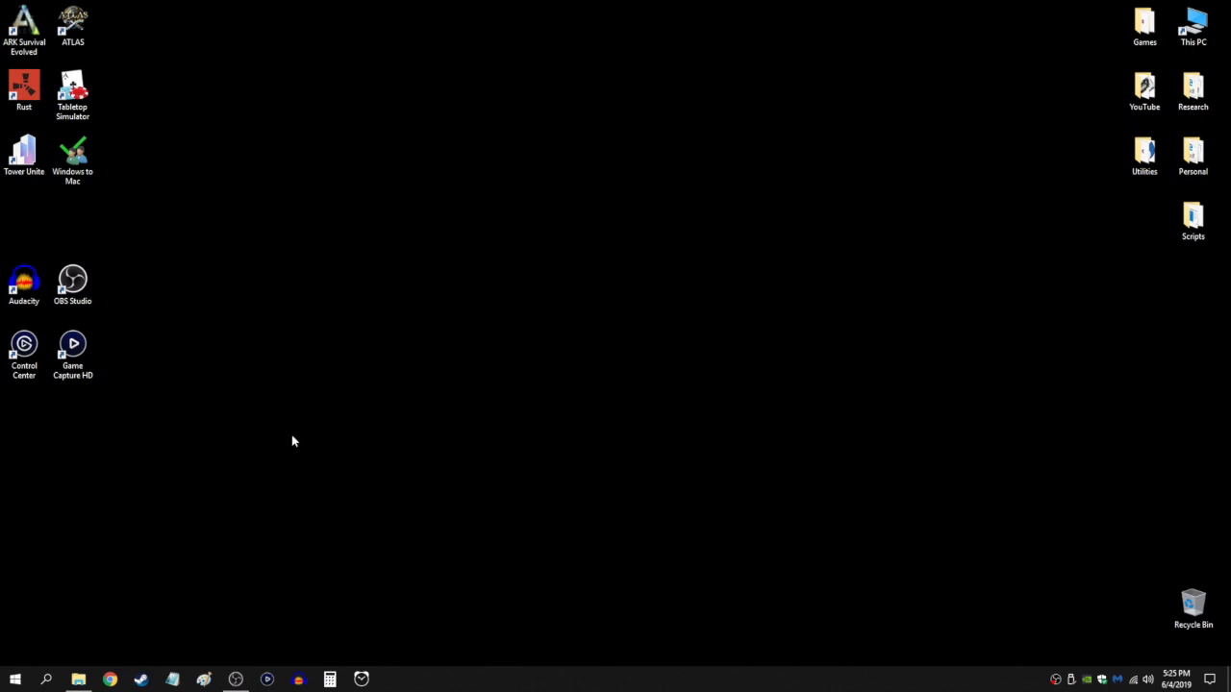
- Search Start for 'upda' to reach Windows Update settings showing the PC is up to date
left_click(46, 681)
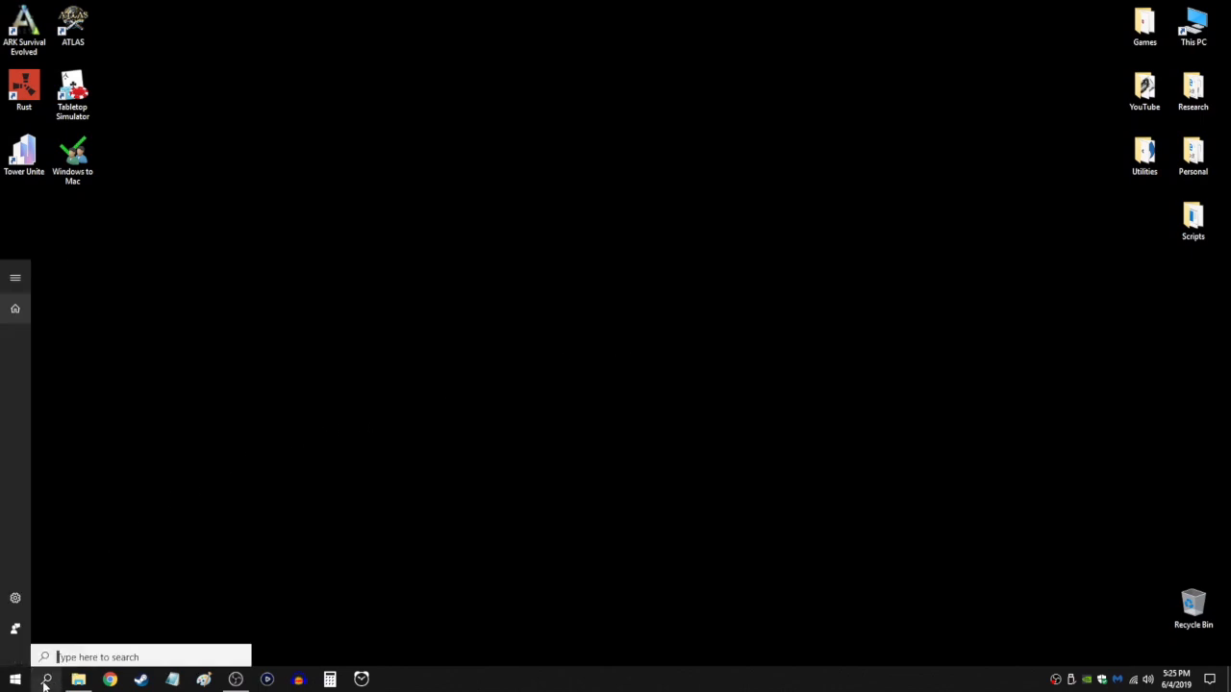
type("upda")
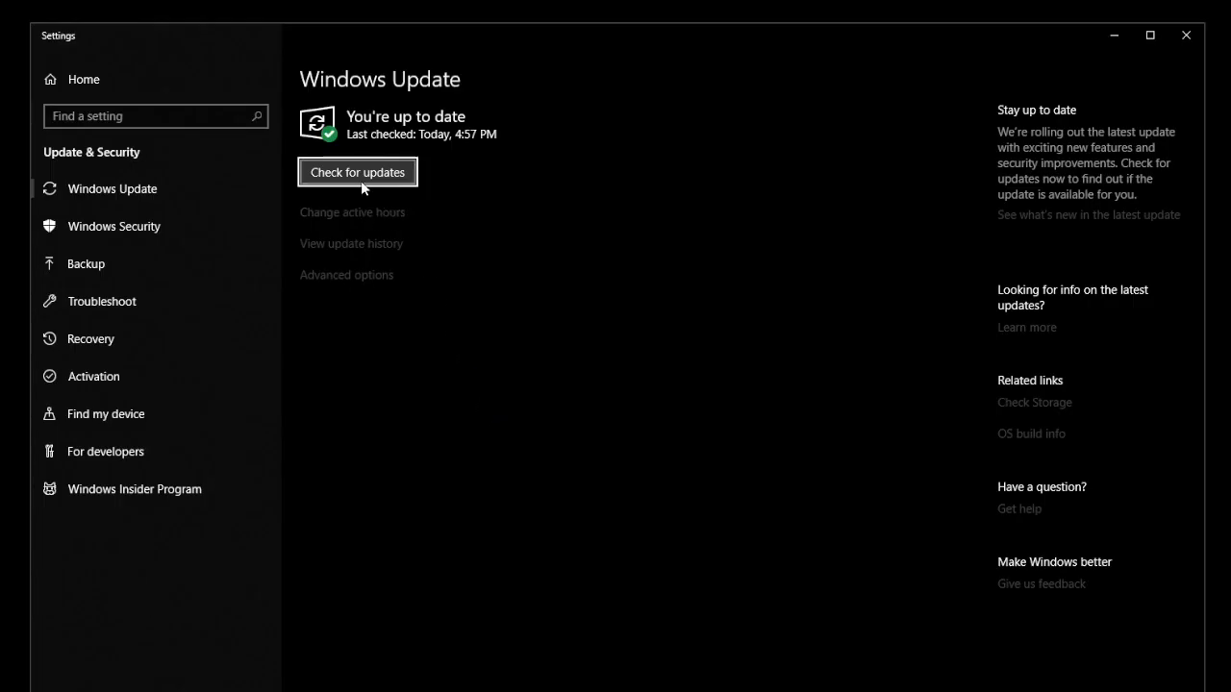
mouse_move(363, 180)
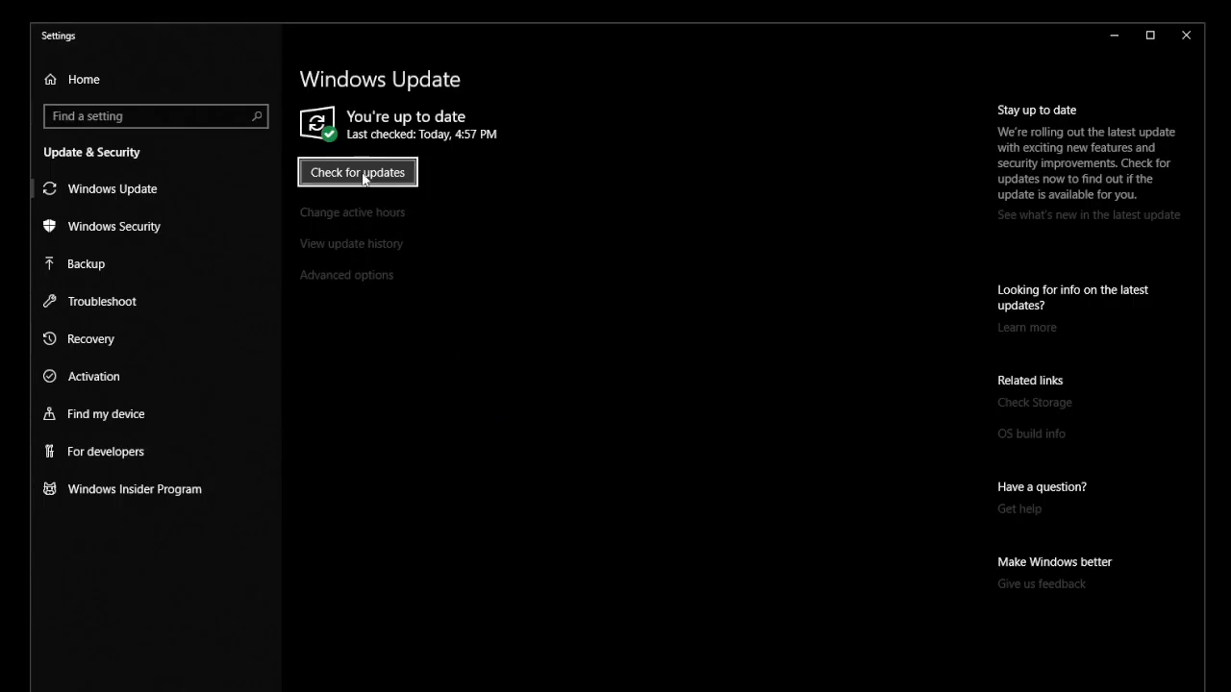
mouse_move(554, 163)
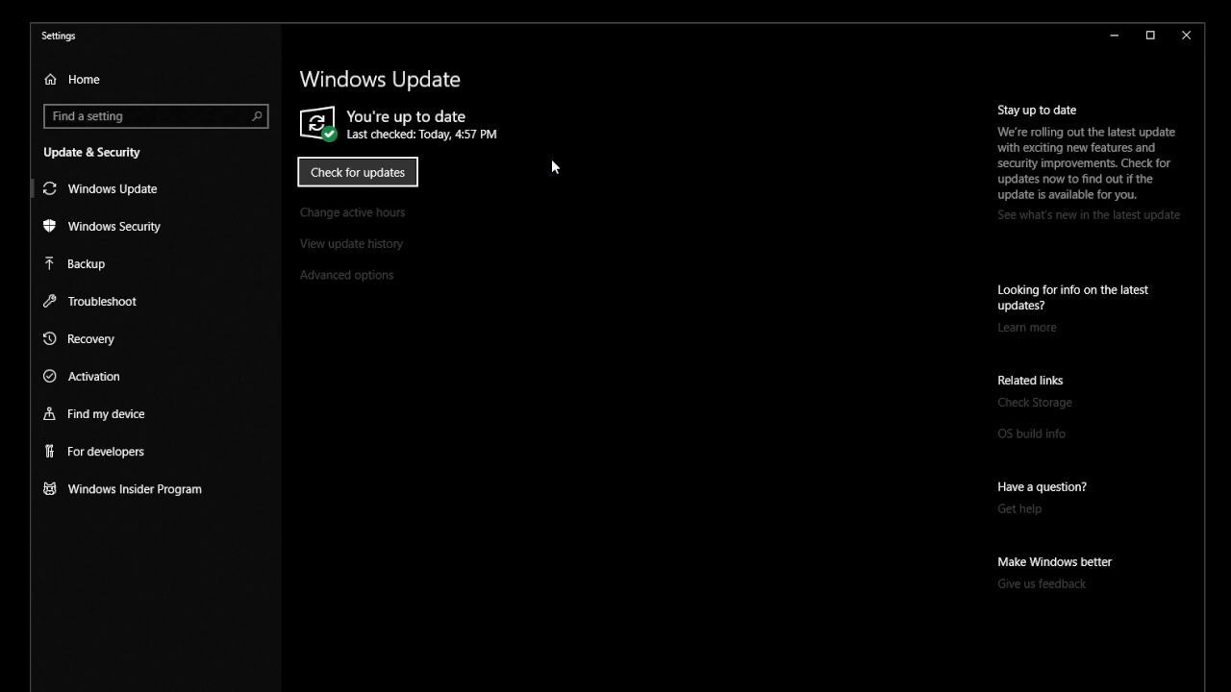
mouse_move(423, 146)
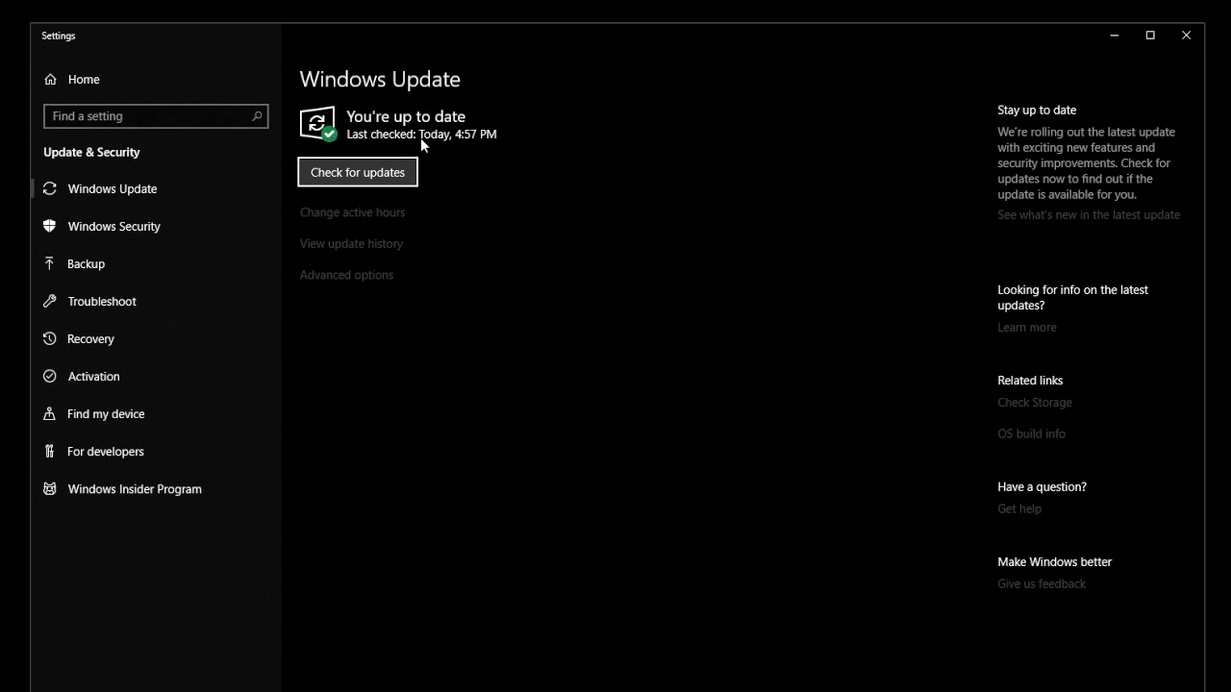
mouse_move(350, 131)
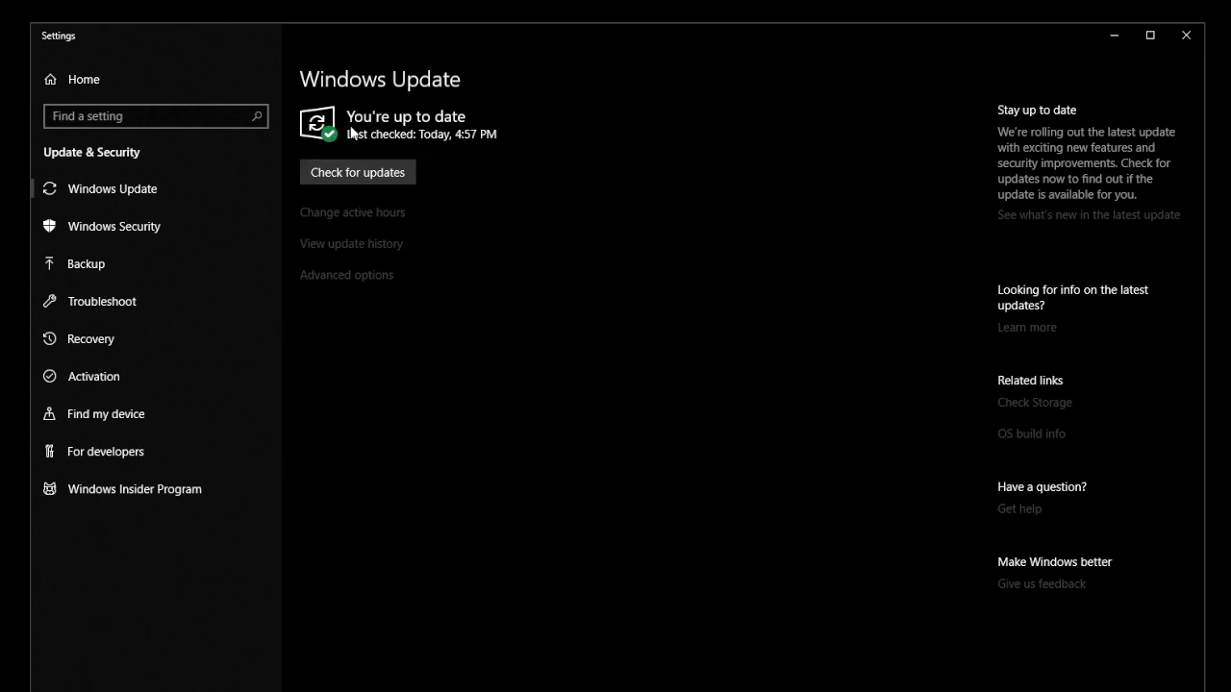
mouse_move(414, 143)
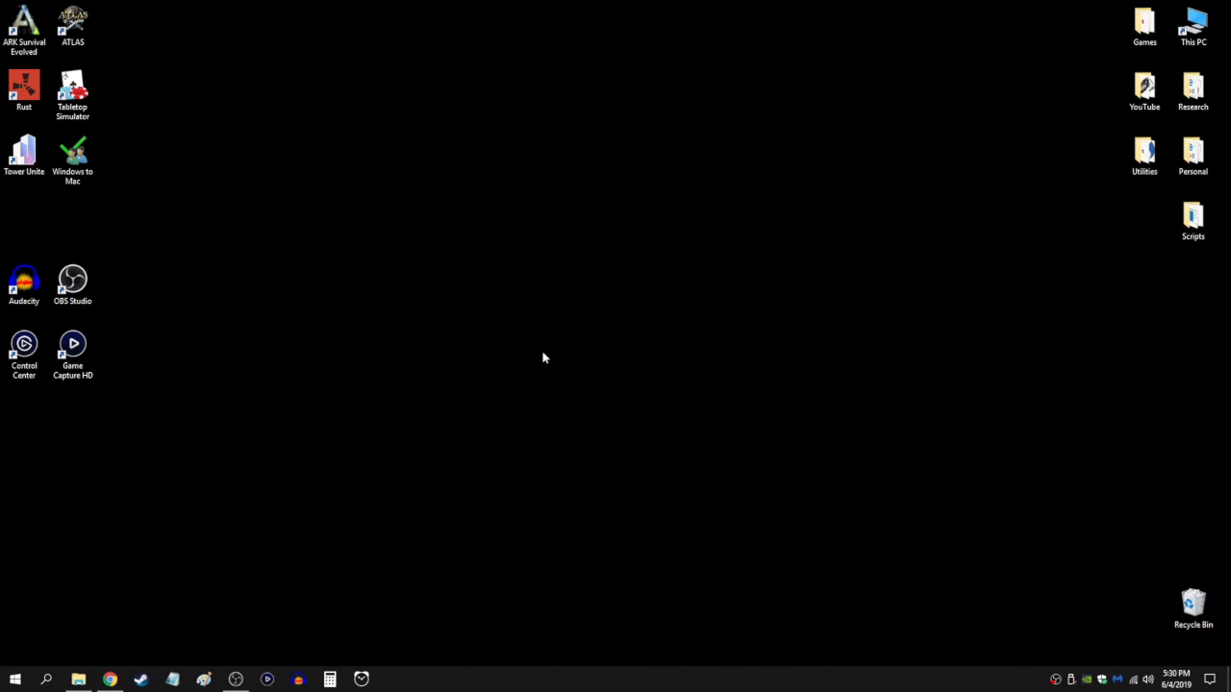
mouse_move(1079, 670)
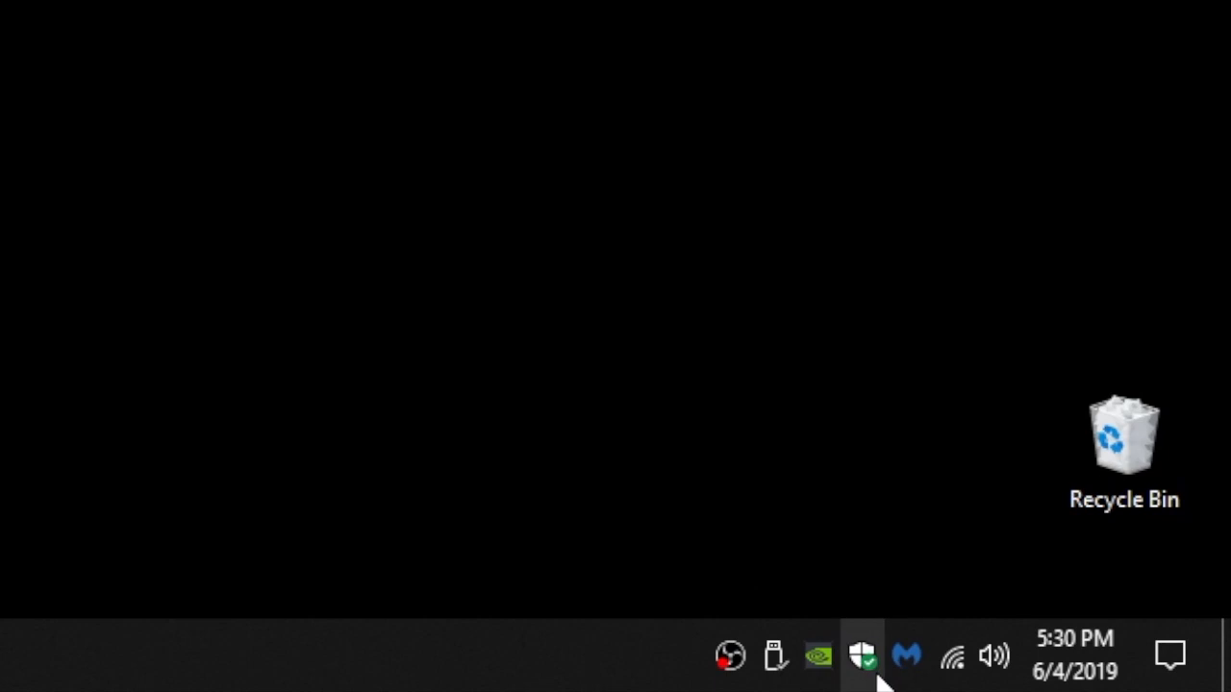
- Launch Windows Defender Security Center from the system tray shield icon
left_click(862, 657)
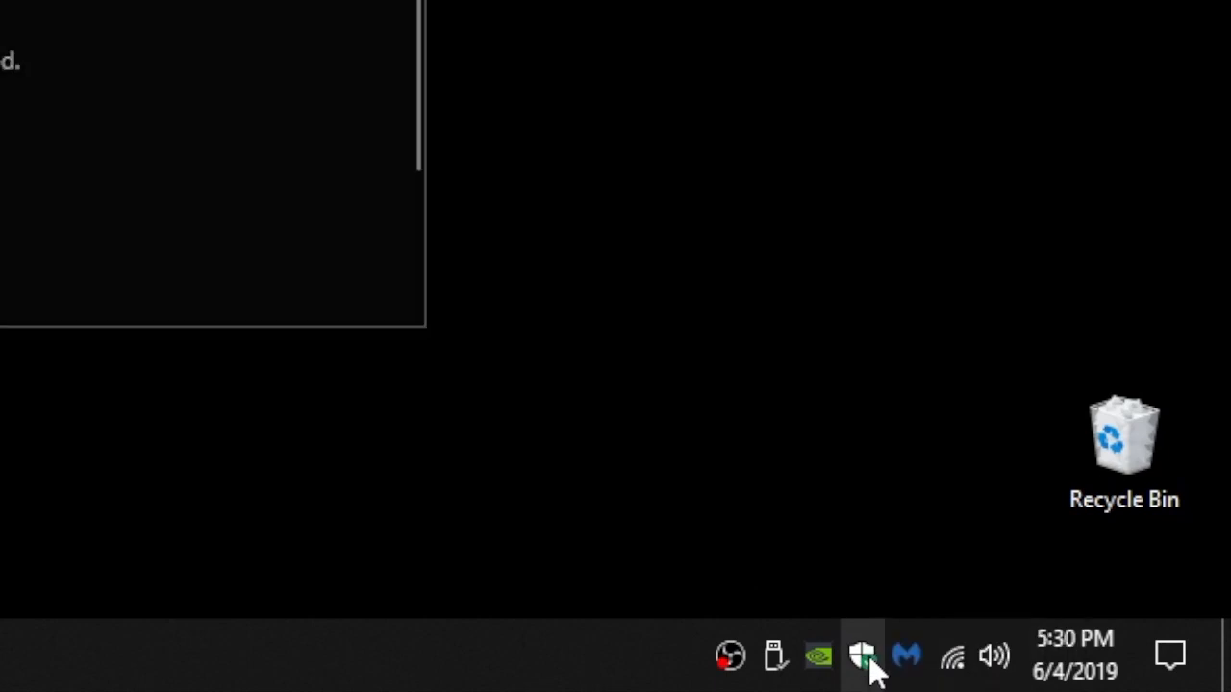
left_click(862, 658)
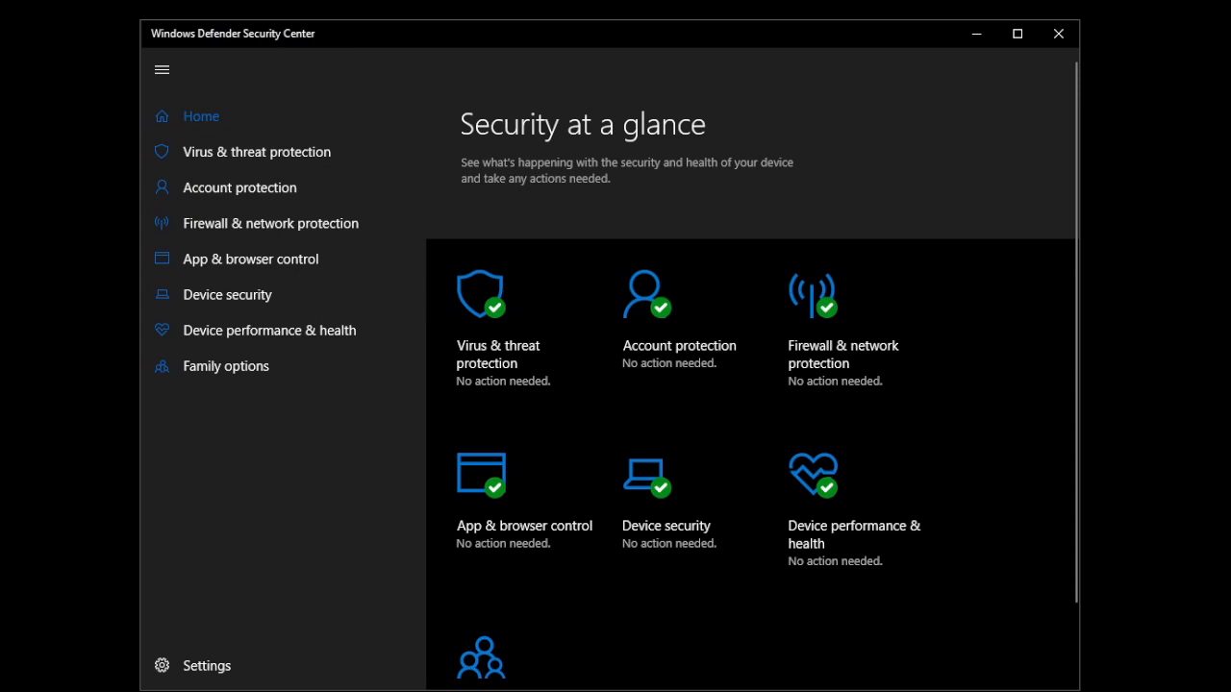
mouse_move(162, 517)
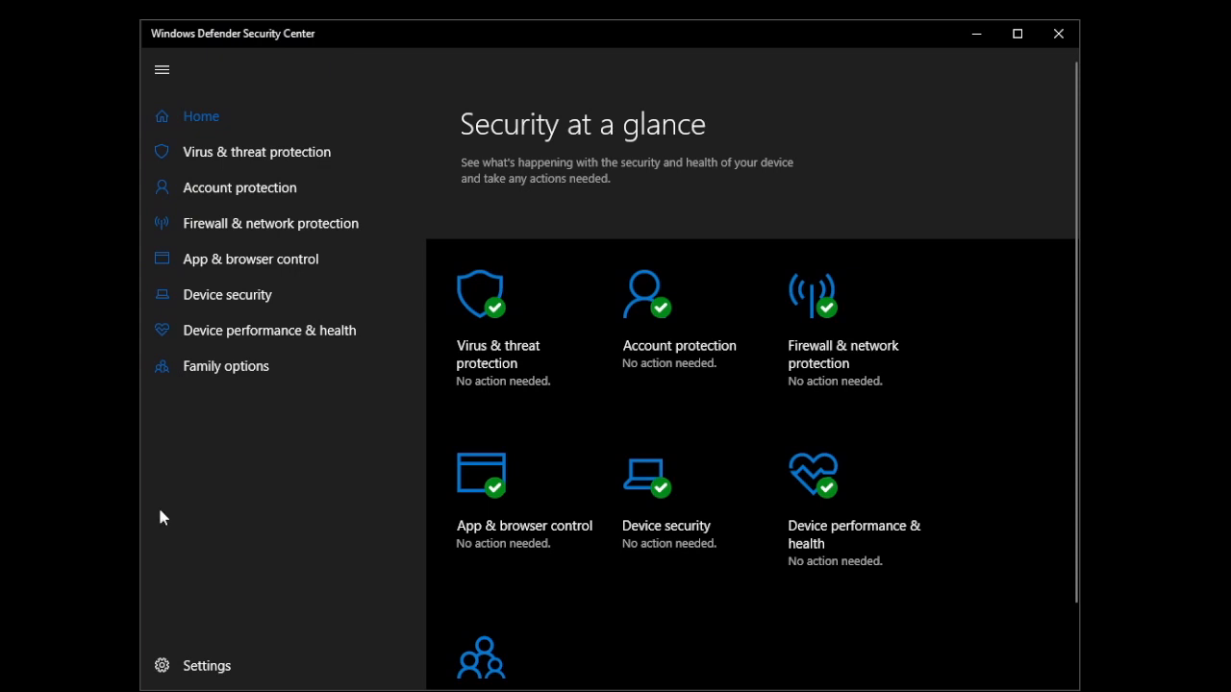
mouse_move(338, 454)
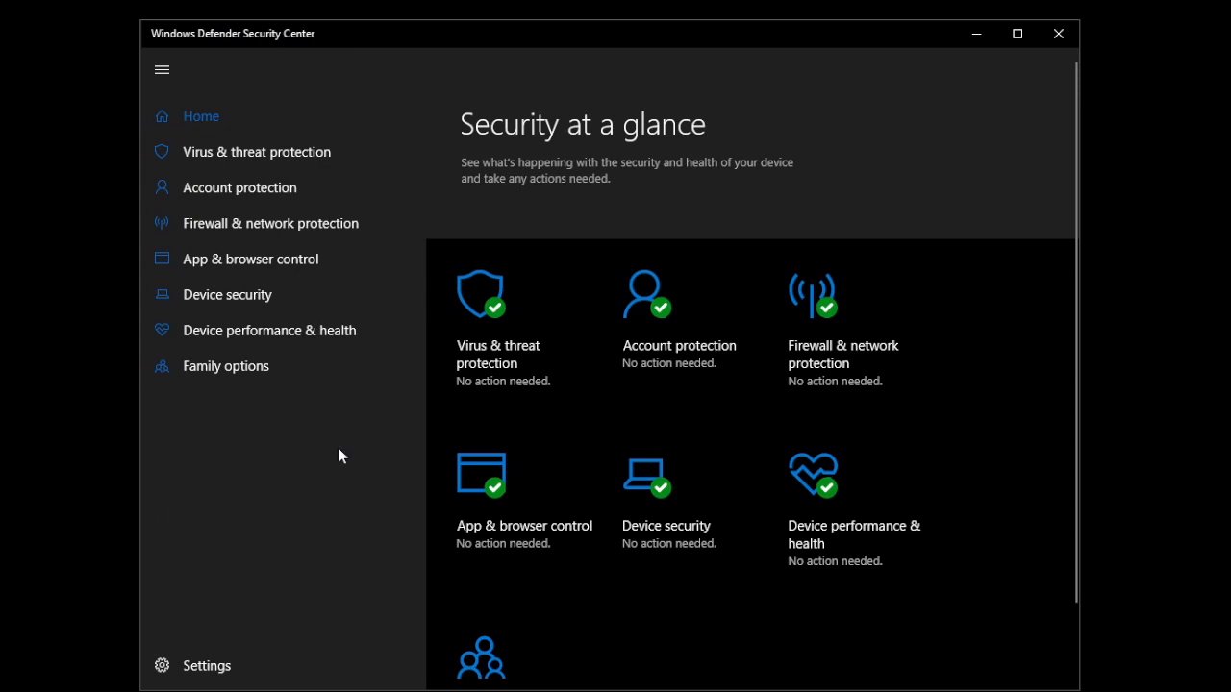
mouse_move(527, 365)
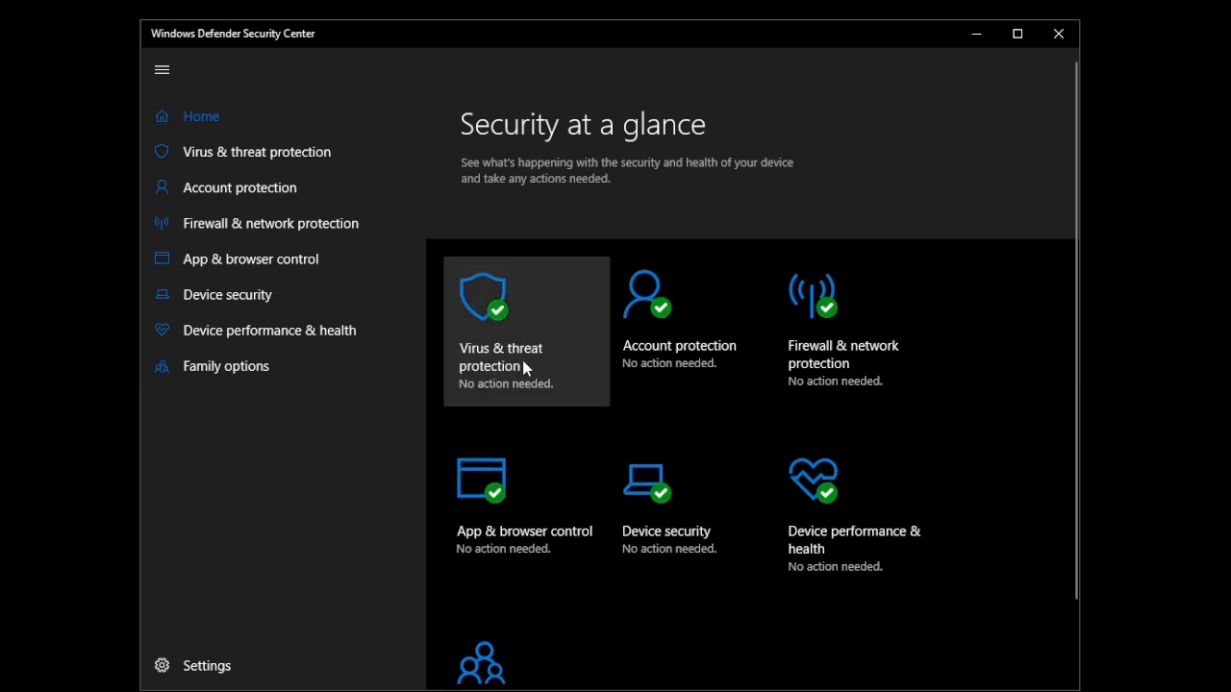
- View Virus & threat protection details: 0 threats found, 188474 files scanned
left_click(500, 365)
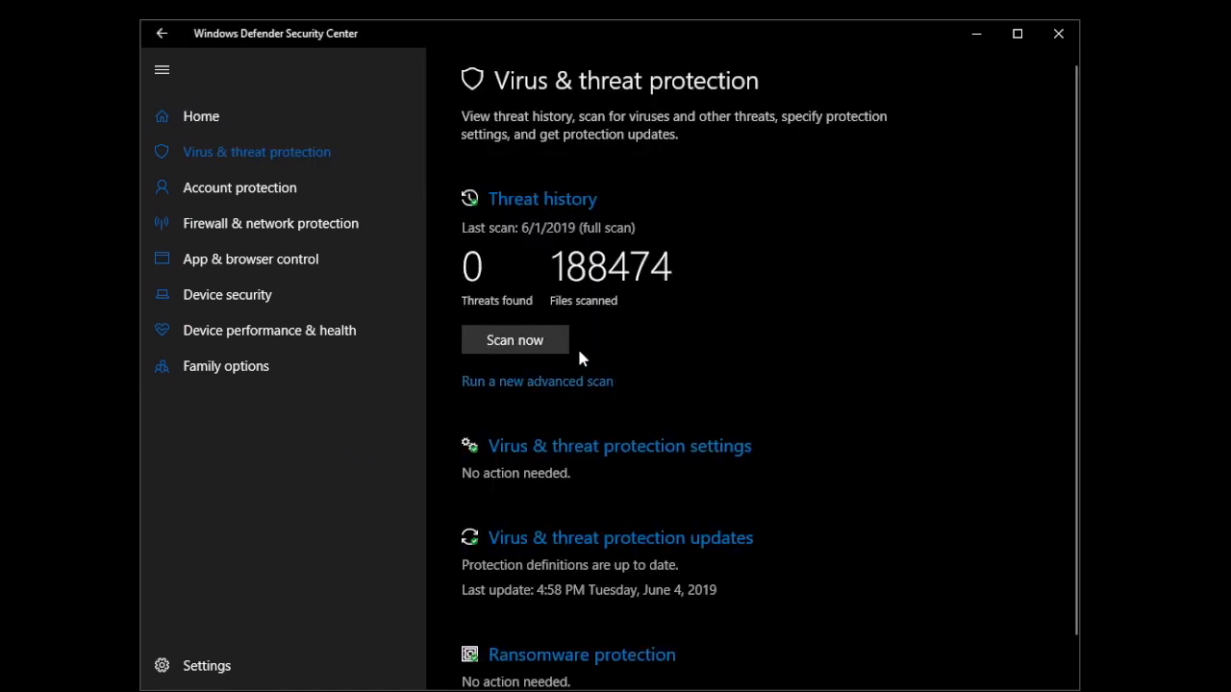
mouse_move(515, 338)
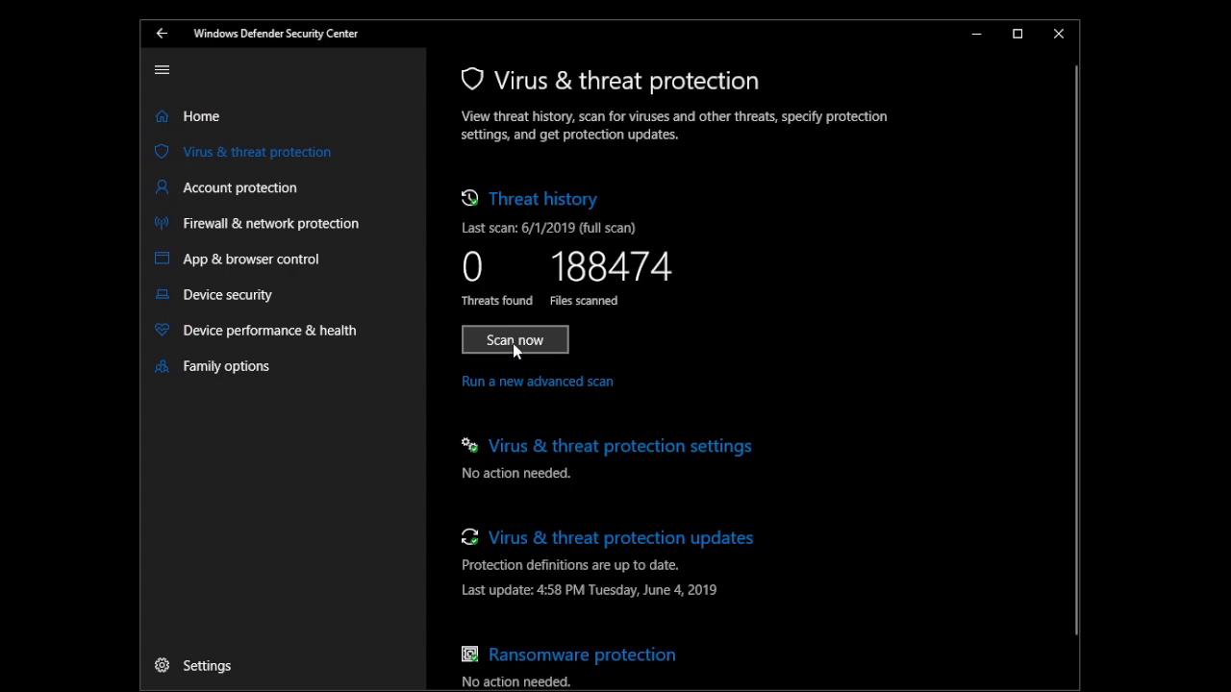
mouse_move(606, 373)
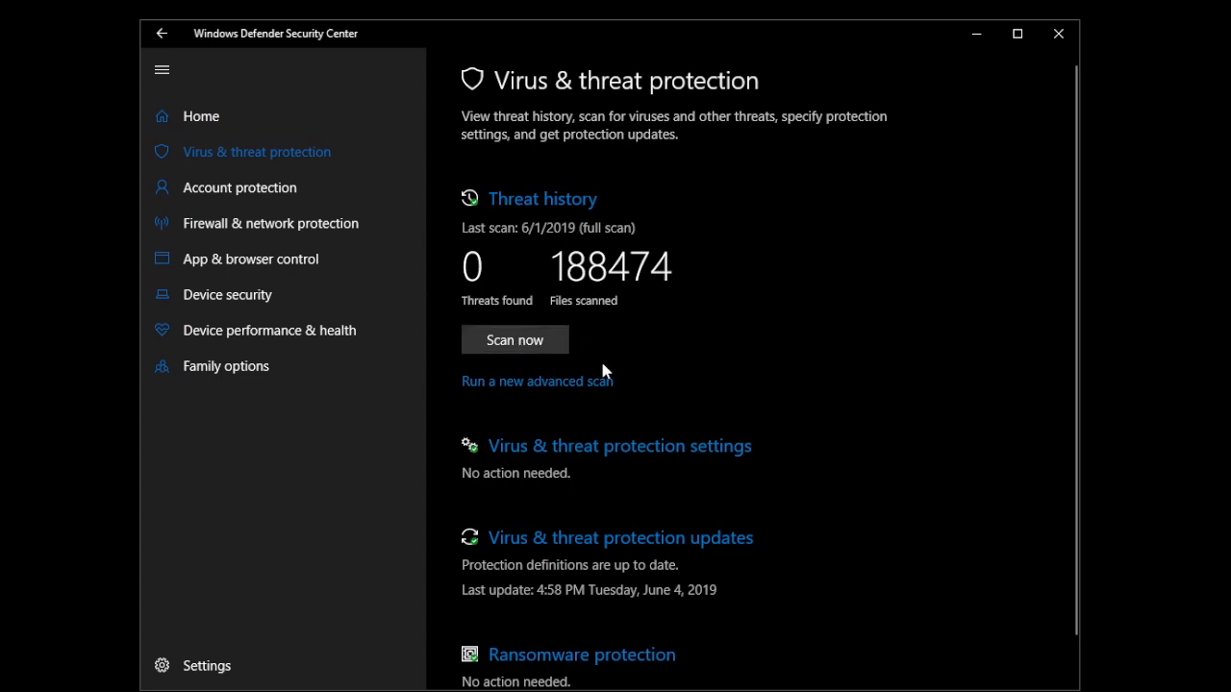
mouse_move(535, 246)
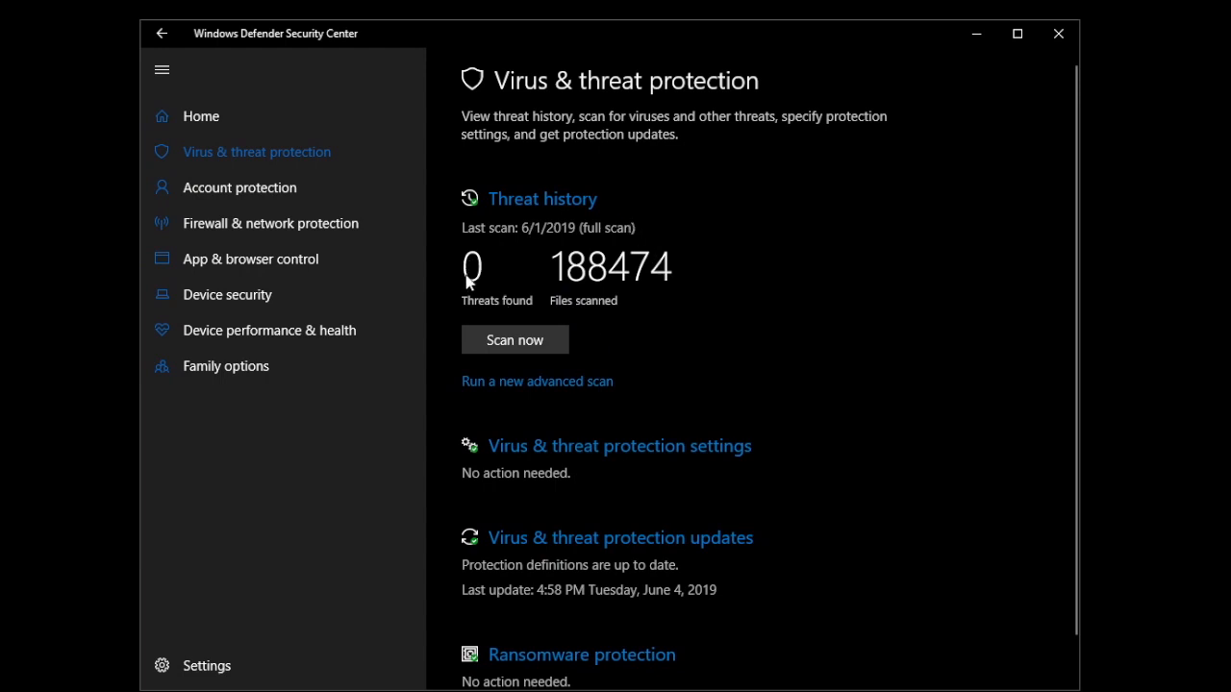
mouse_move(484, 284)
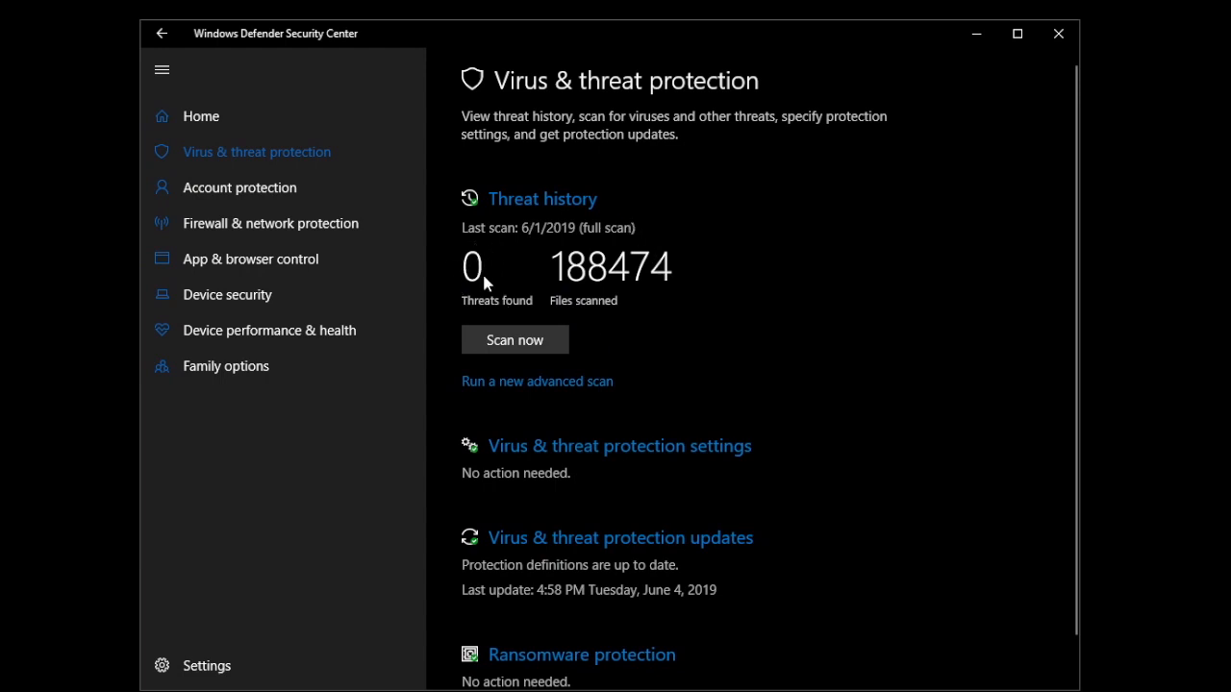
mouse_move(543, 285)
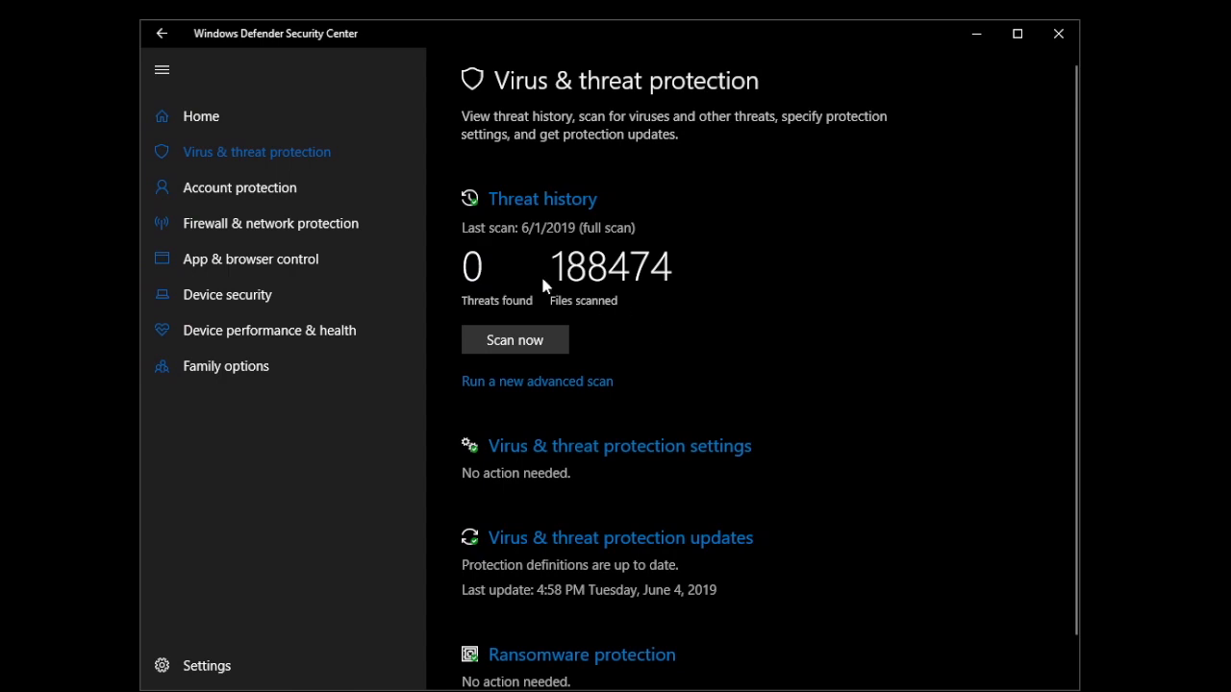
mouse_move(683, 343)
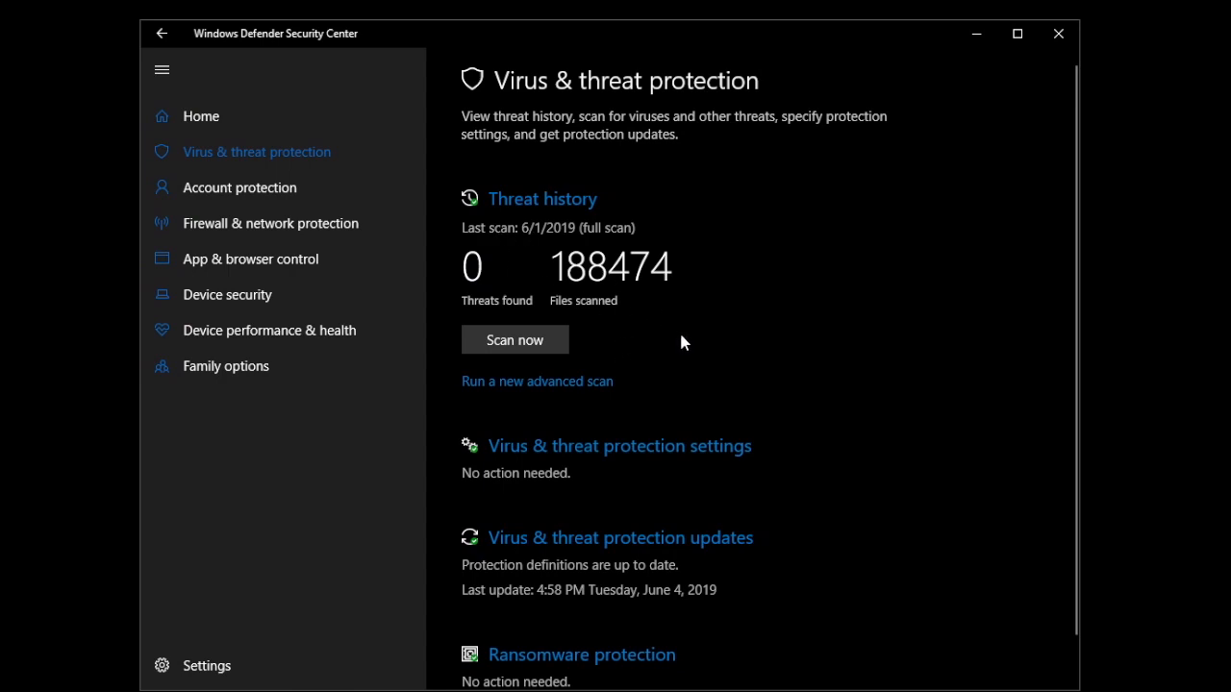
mouse_move(700, 342)
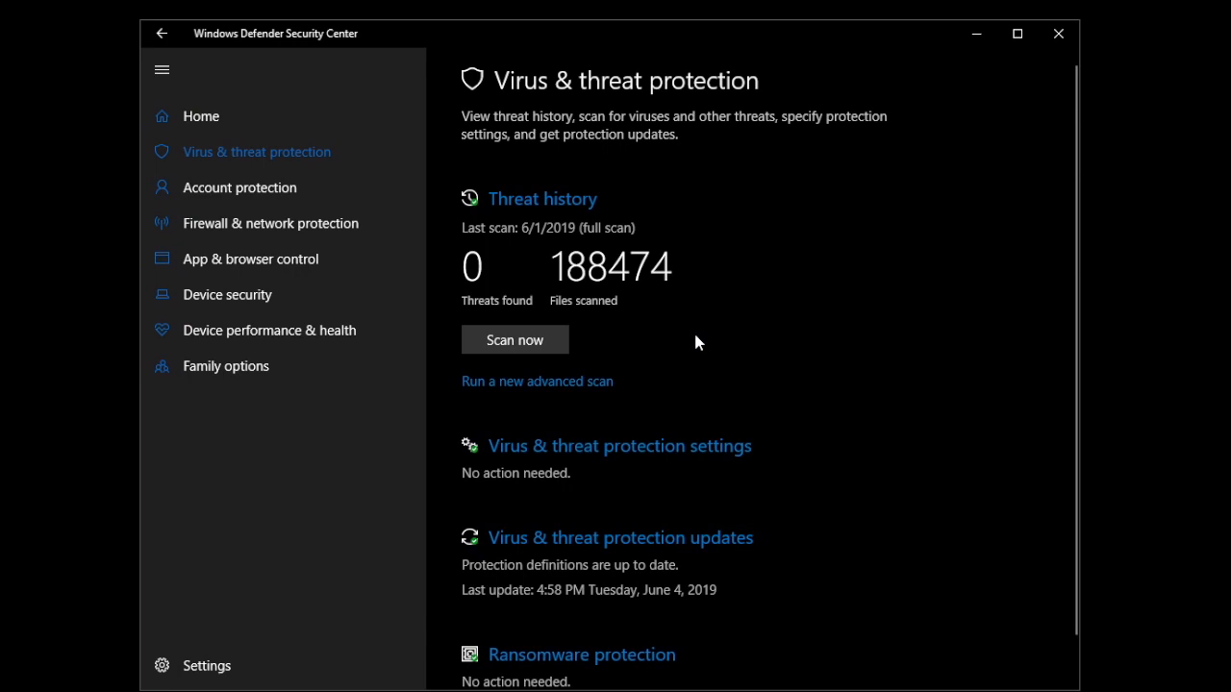
mouse_move(884, 59)
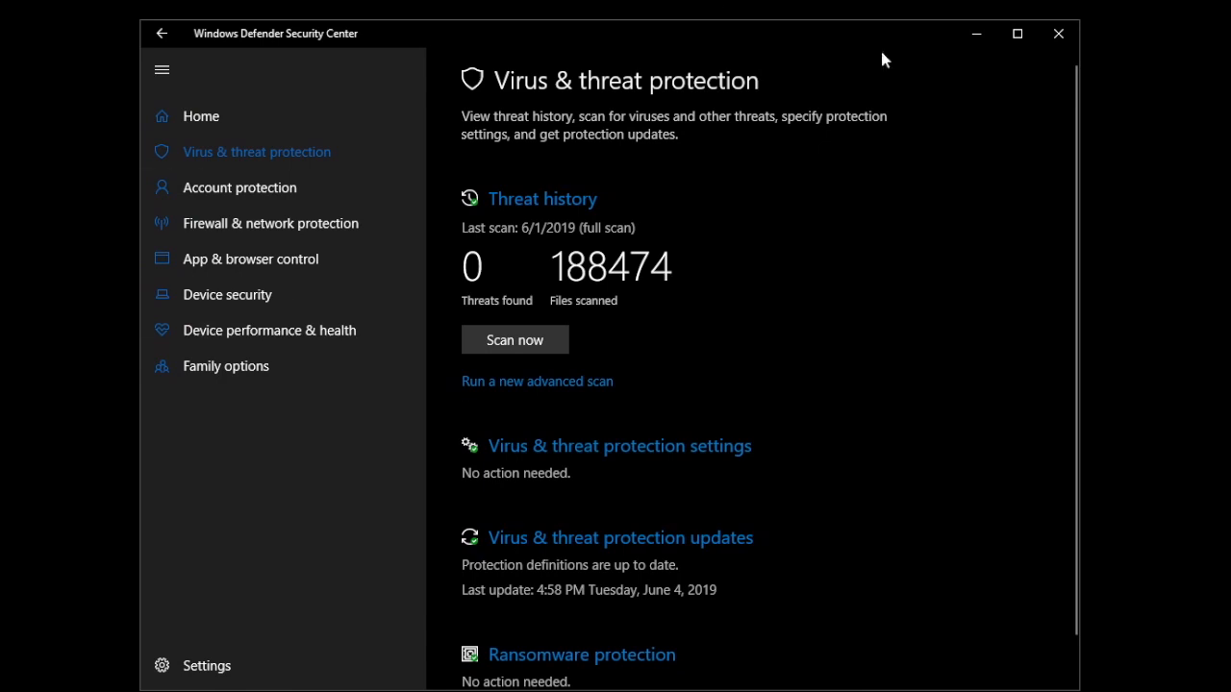
mouse_move(908, 323)
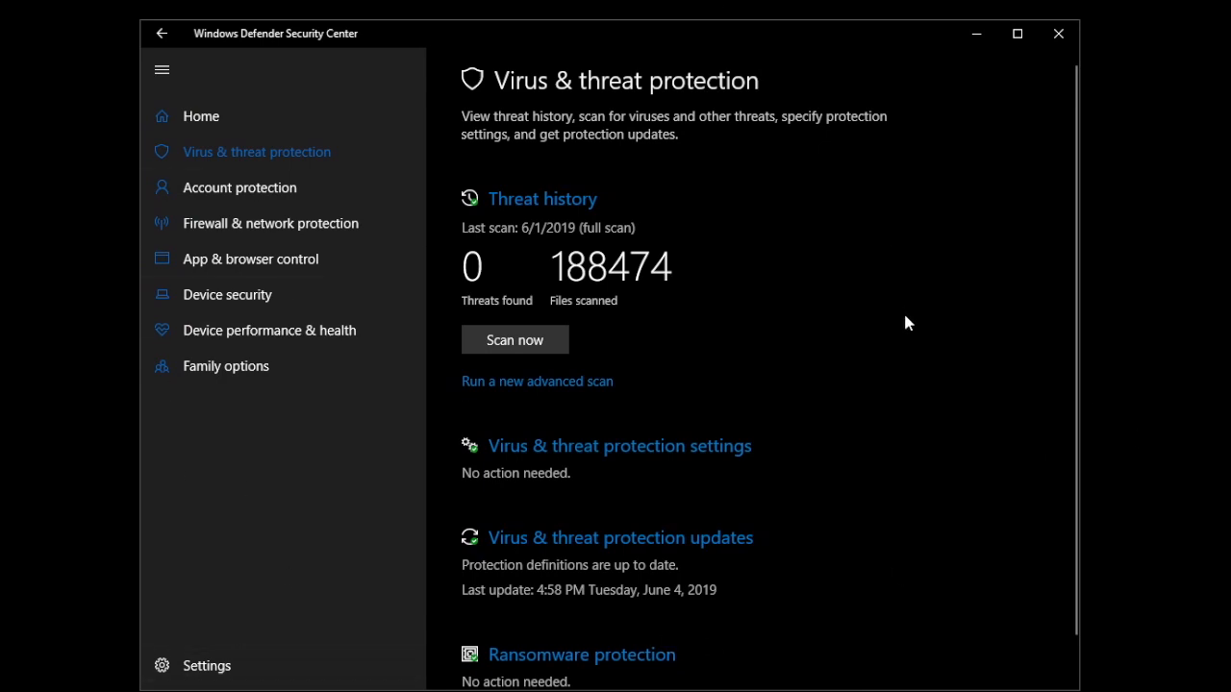
mouse_move(912, 348)
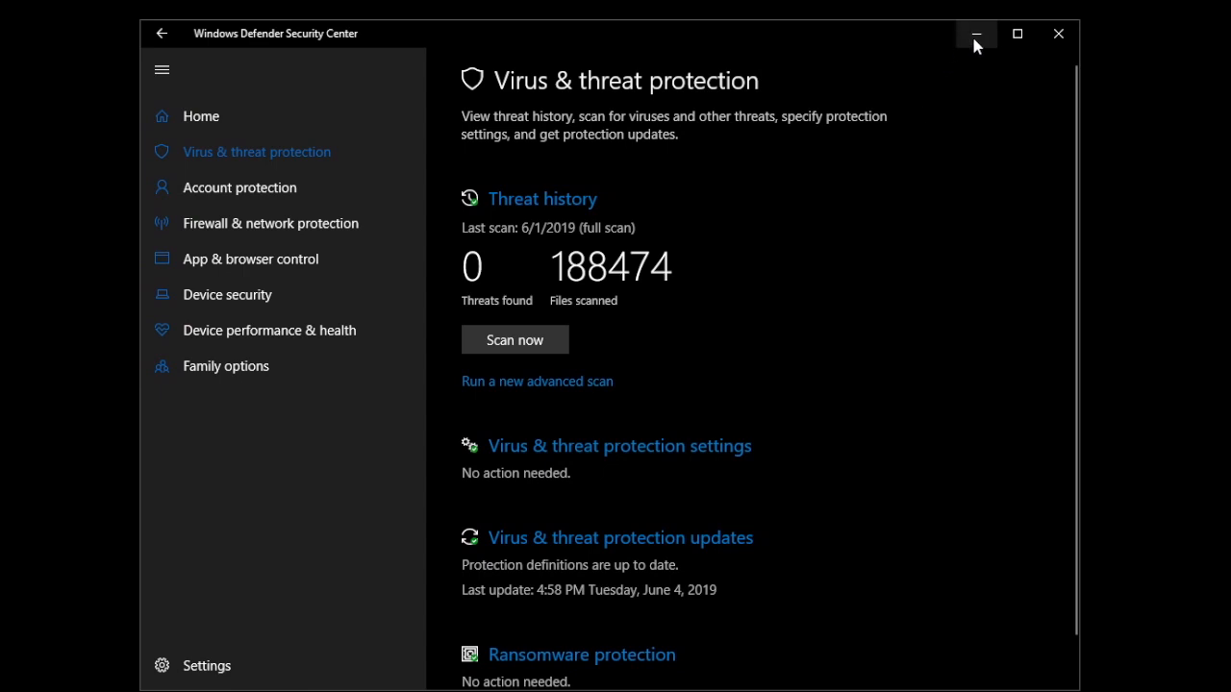
mouse_move(977, 35)
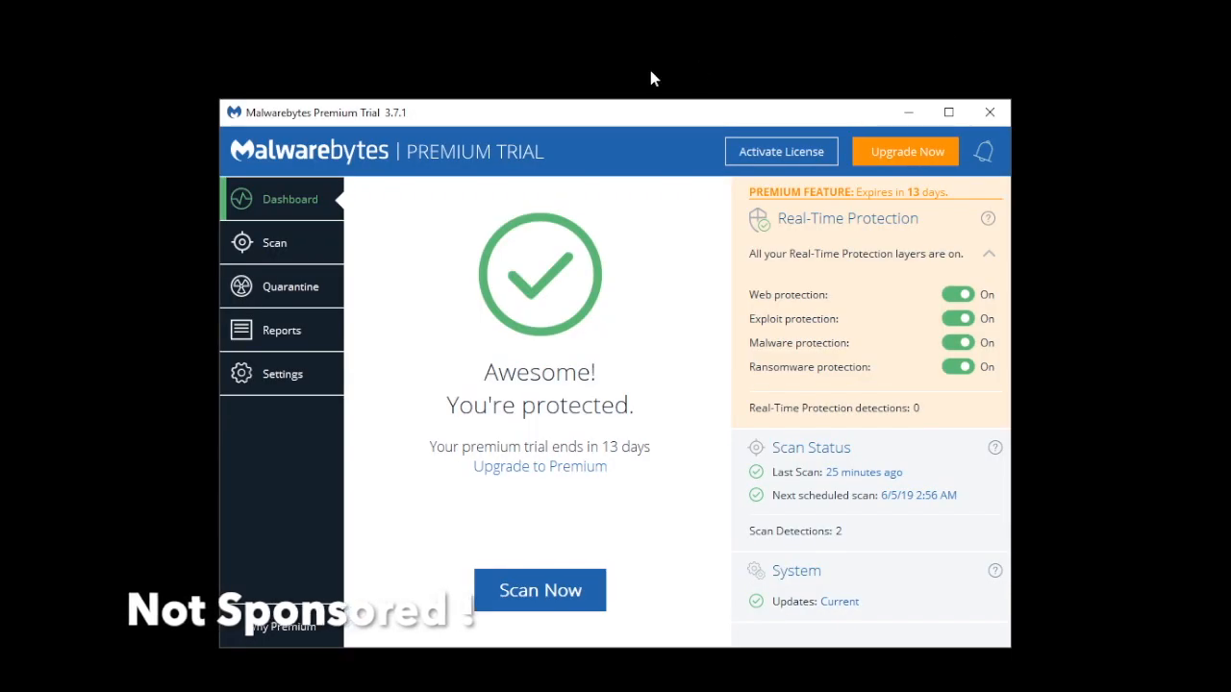
mouse_move(687, 318)
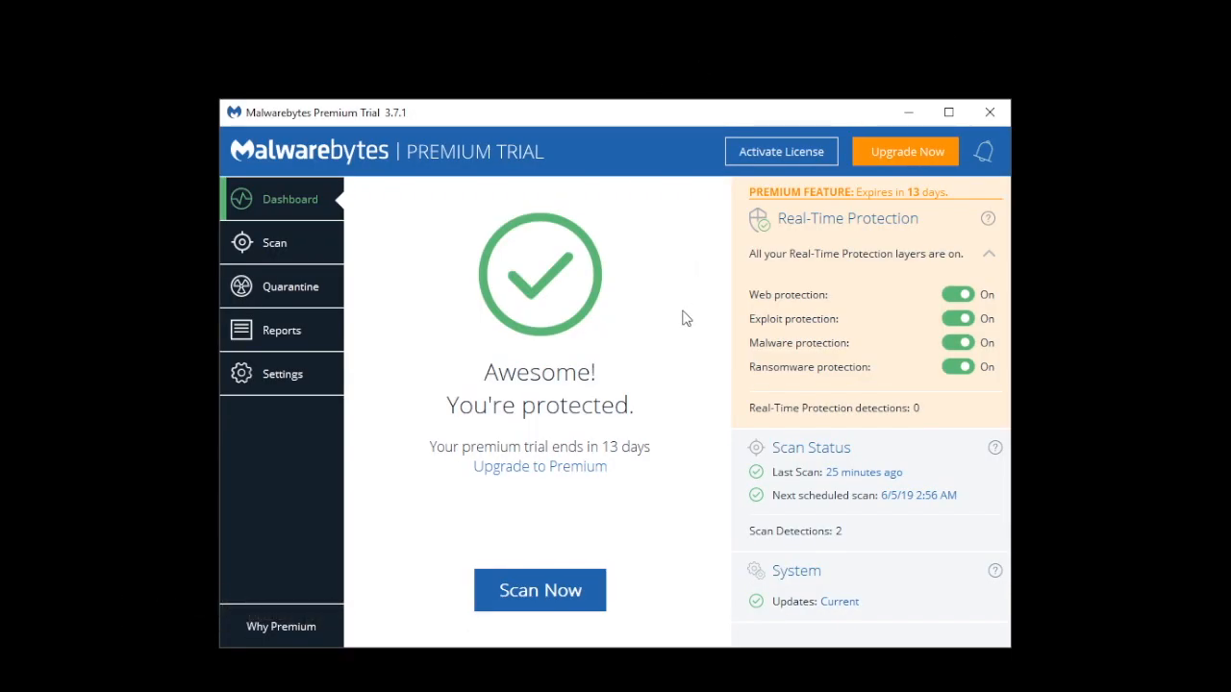
mouse_move(646, 373)
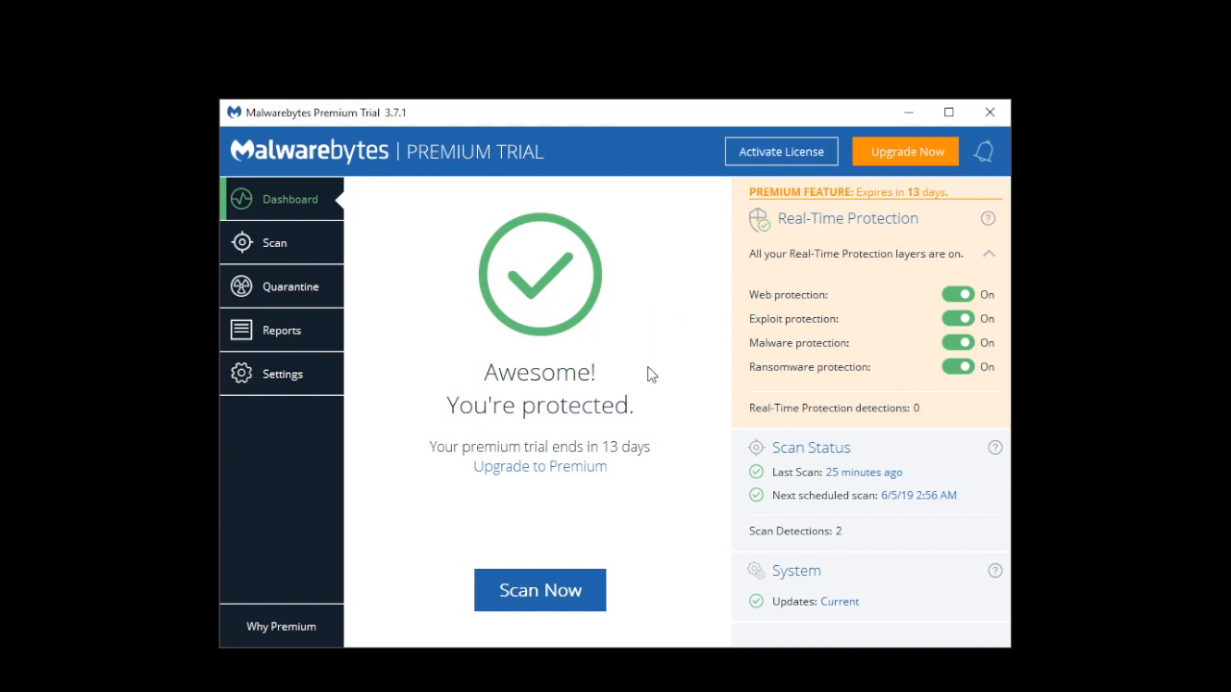
mouse_move(634, 461)
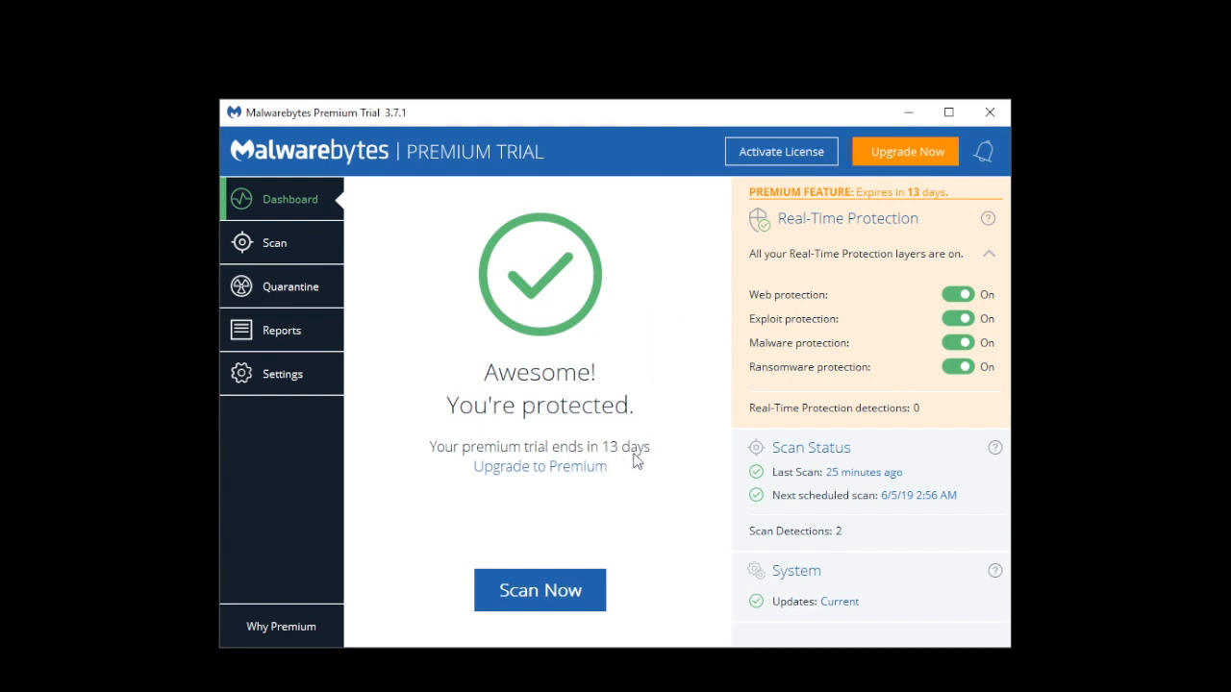
mouse_move(650, 413)
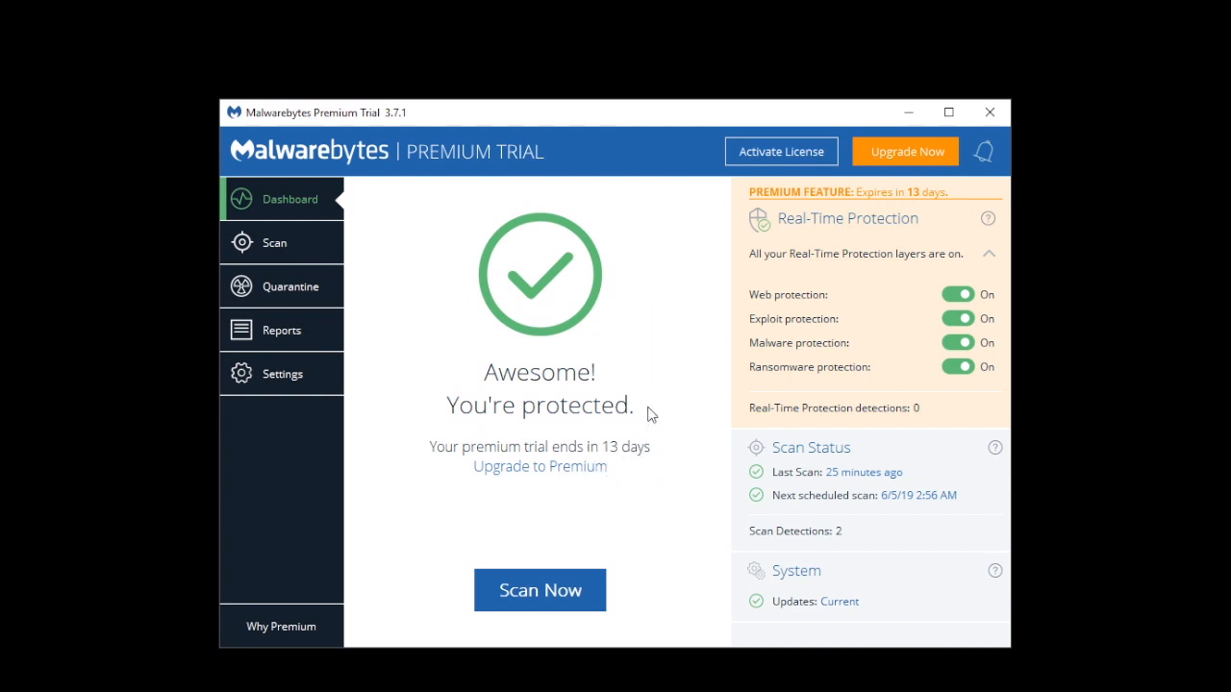
mouse_move(662, 392)
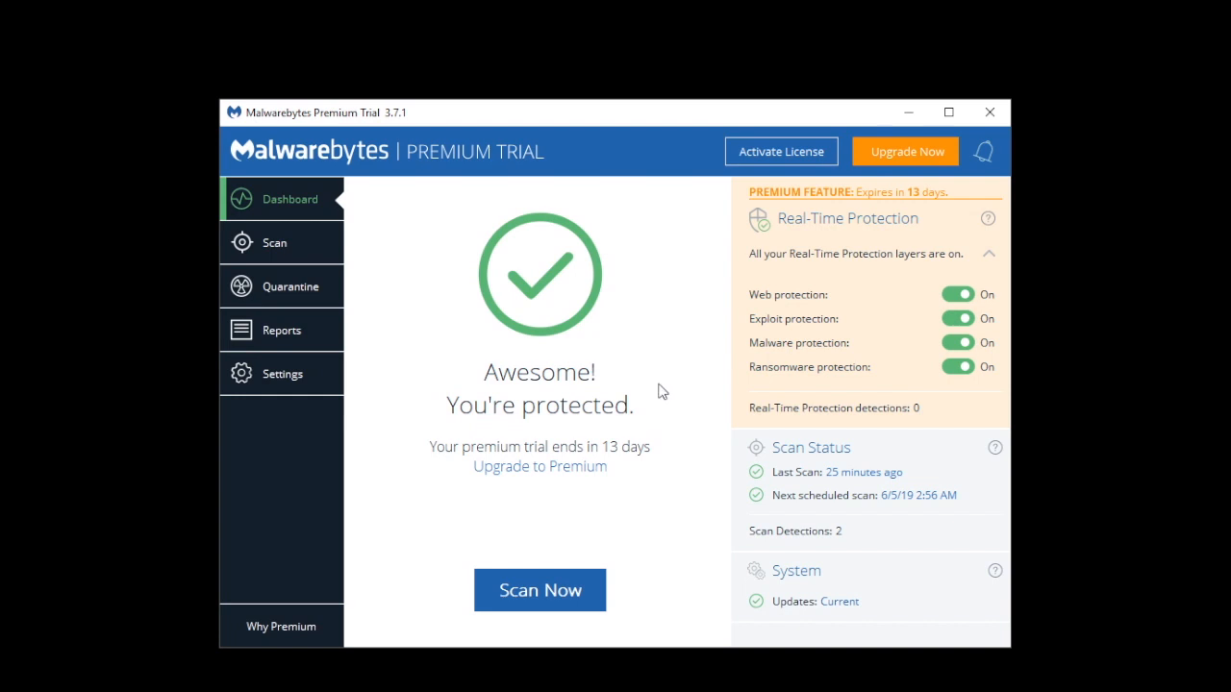
mouse_move(664, 388)
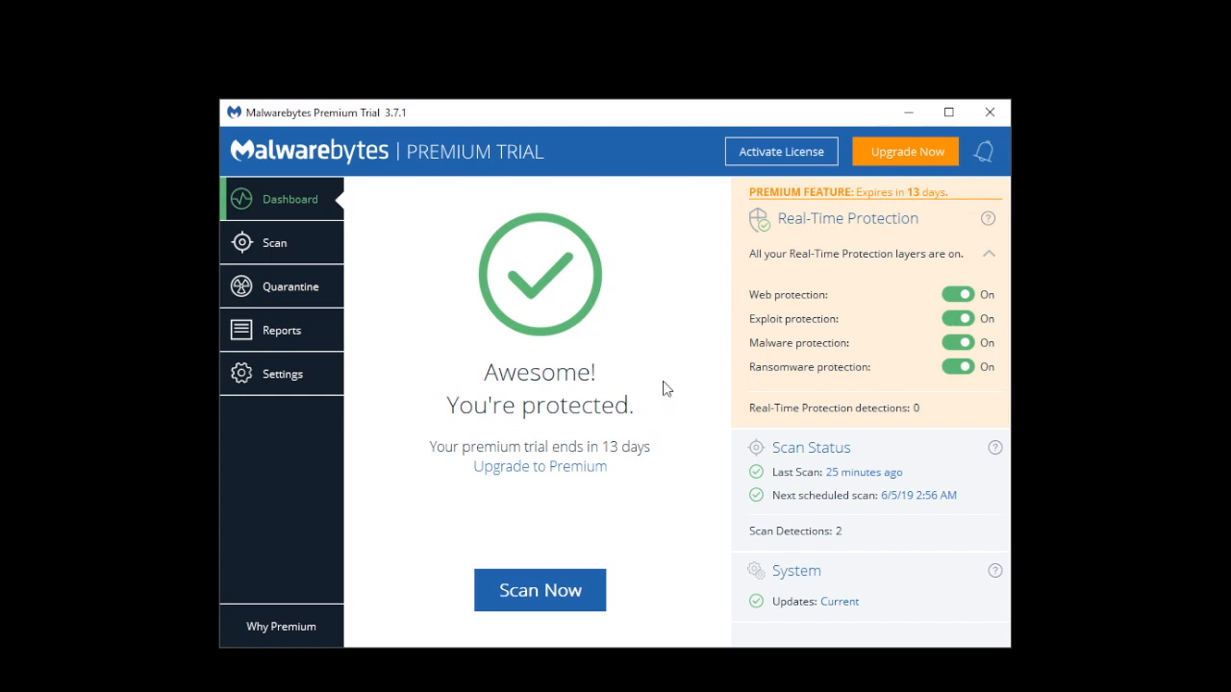
mouse_move(606, 535)
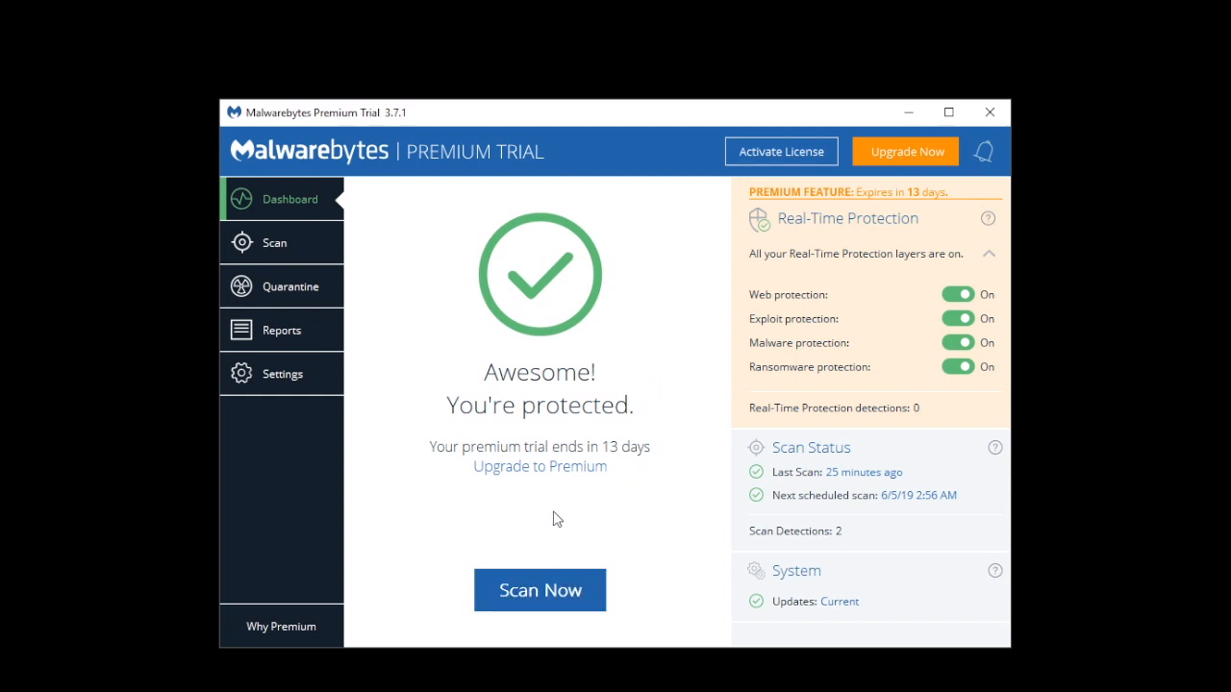
mouse_move(600, 399)
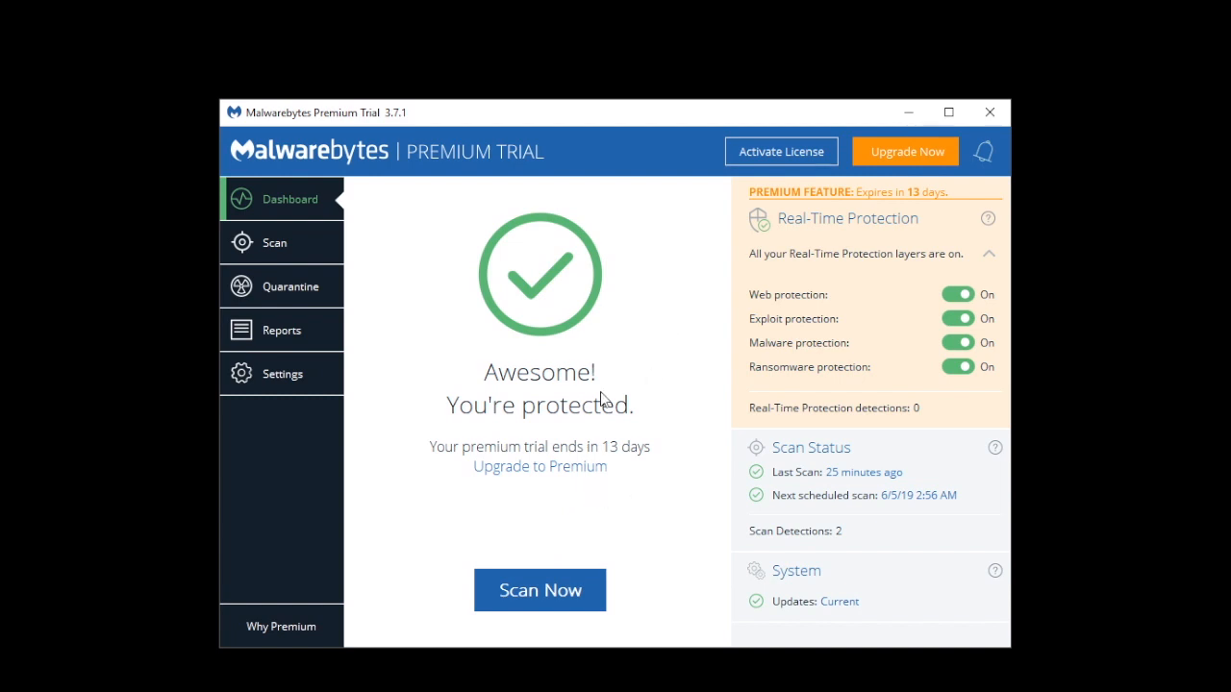
mouse_move(1131, 541)
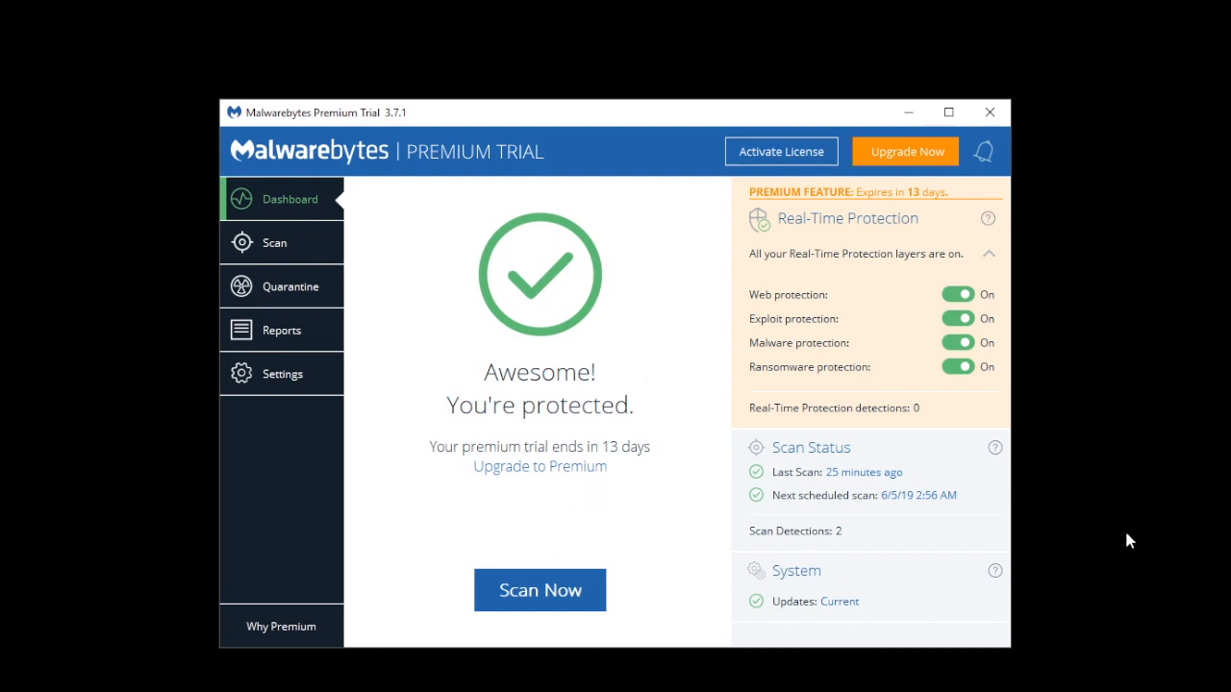
mouse_move(614, 211)
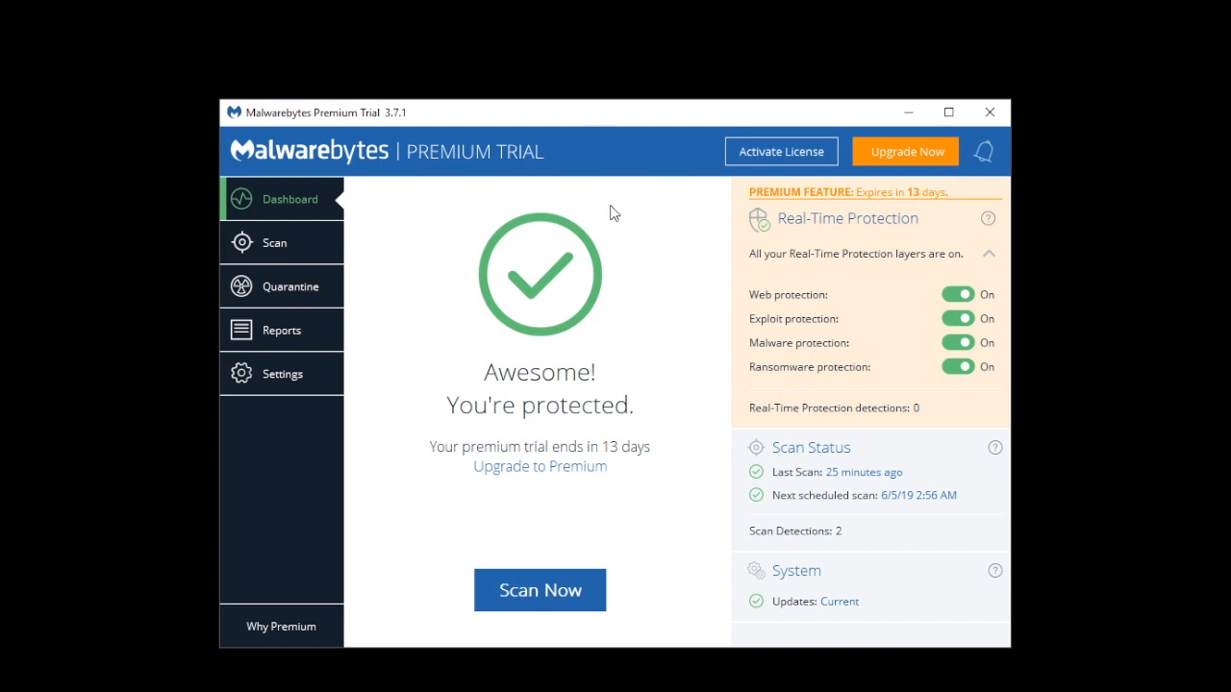
mouse_move(577, 336)
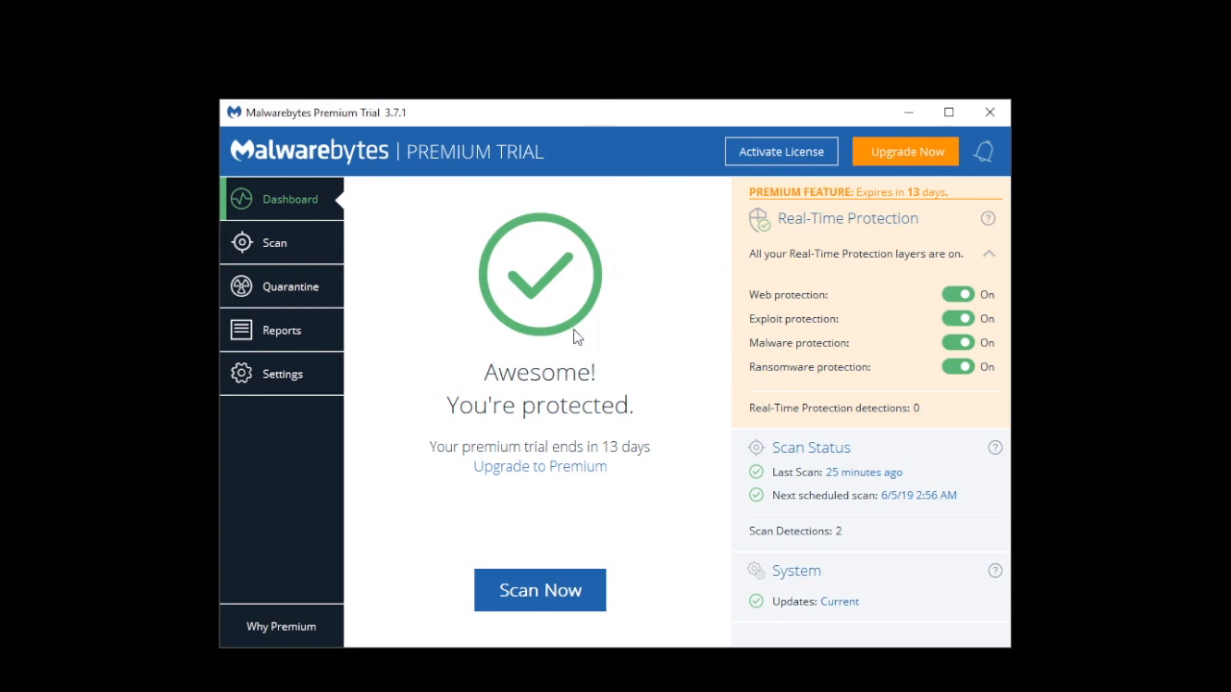
mouse_move(673, 380)
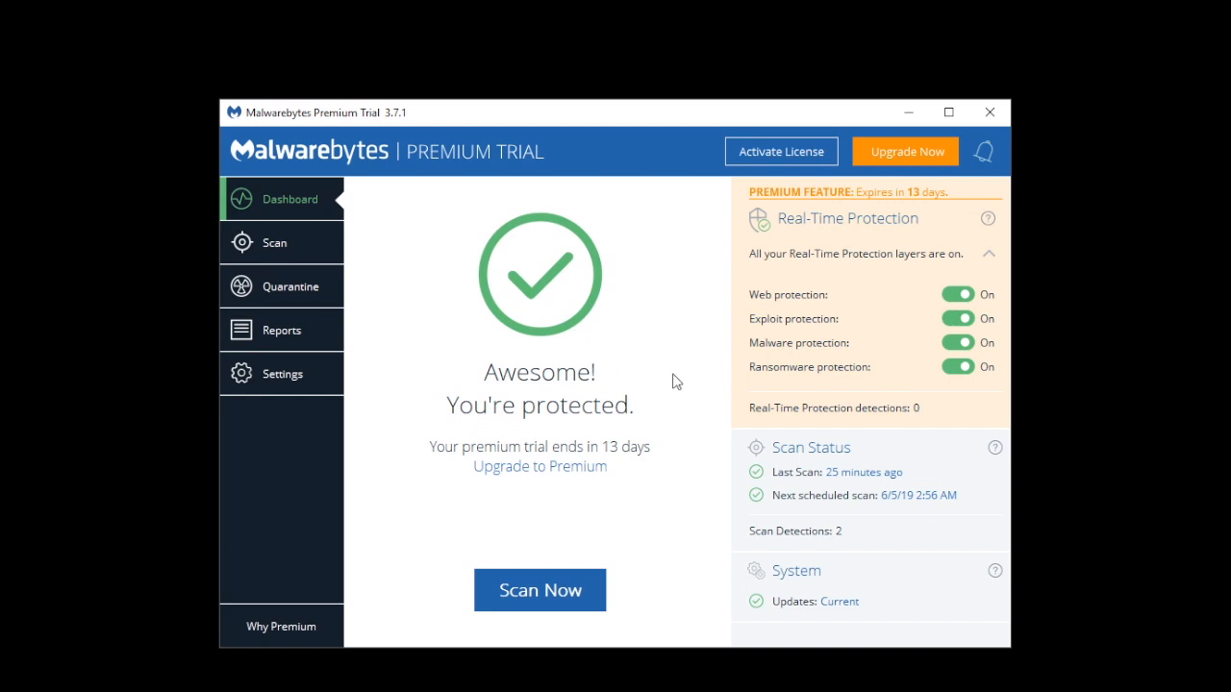
mouse_move(985, 144)
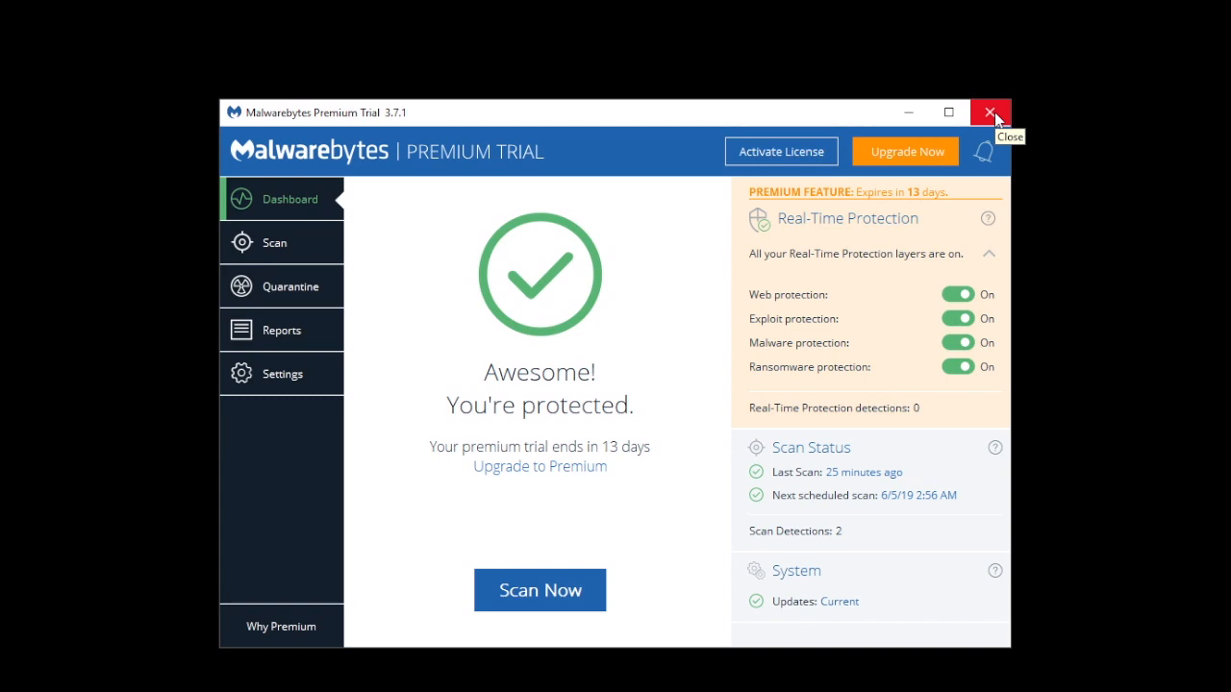
- Close Malwarebytes, the other open program windows, and the empty Notepad window
left_click(989, 112)
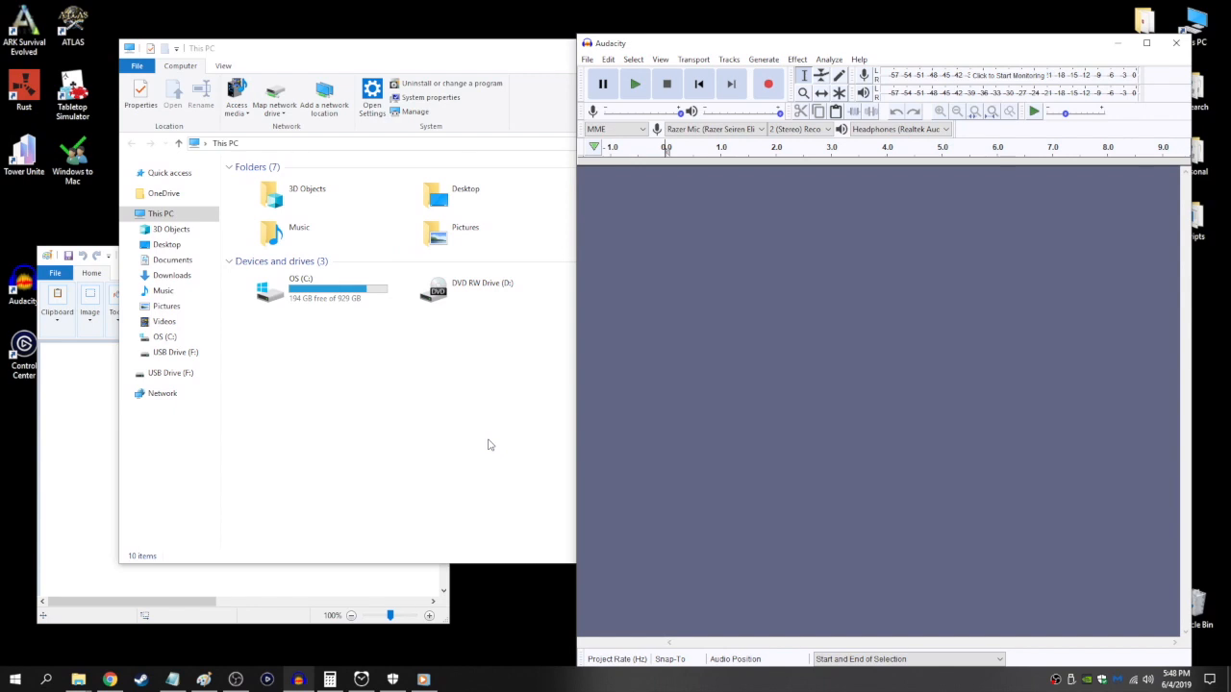
mouse_move(742, 292)
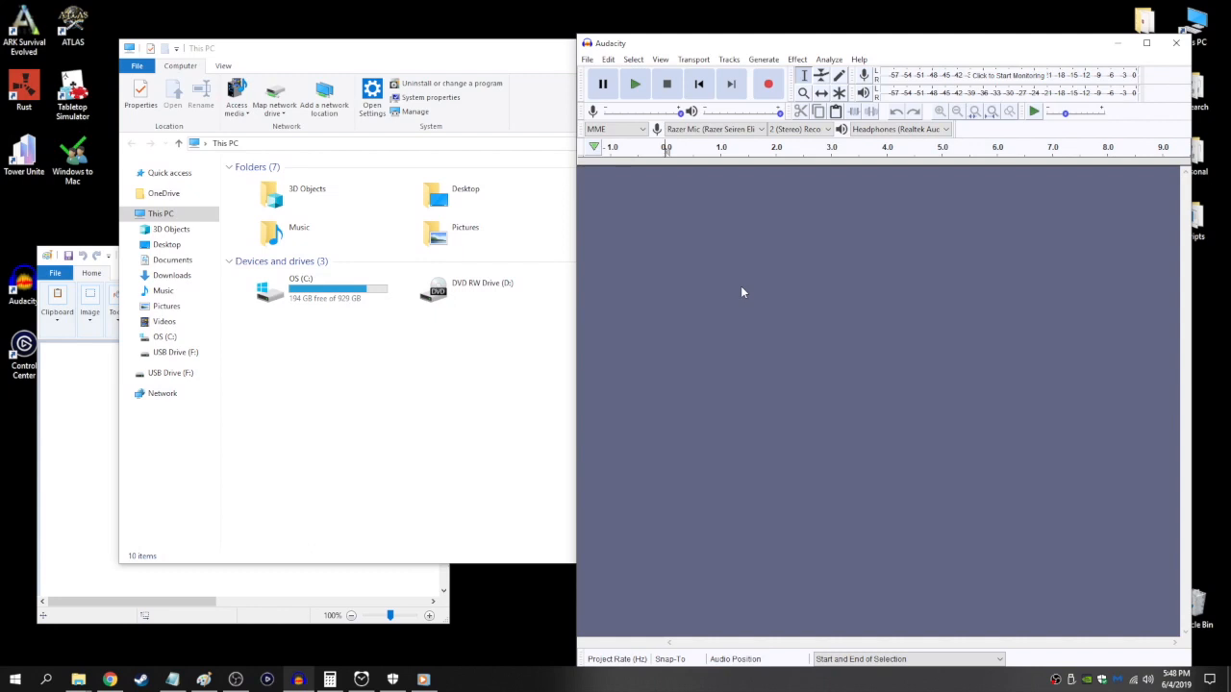
key("alt+tab")
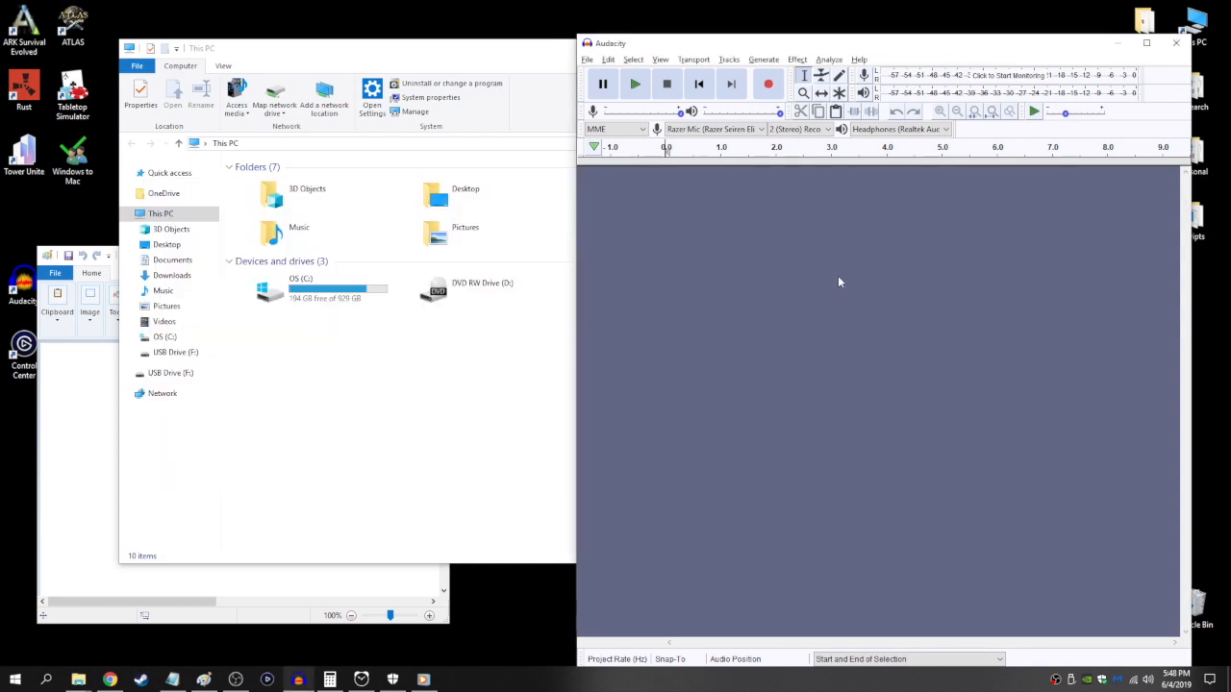
mouse_move(1177, 44)
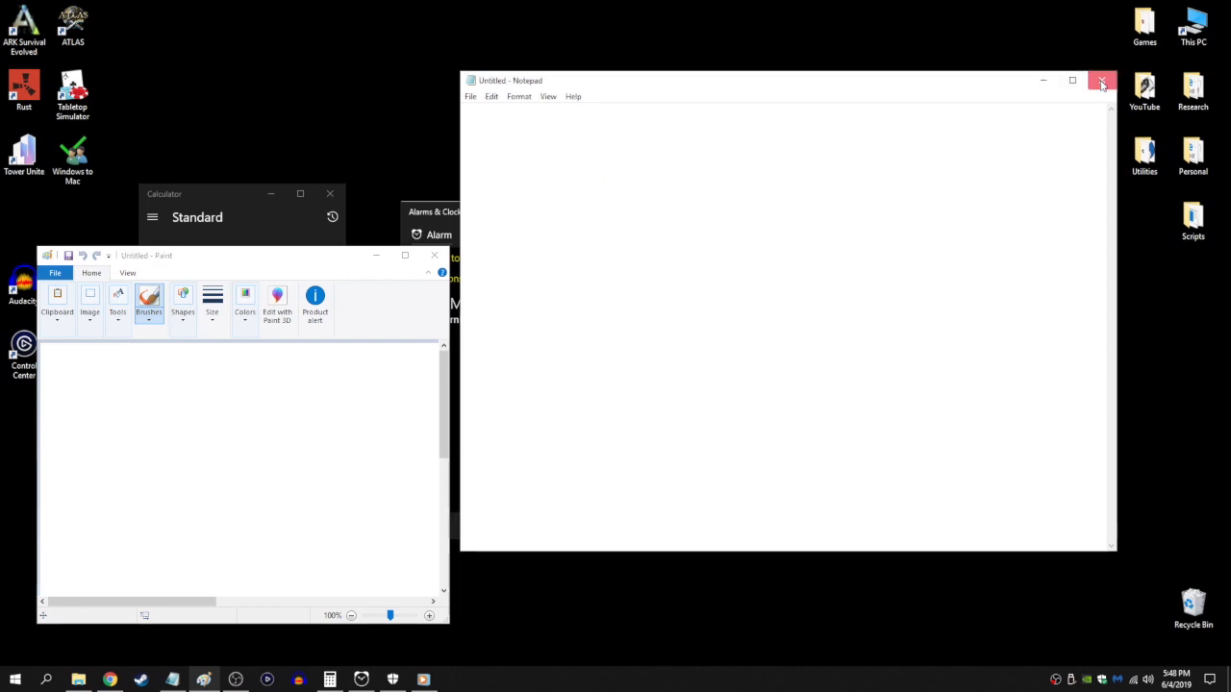
left_click(1102, 81)
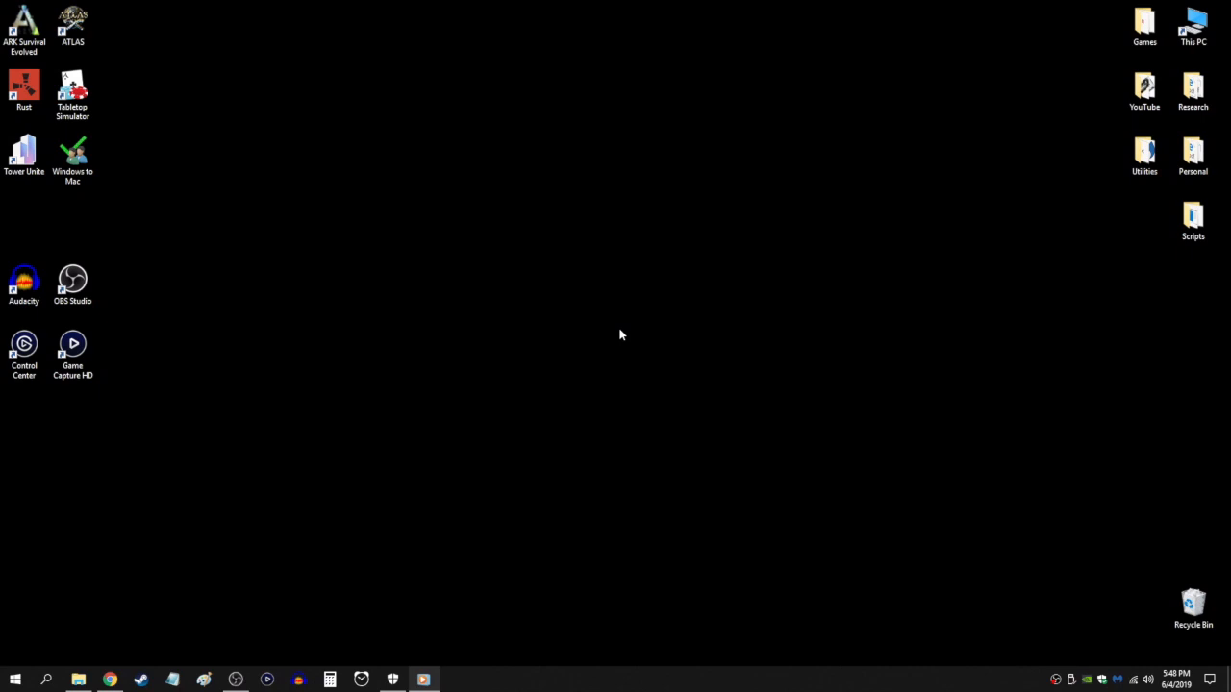
- Start a Windows search from the taskbar to look up a system setting
left_click(454, 679)
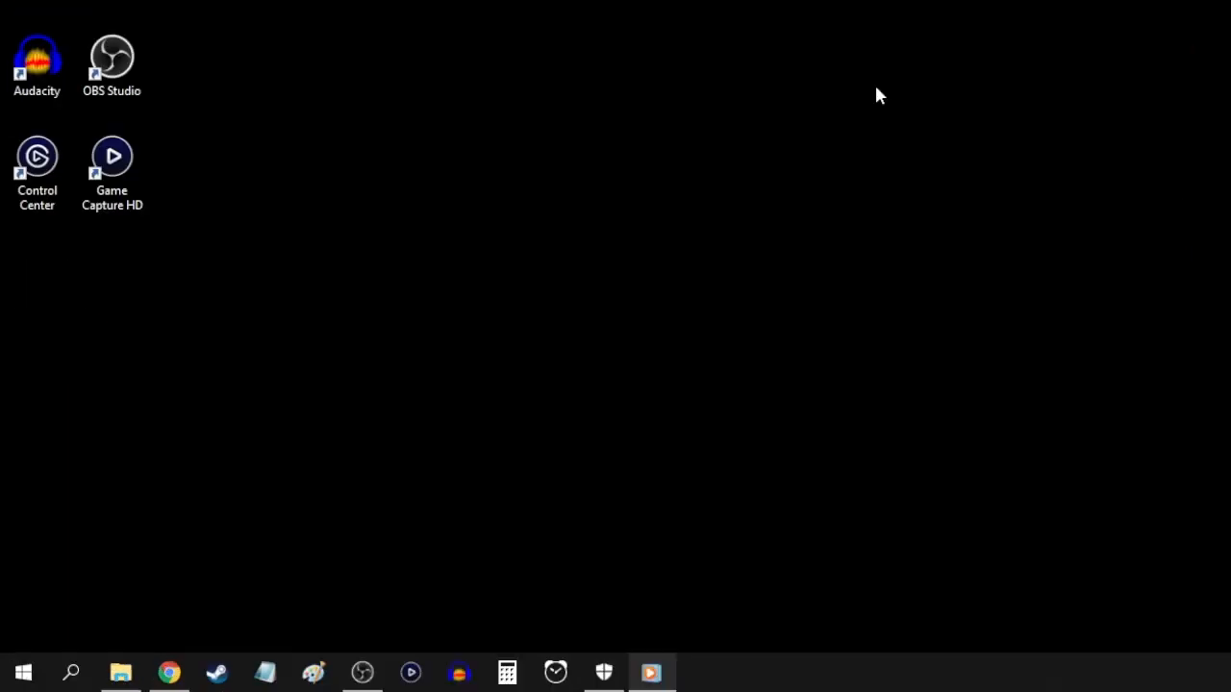
mouse_move(71, 673)
type("a")
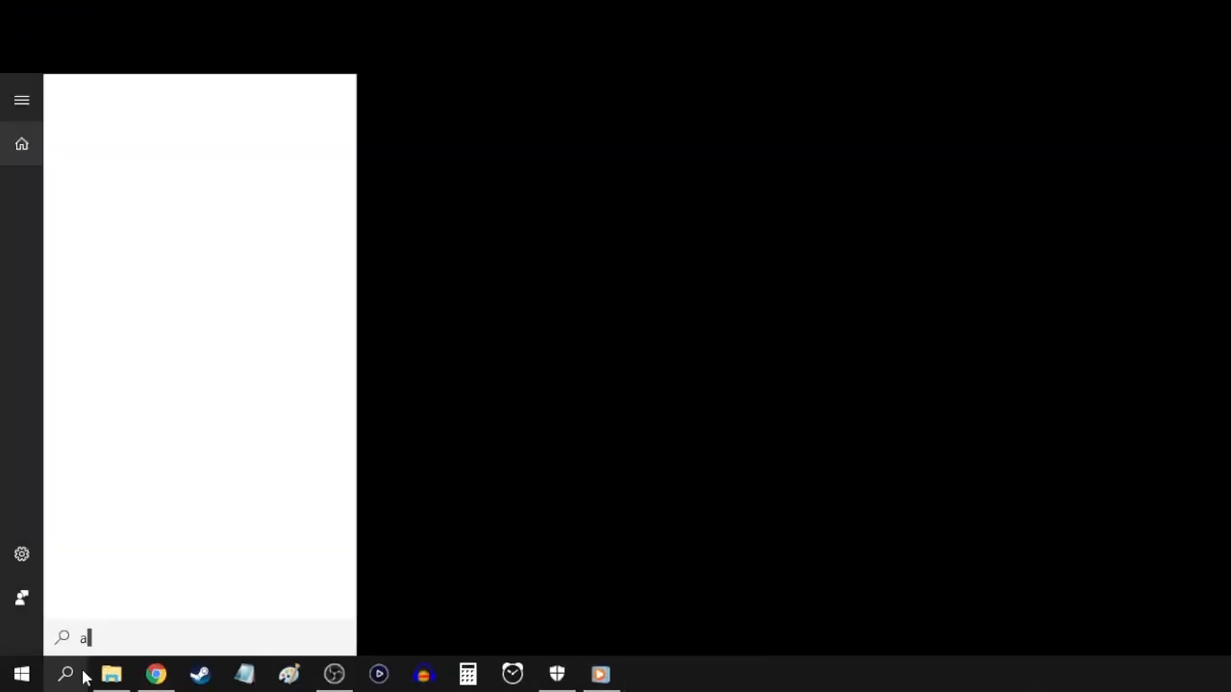
- Search for 'about your PC' to reach the About page with processor and RAM specs
type("bout your PC")
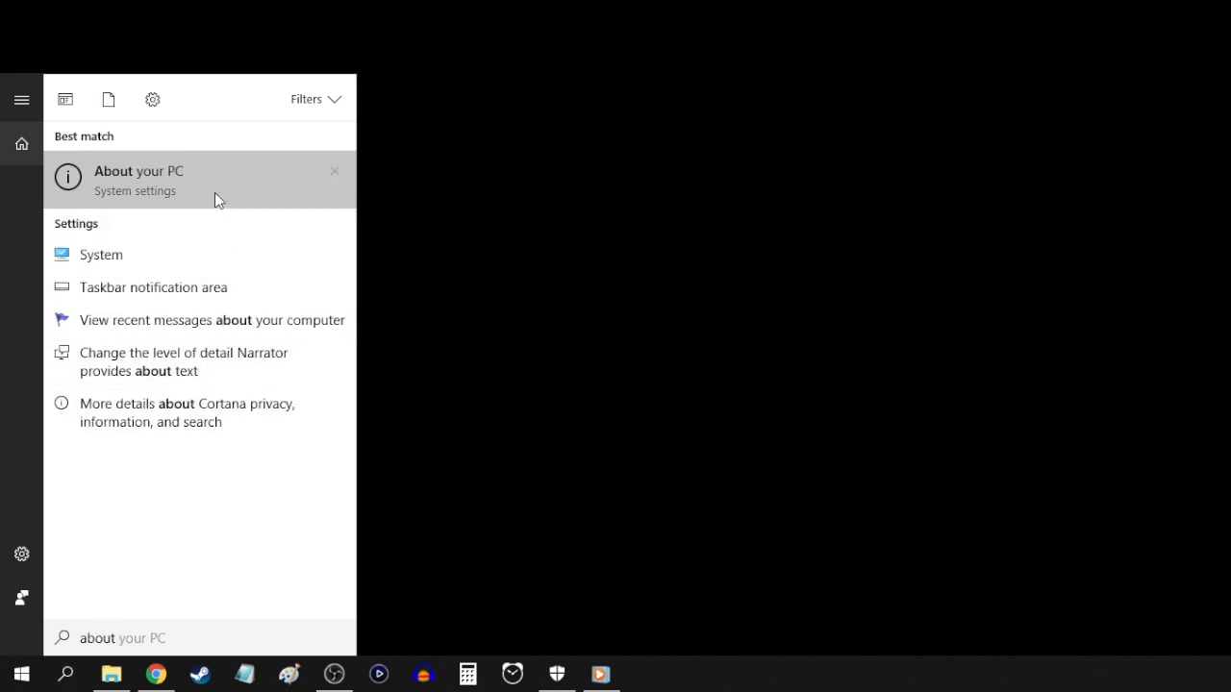
mouse_move(204, 196)
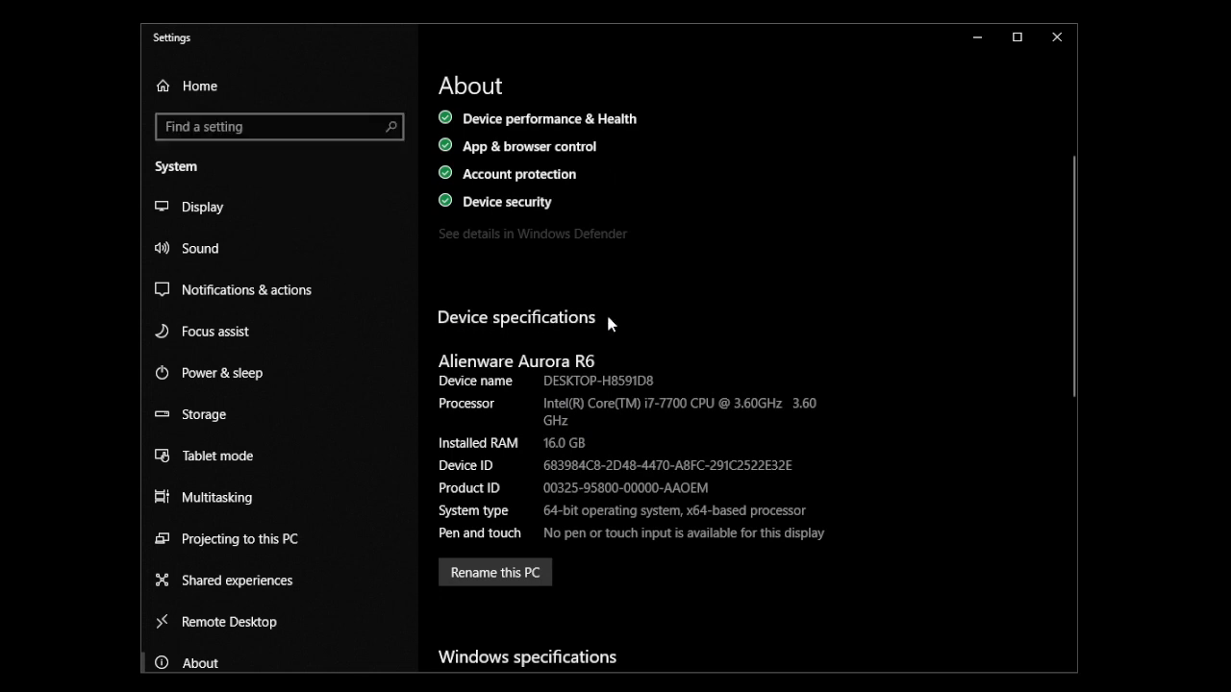
mouse_move(488, 415)
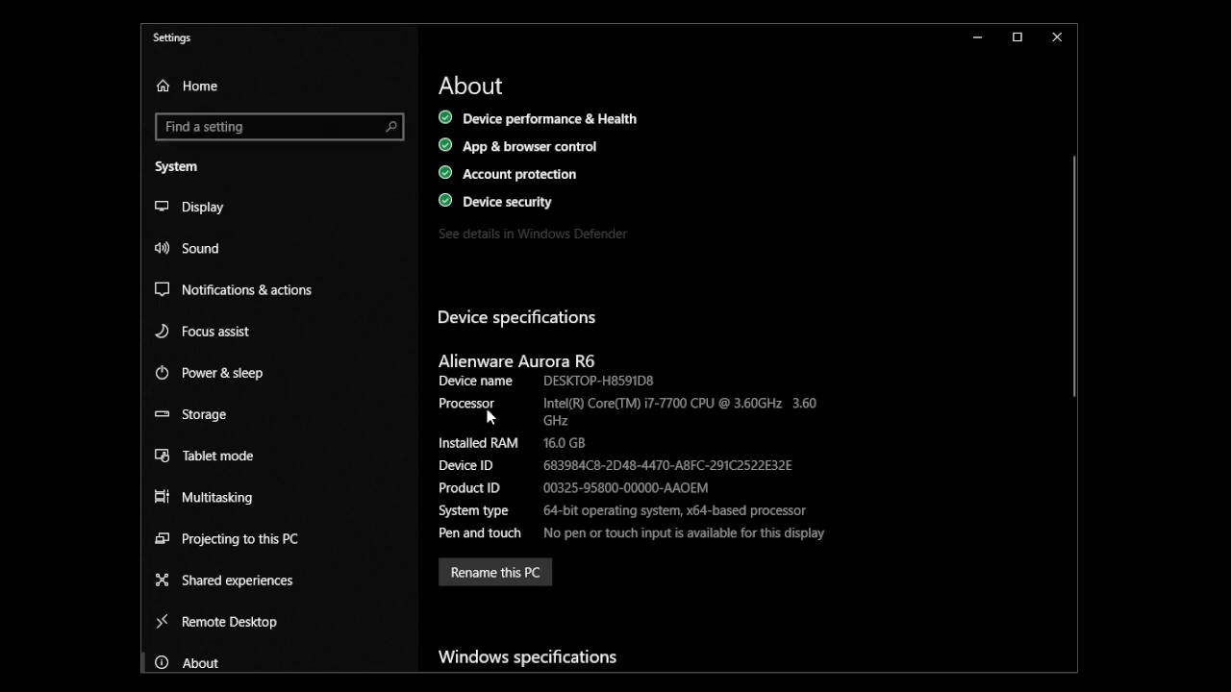
mouse_move(510, 443)
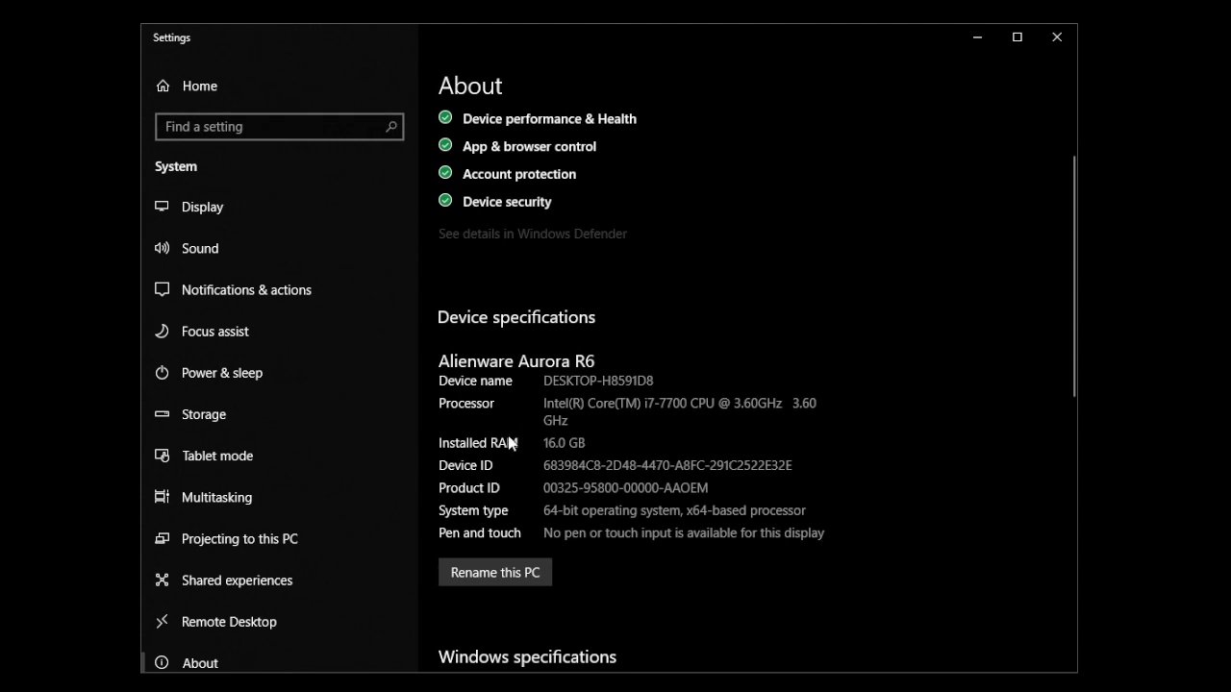
mouse_move(544, 454)
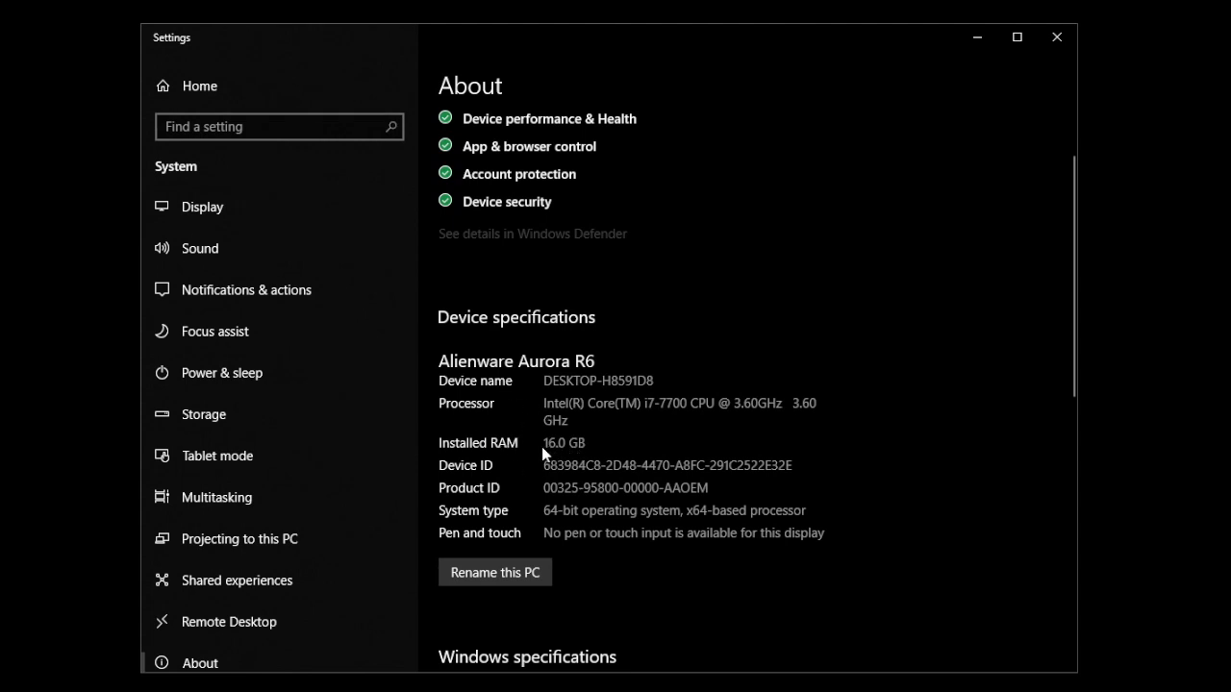
mouse_move(562, 450)
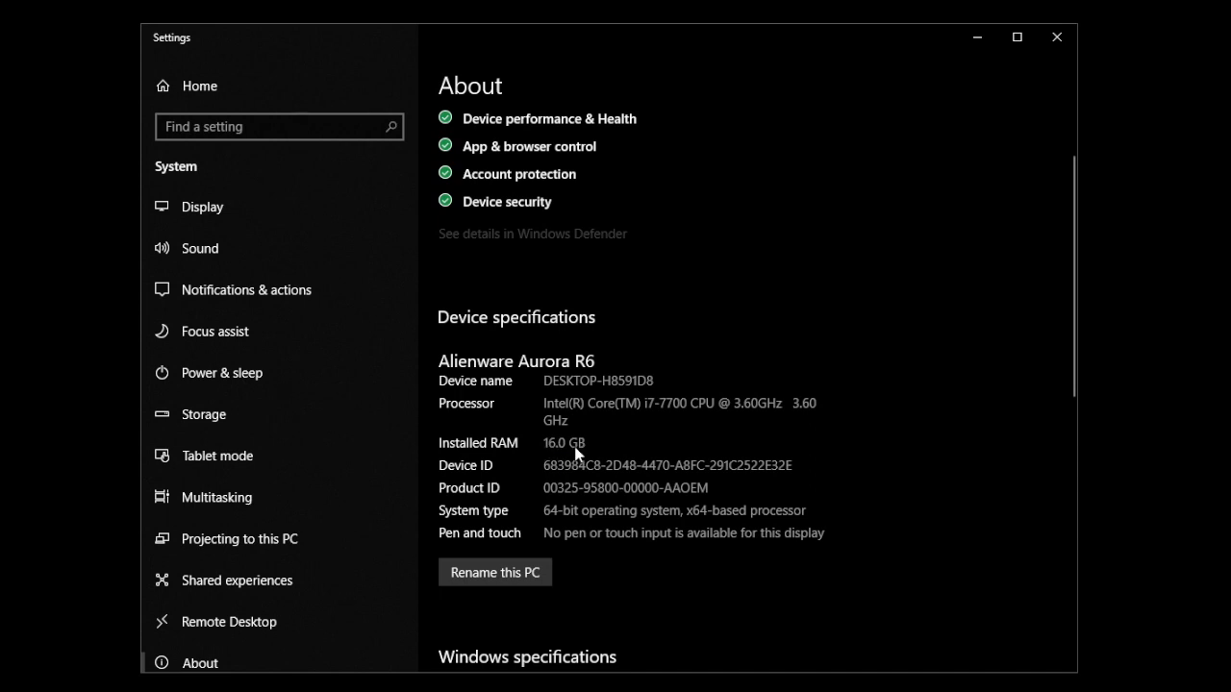
mouse_move(508, 450)
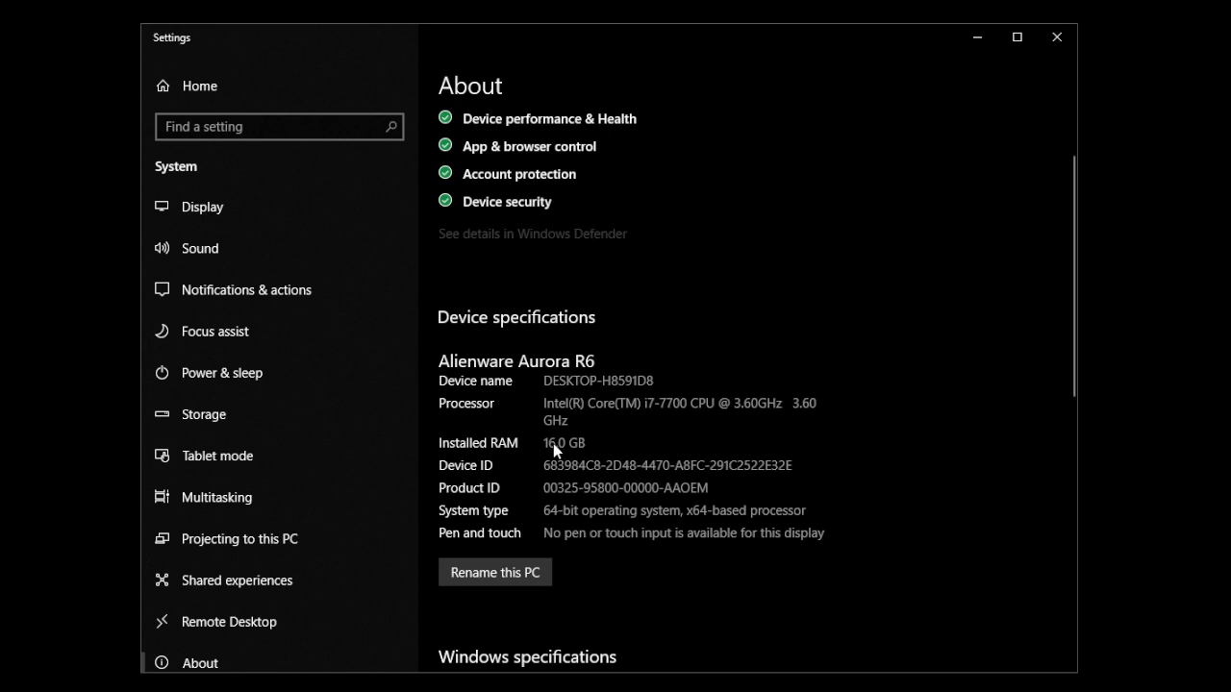
mouse_move(496, 416)
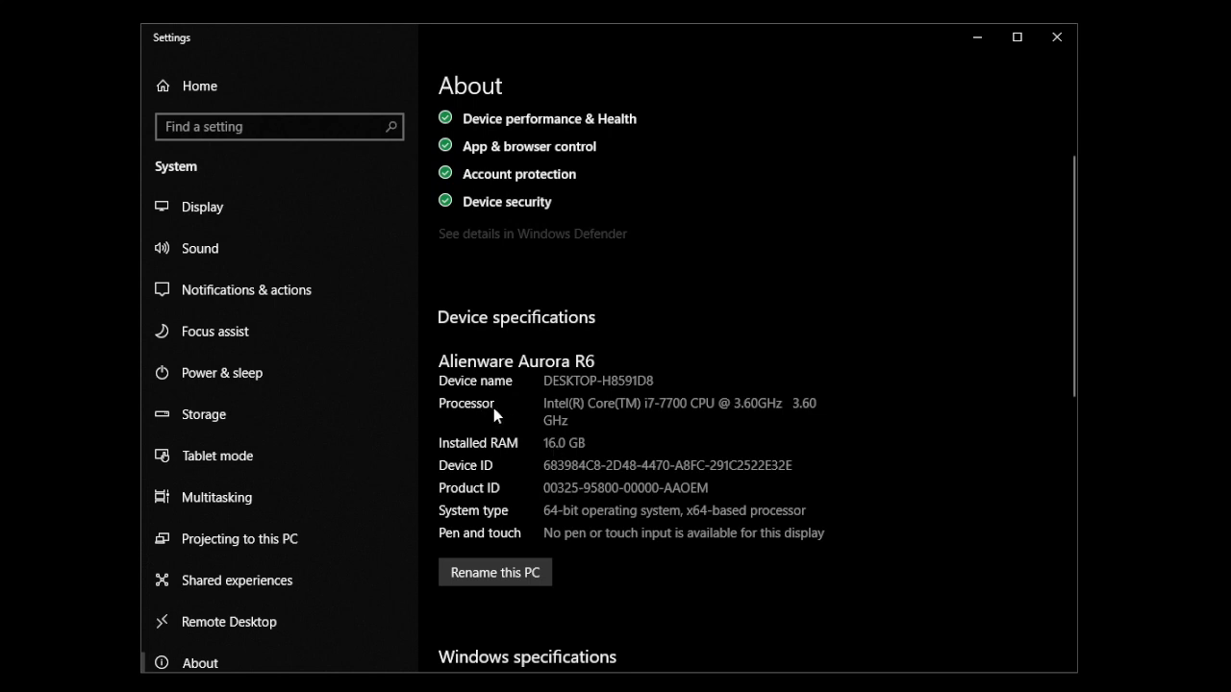
mouse_move(559, 419)
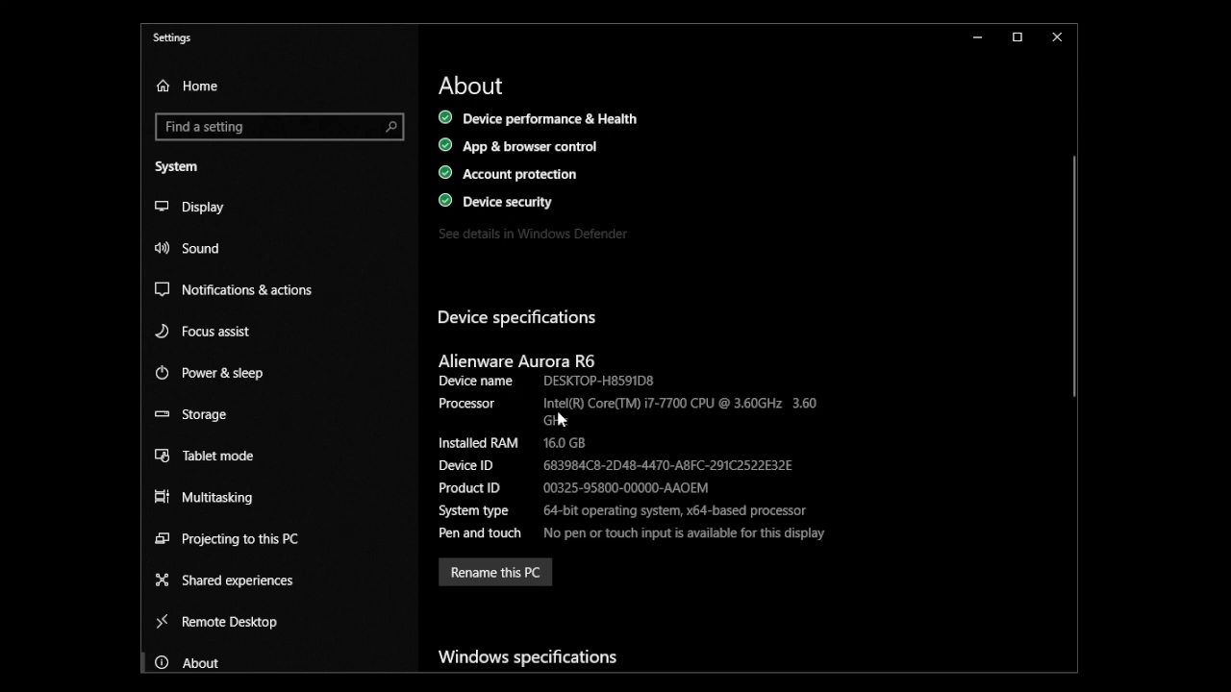
mouse_move(535, 415)
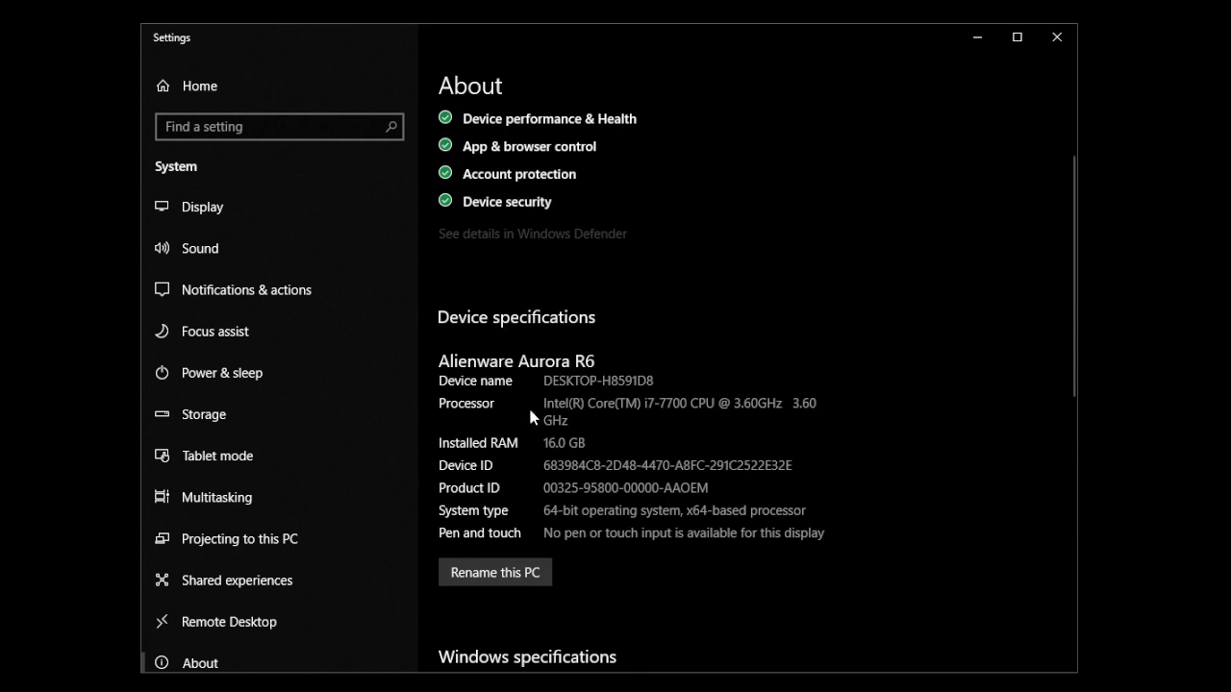
mouse_move(580, 431)
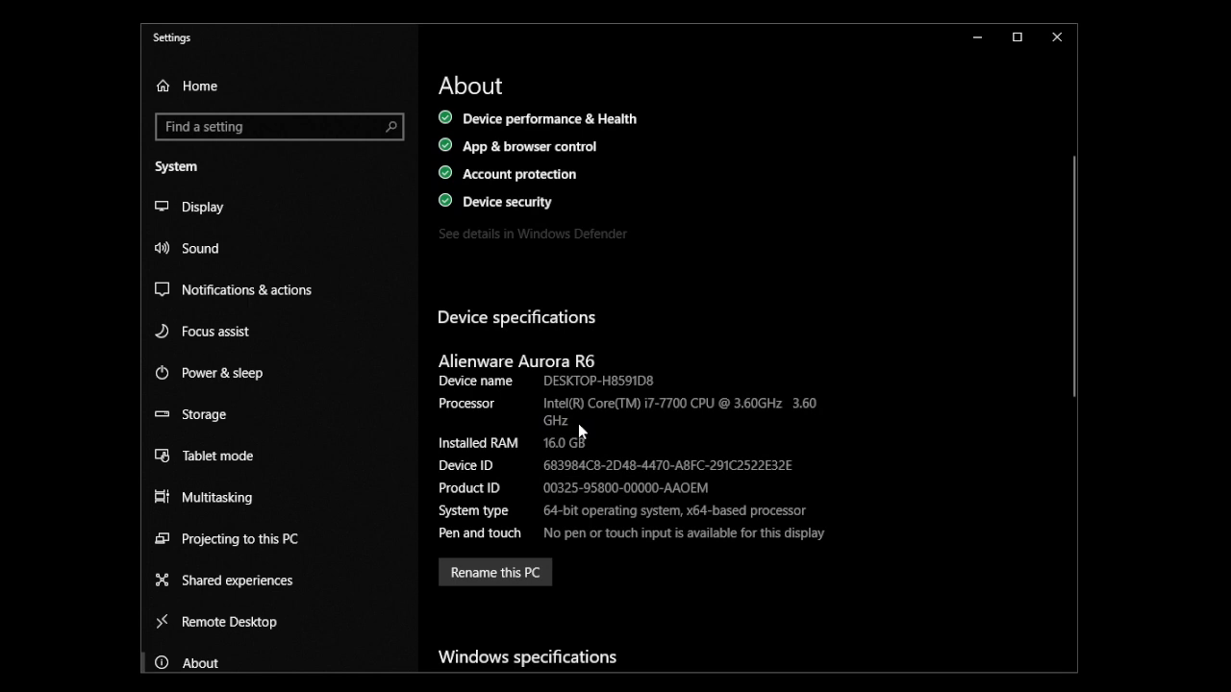
mouse_move(529, 423)
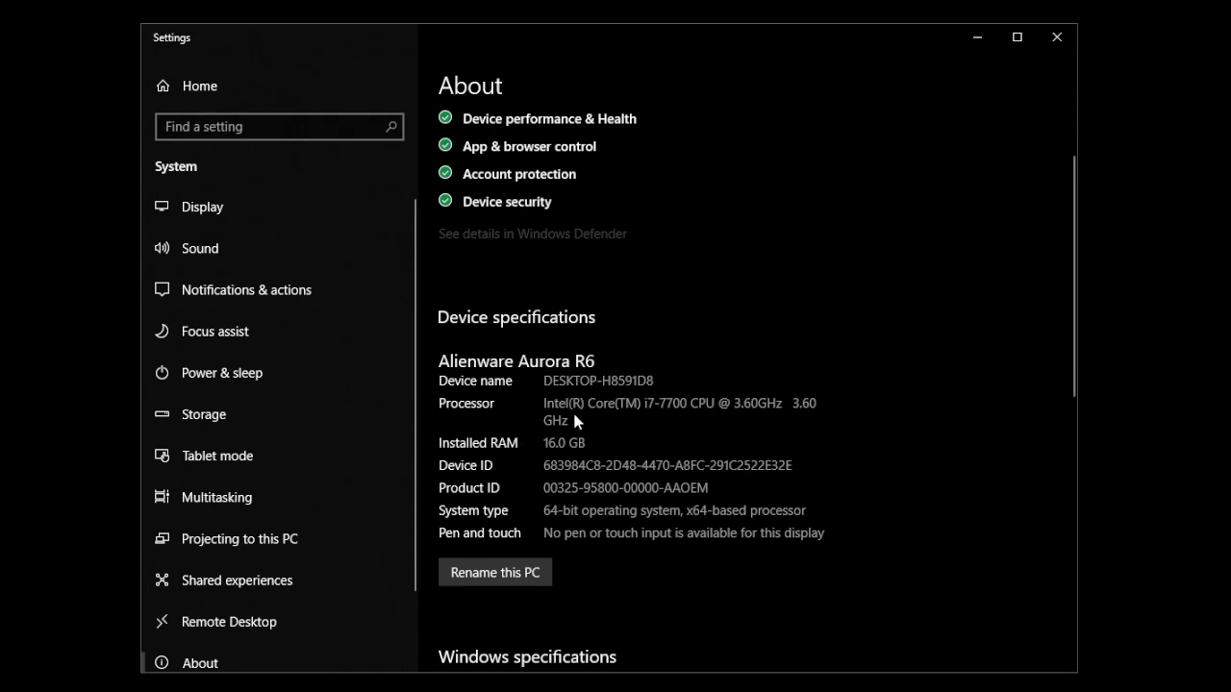
mouse_move(512, 419)
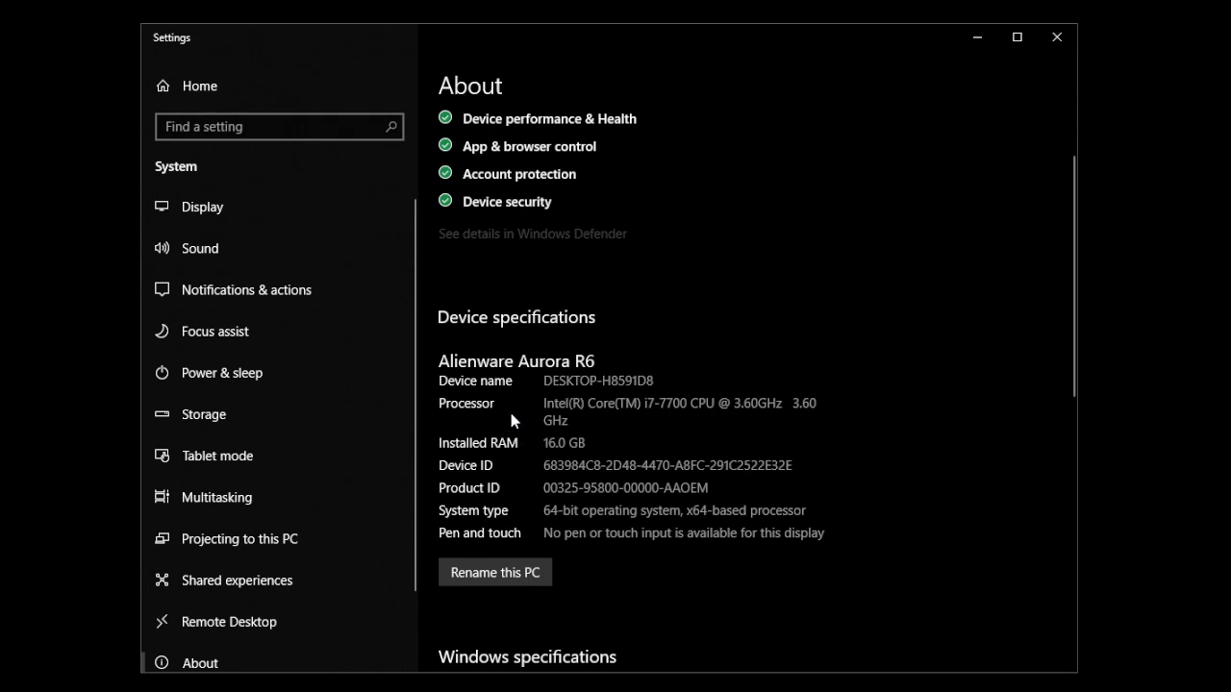
mouse_move(512, 419)
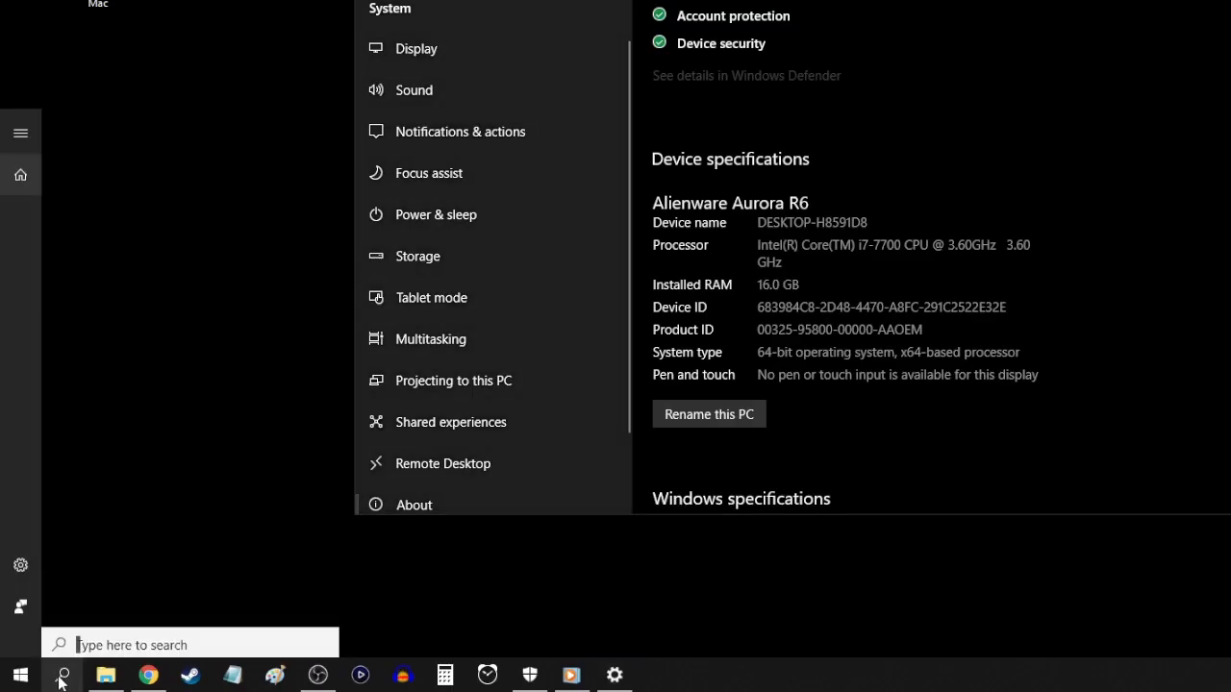
- Launch Task Manager and review Performance graphs for Memory and GPU 1
type("task manager")
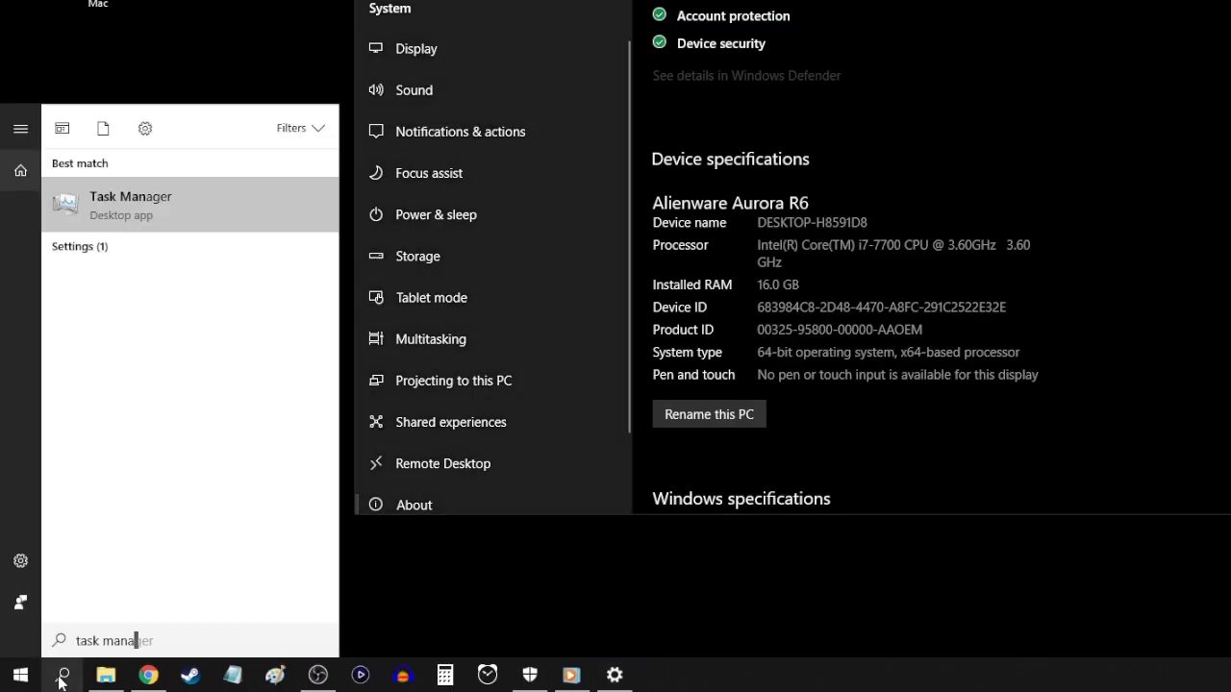
left_click(130, 204)
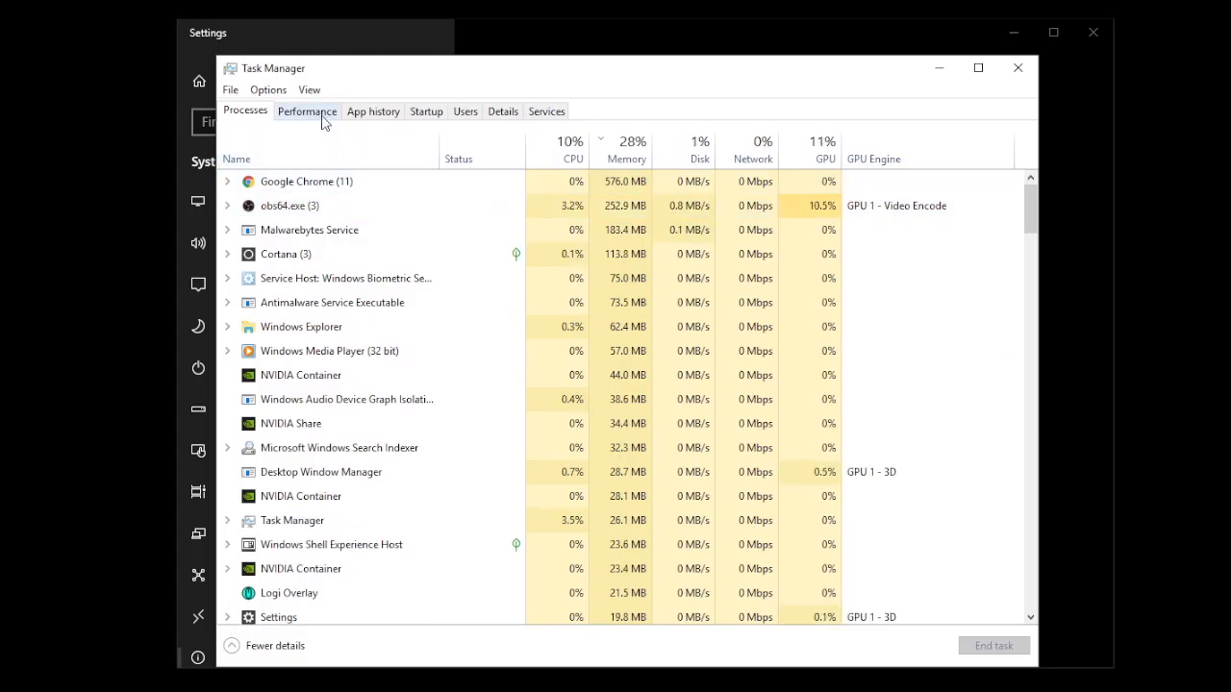
left_click(308, 110)
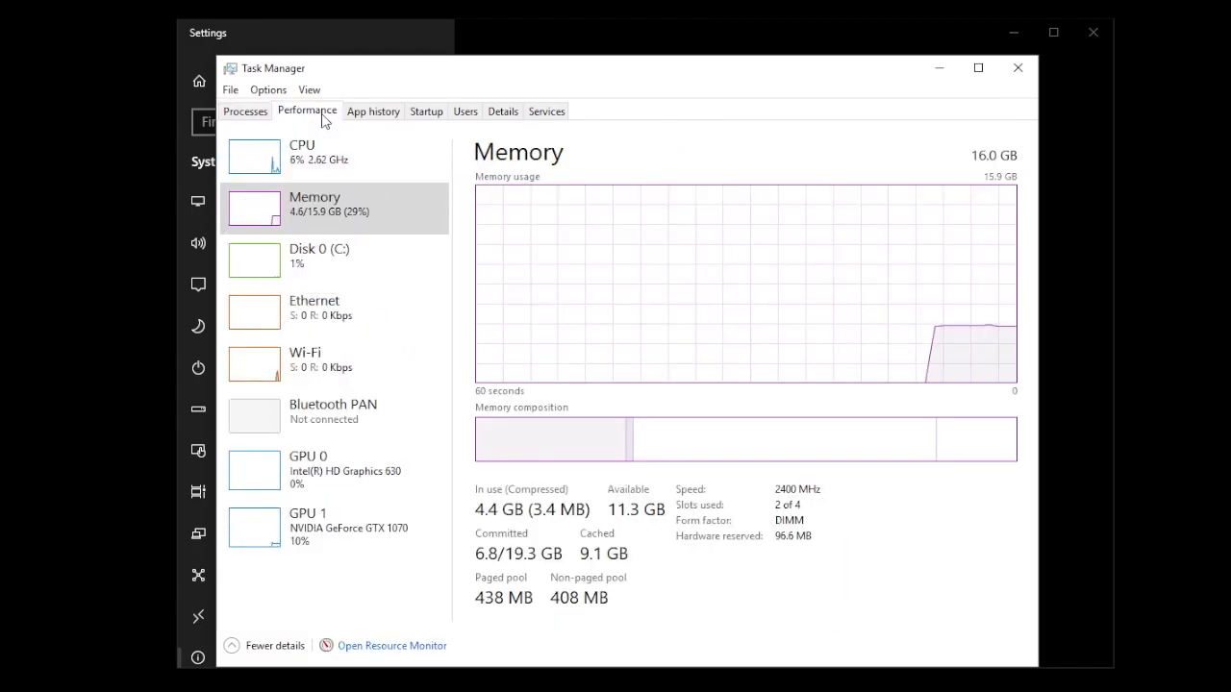
mouse_move(384, 529)
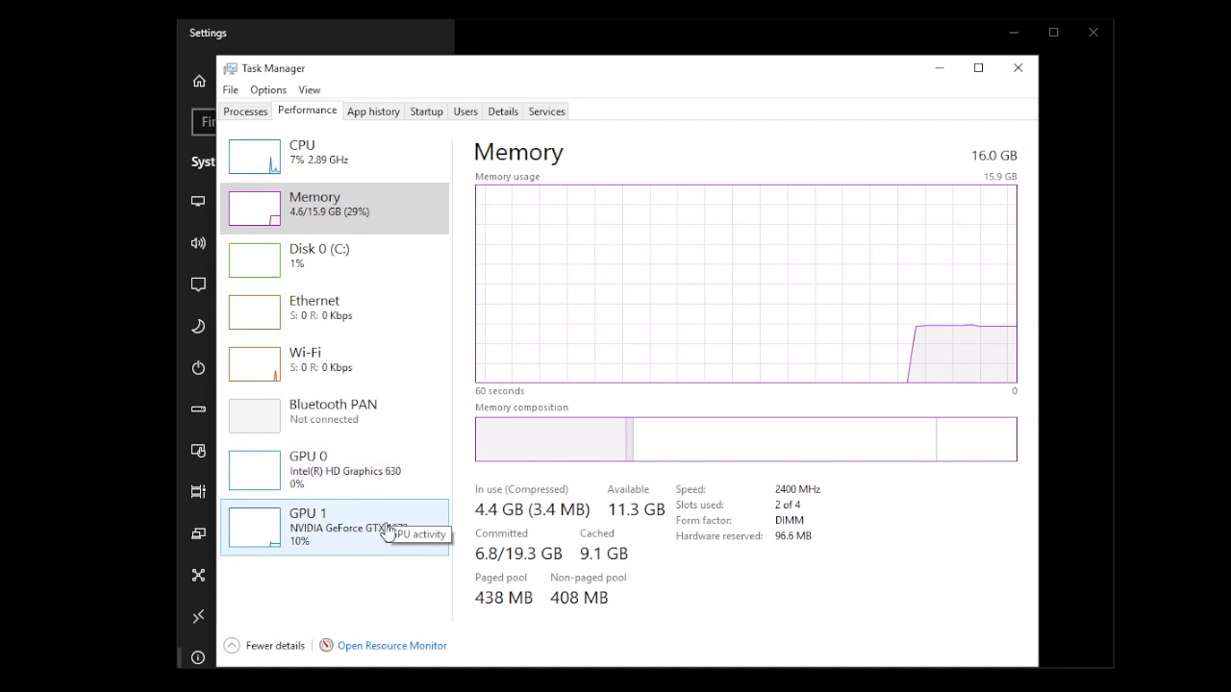
left_click(334, 527)
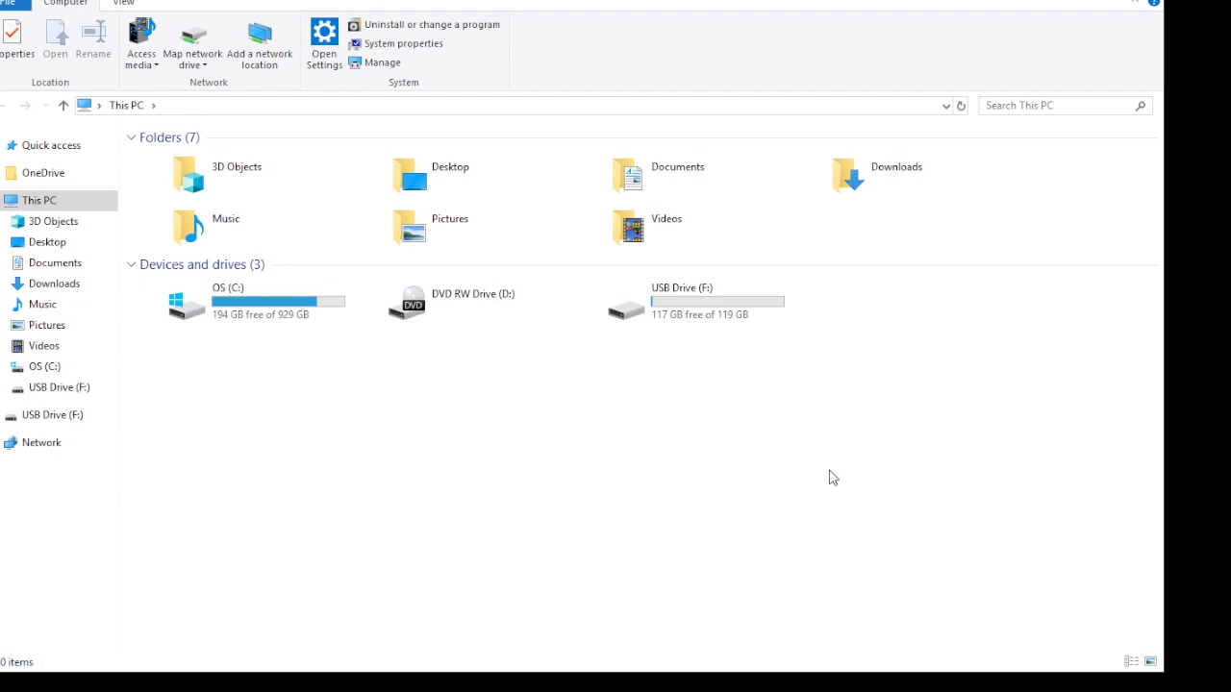
mouse_move(808, 477)
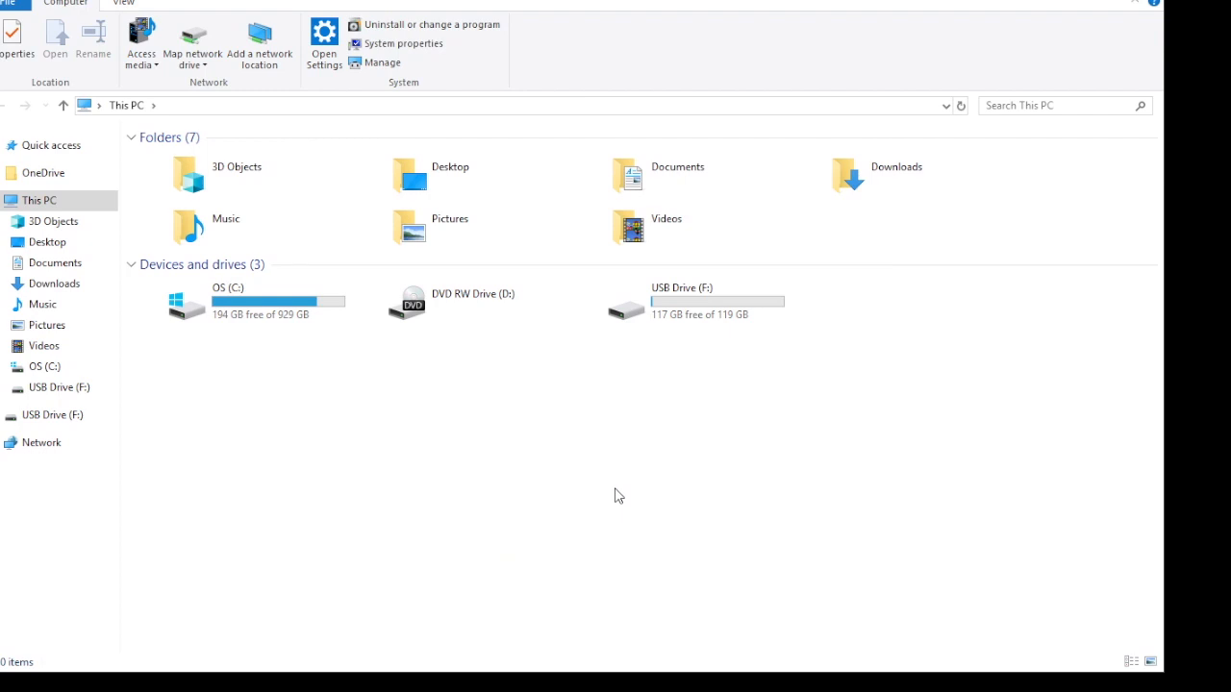
mouse_move(586, 492)
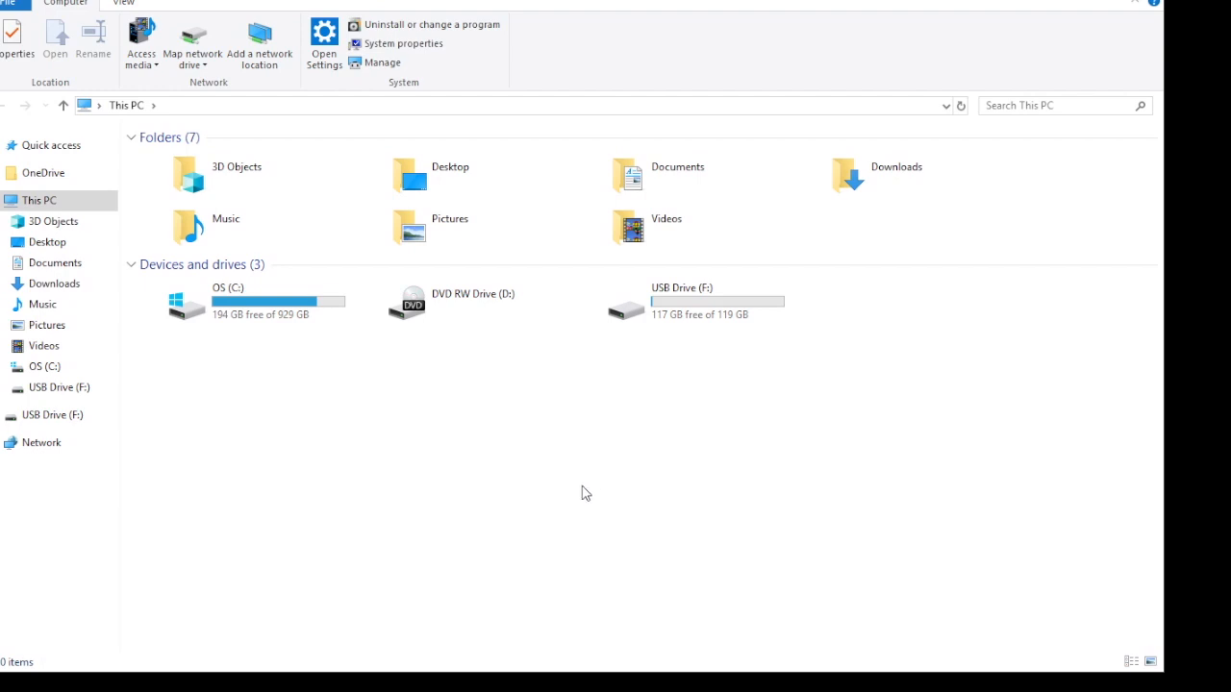
mouse_move(500, 478)
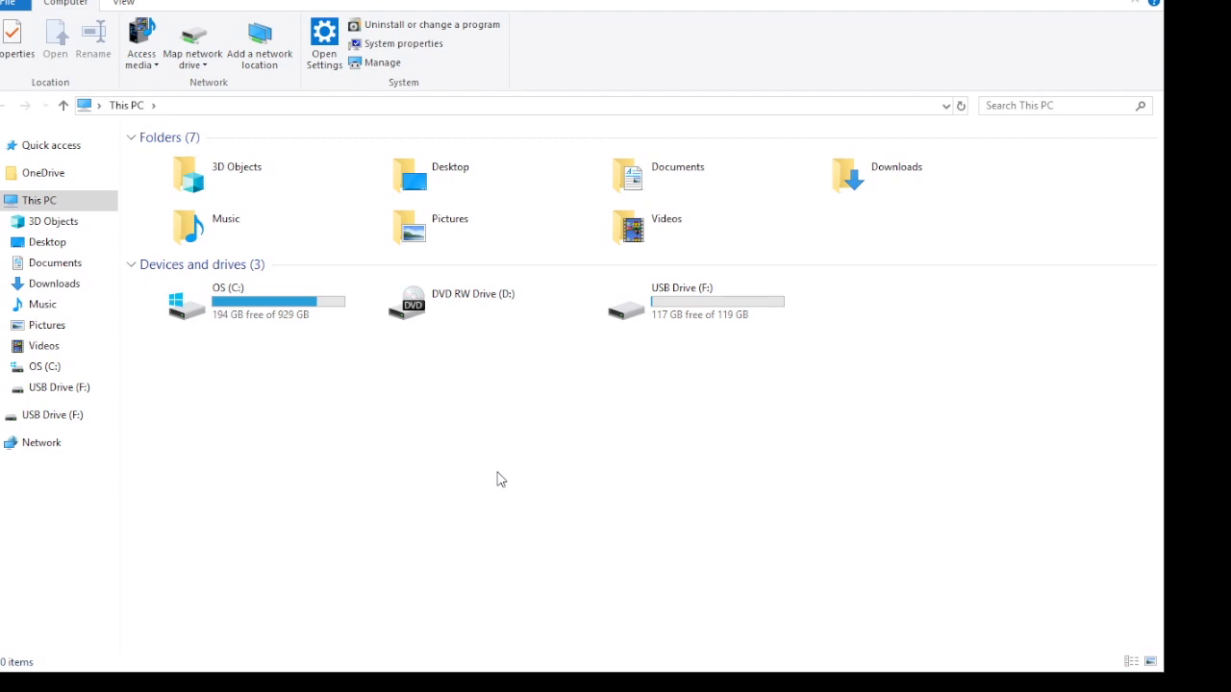
mouse_move(515, 484)
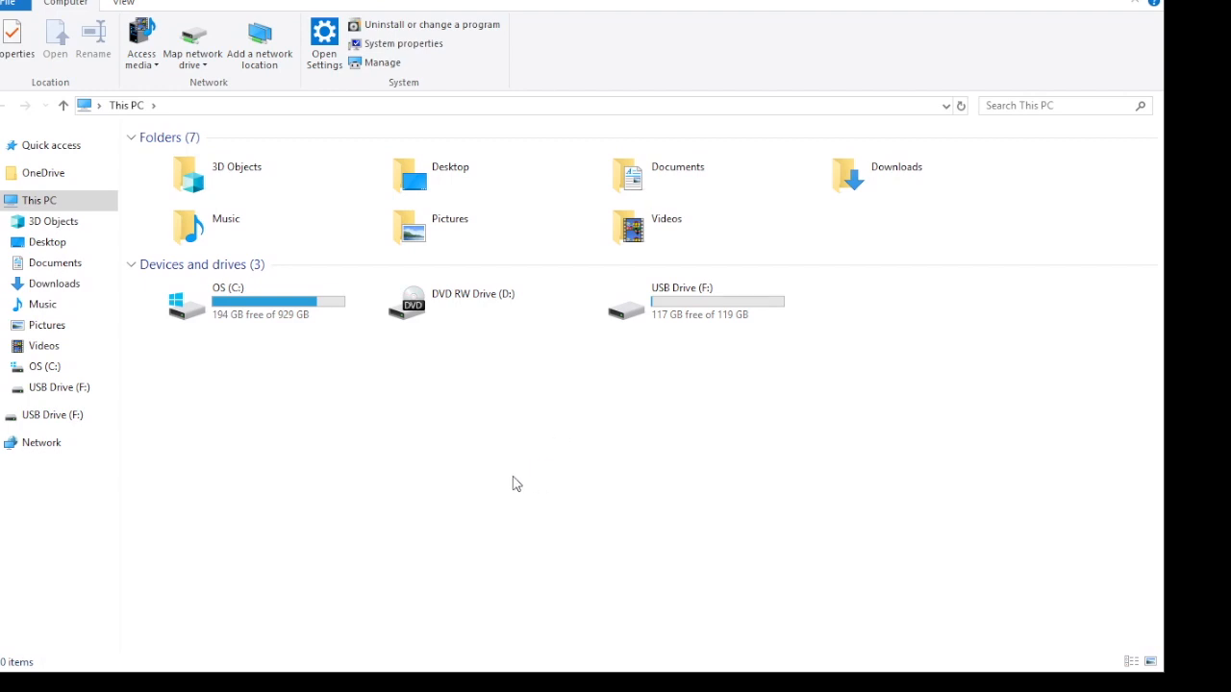
mouse_move(577, 460)
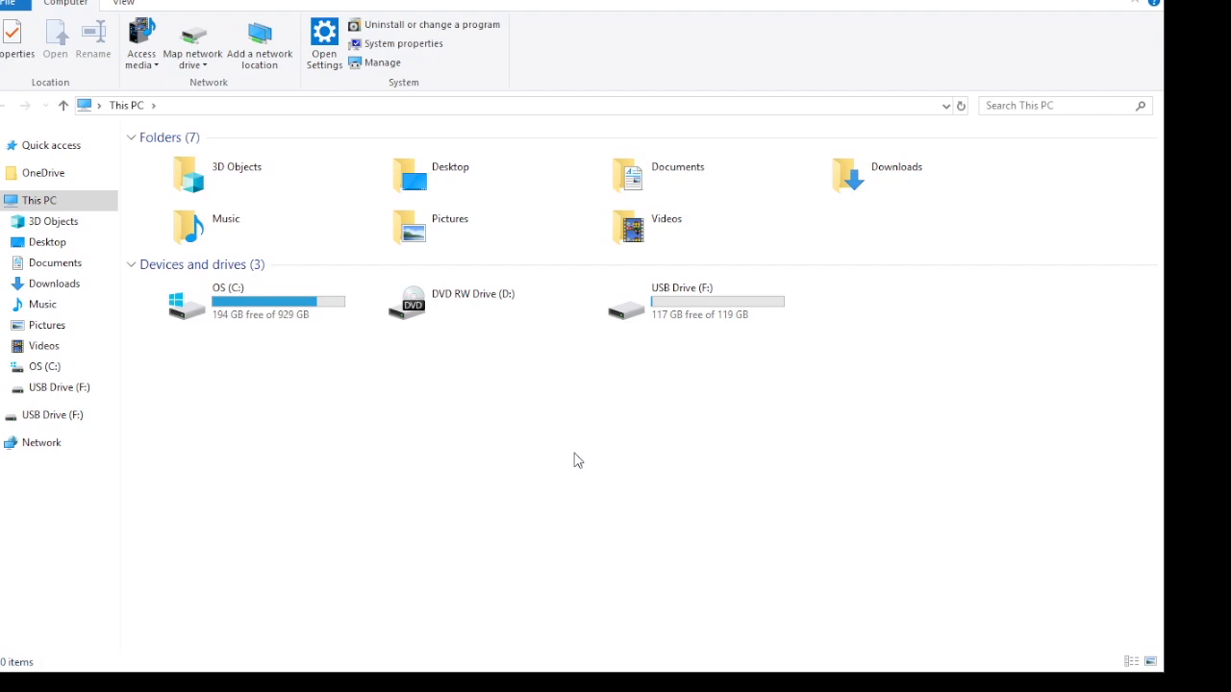
mouse_move(535, 535)
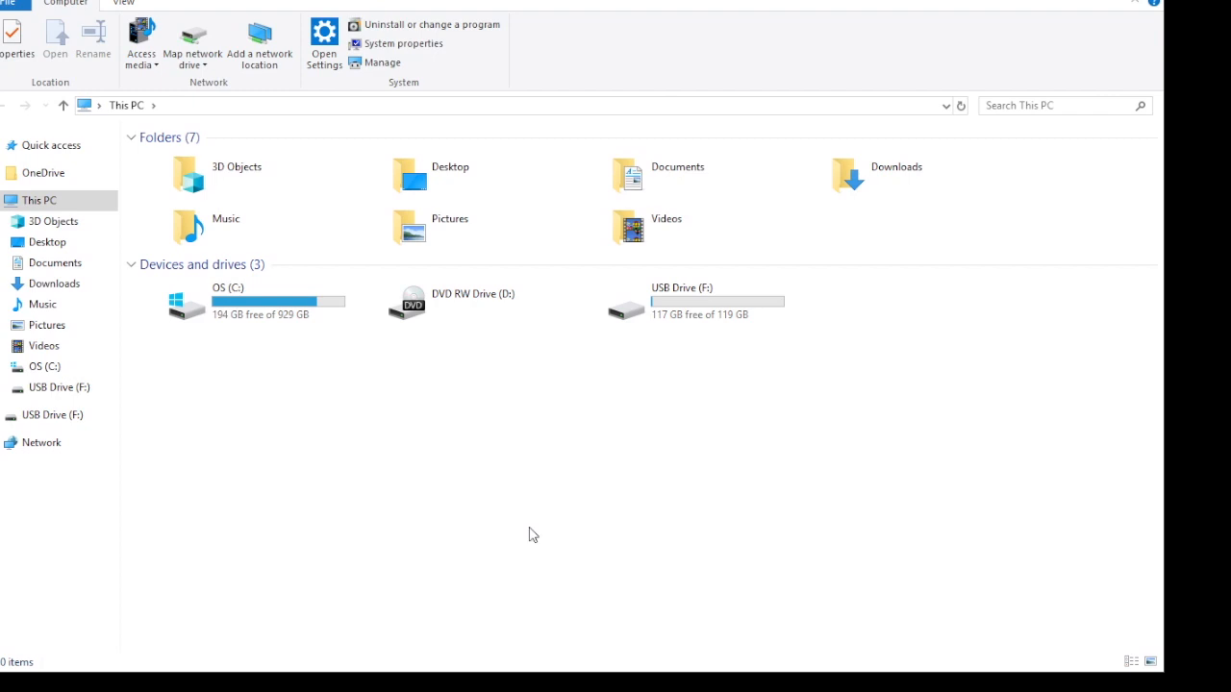